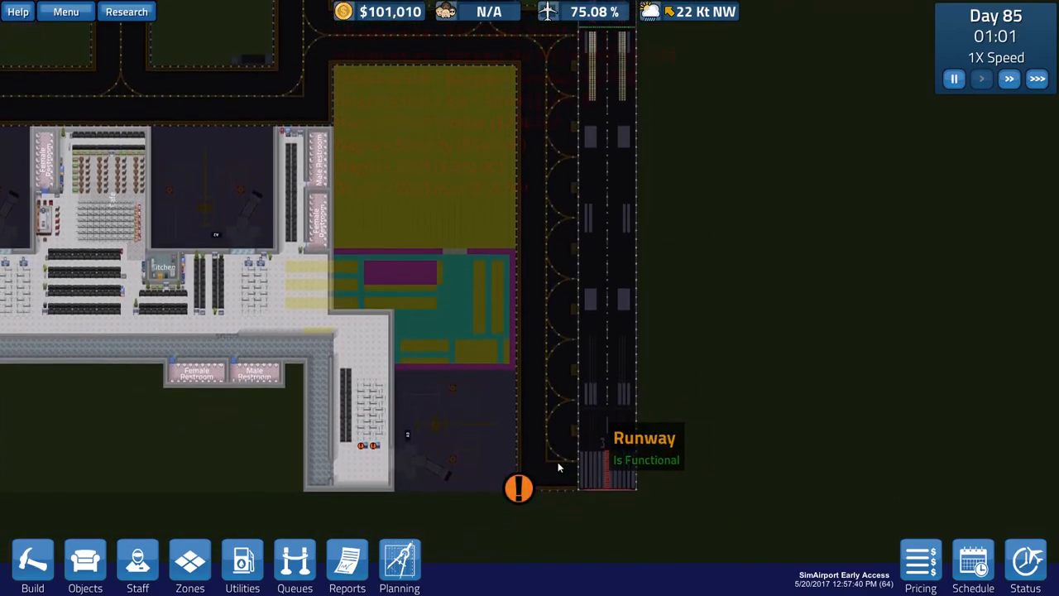
pyautogui.moveTo(554, 251)
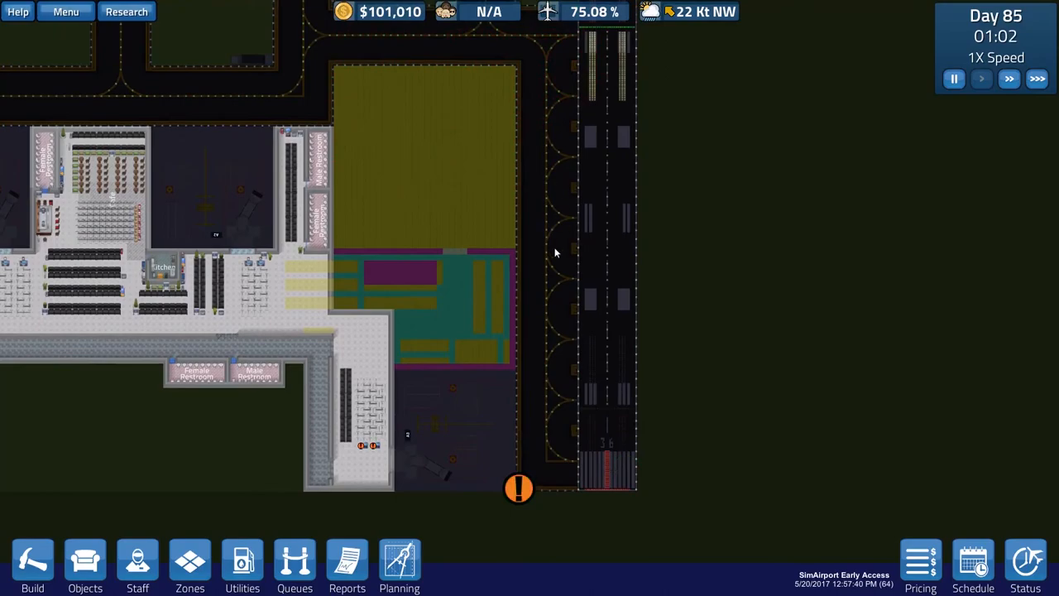
pyautogui.moveTo(542, 208)
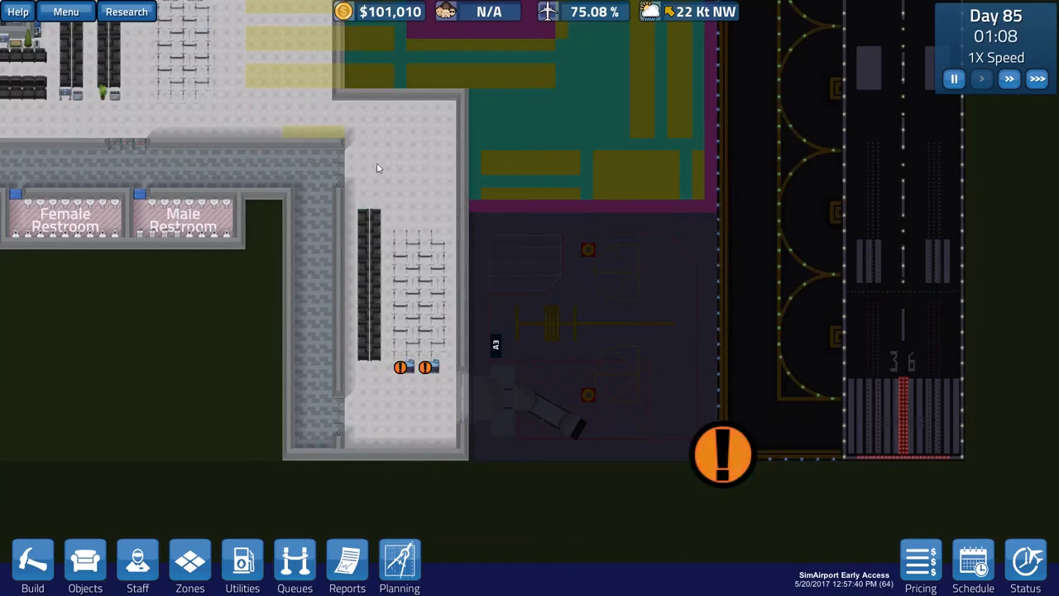
pyautogui.moveTo(374, 331)
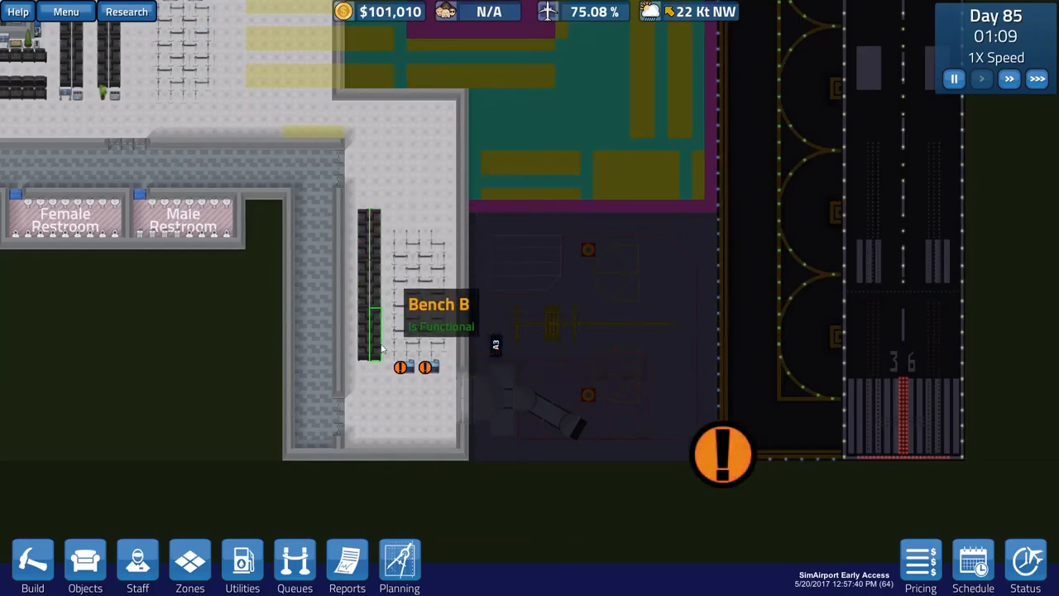
pyautogui.moveTo(405, 365)
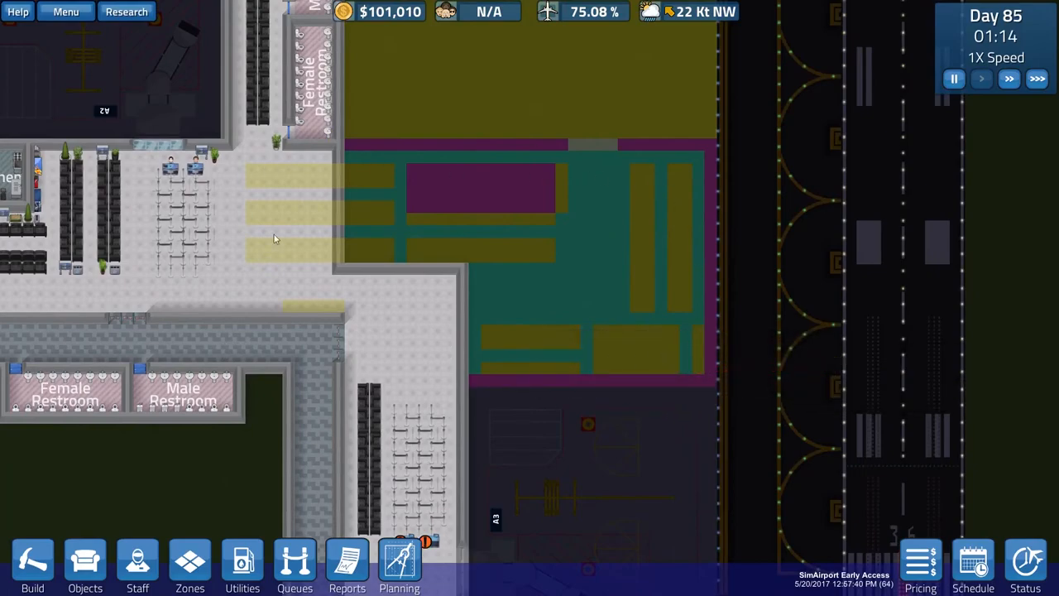
pyautogui.moveTo(325, 263)
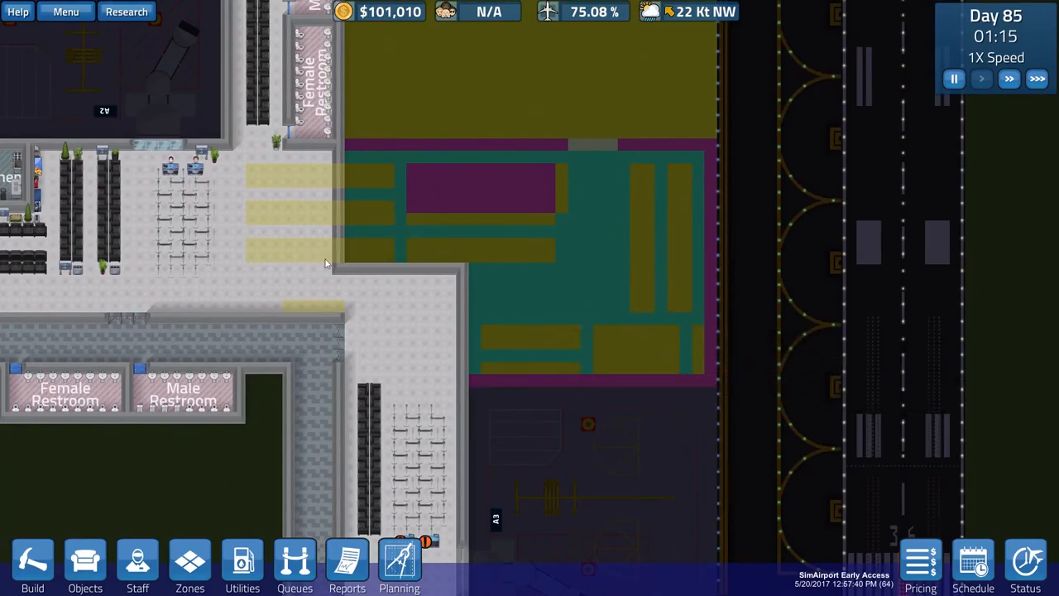
pyautogui.moveTo(401, 347)
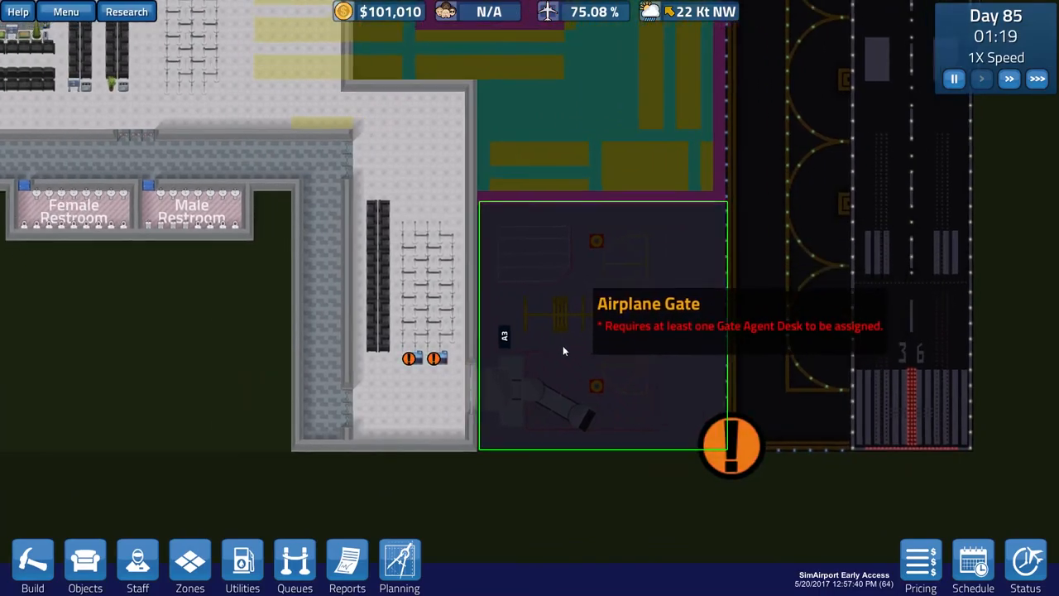
# Review the master flight schedule and select gate A3 to show its desk assignments
pyautogui.click(972, 566)
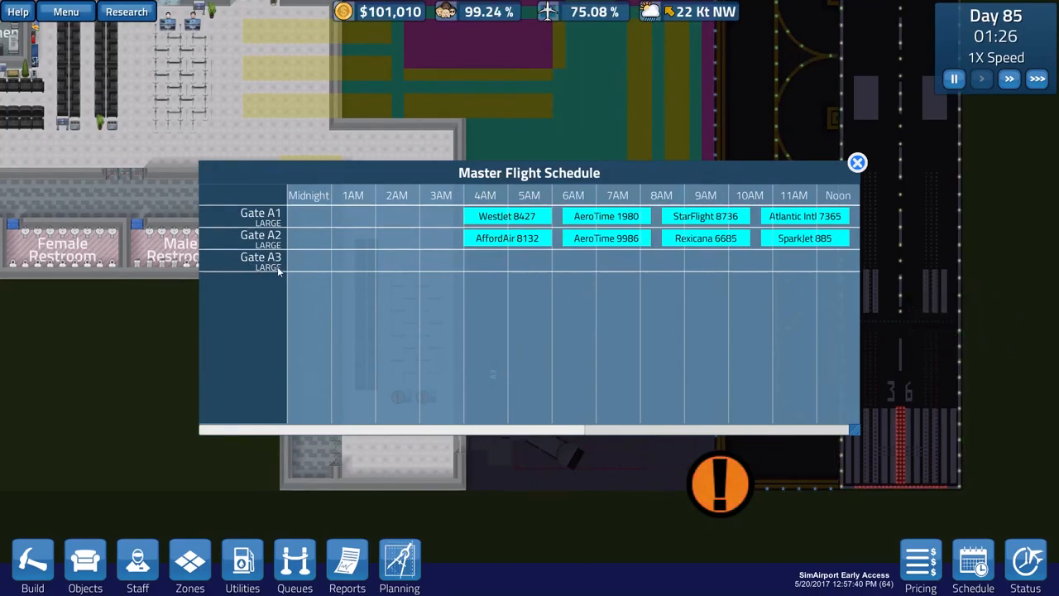
pyautogui.moveTo(510, 255)
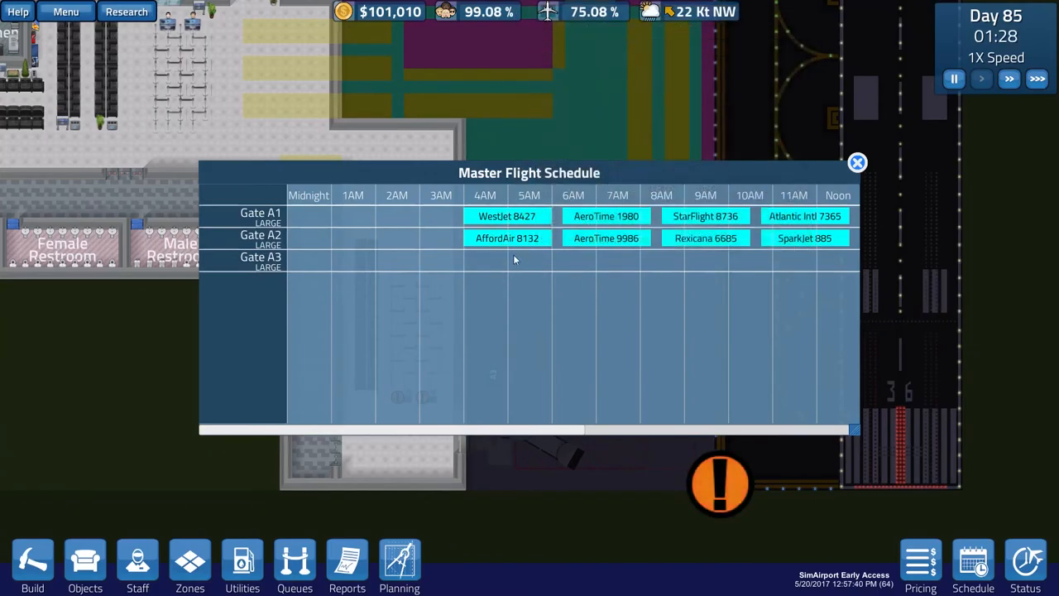
pyautogui.moveTo(550, 256)
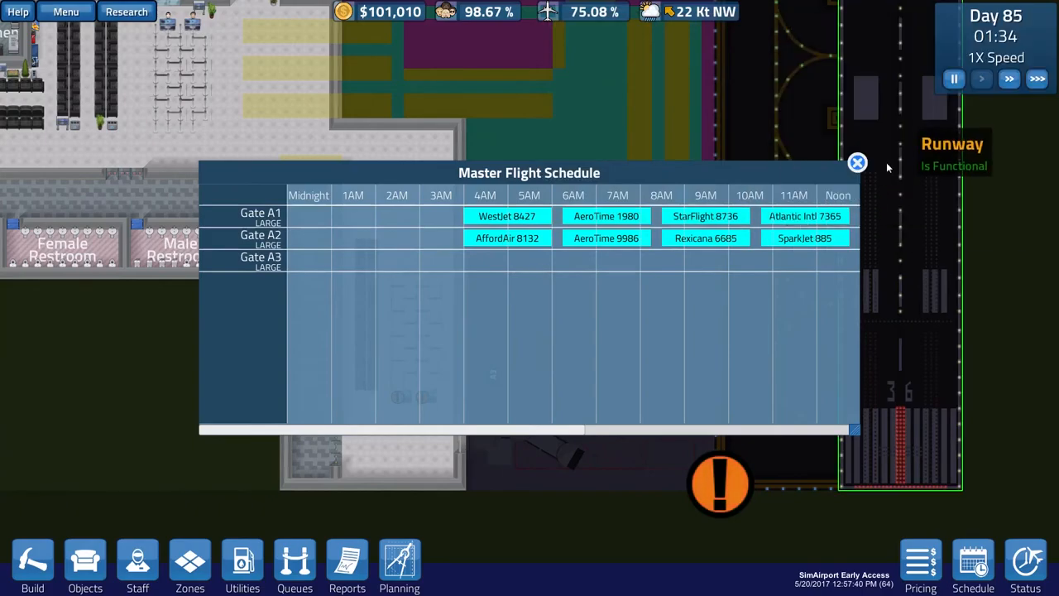
pyautogui.click(857, 163)
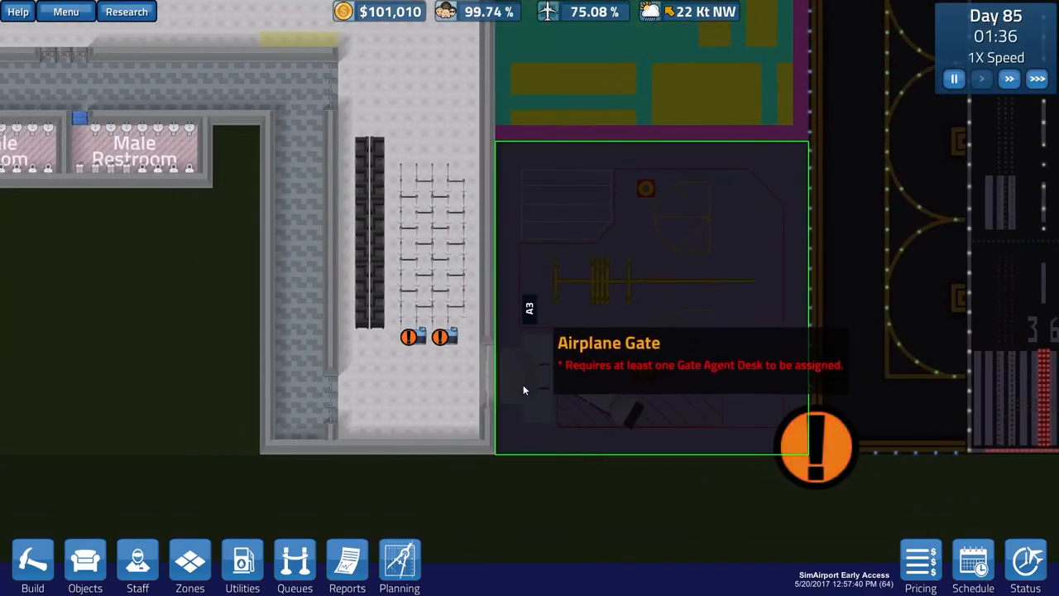
pyautogui.click(413, 334)
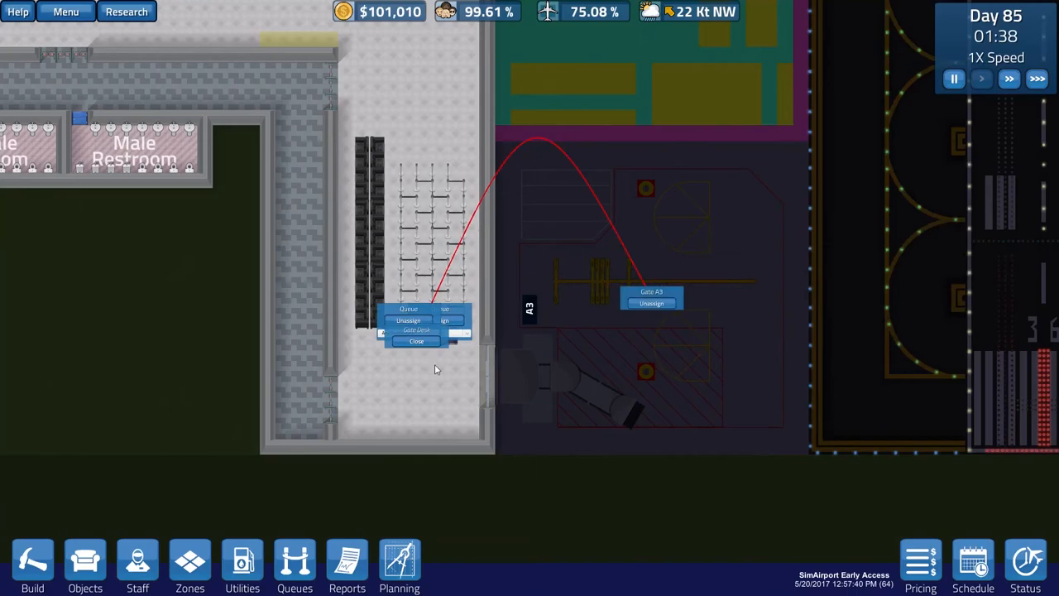
pyautogui.moveTo(420, 349)
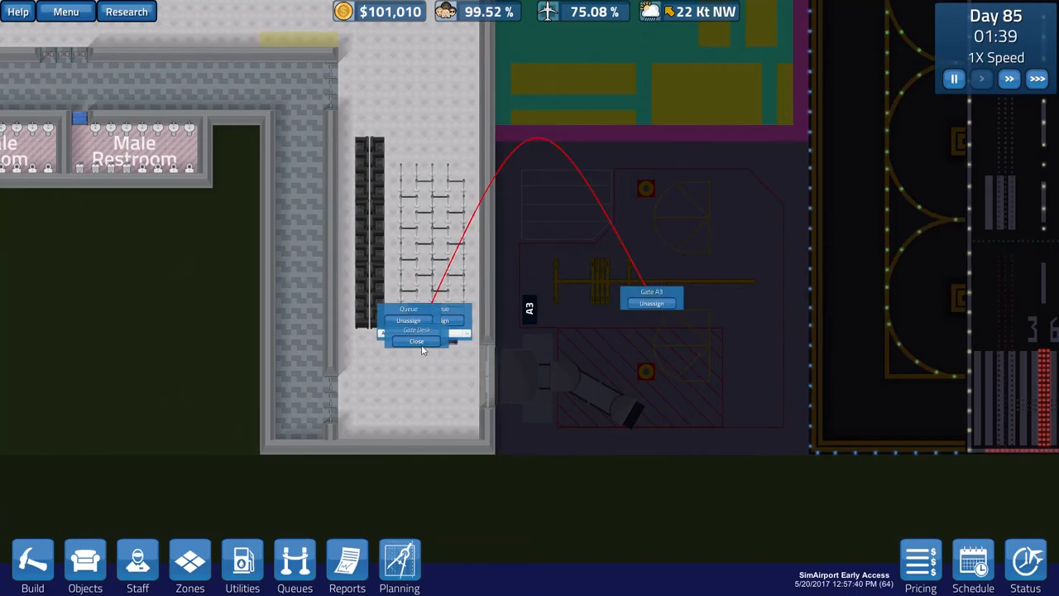
# Assign both gate agent desks to Gate A3 and dismiss the assignment panels
pyautogui.click(438, 334)
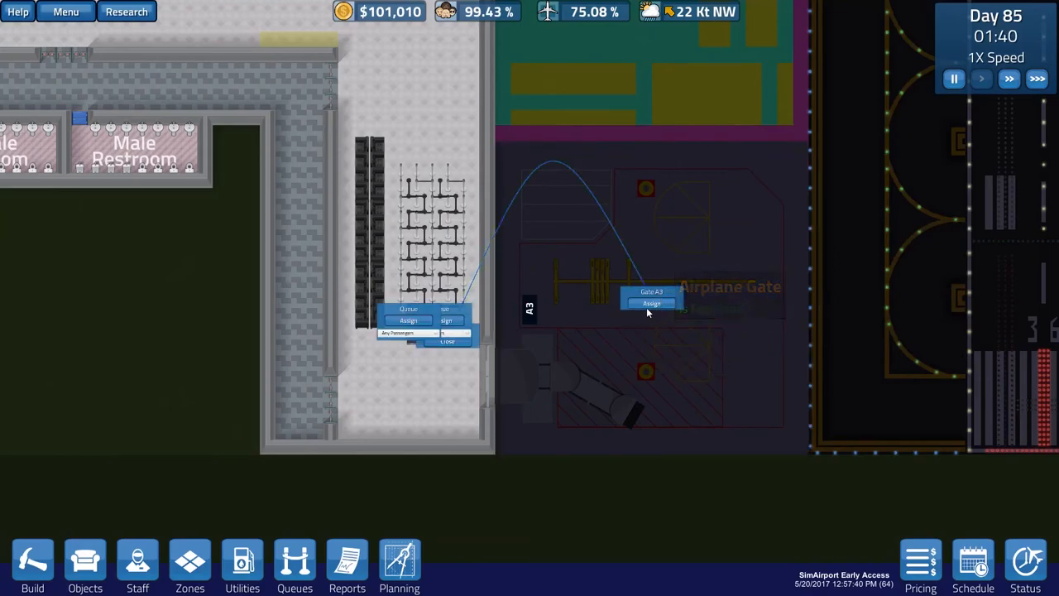
pyautogui.click(652, 302)
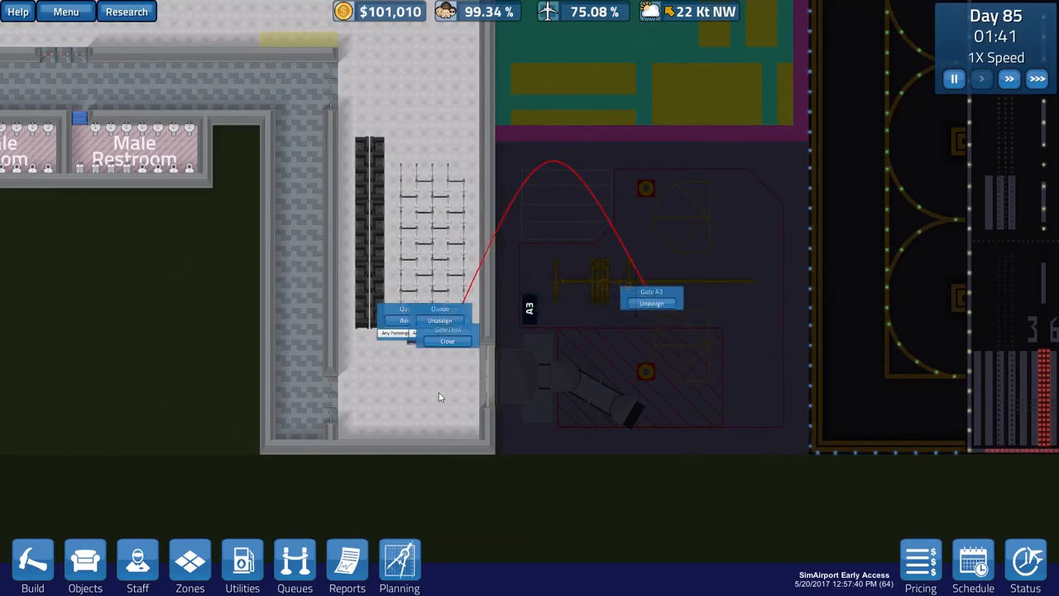
pyautogui.click(446, 340)
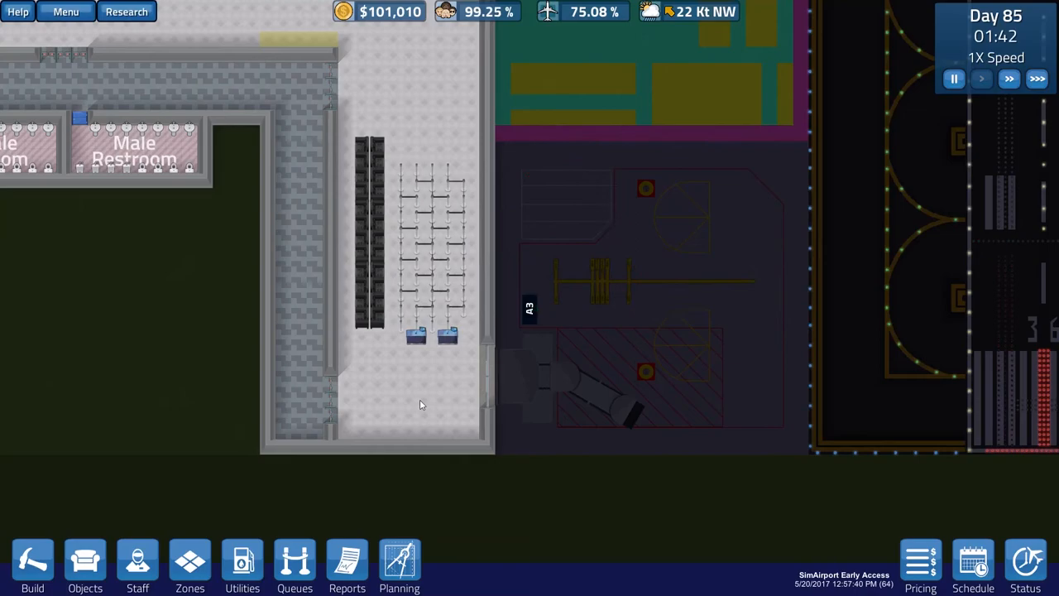
pyautogui.moveTo(137, 563)
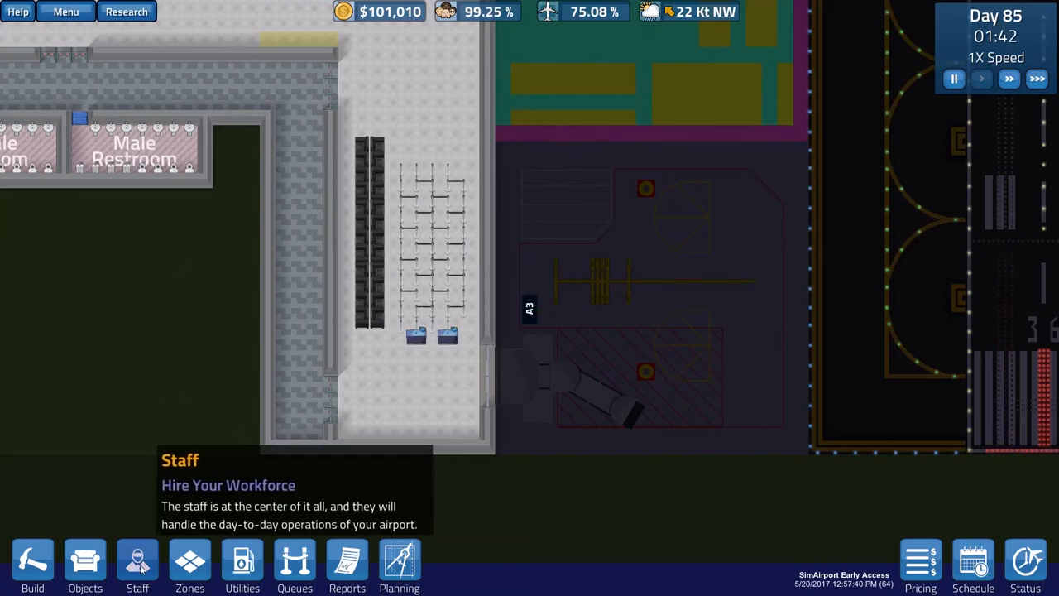
# Hire two staff members at $1,200 each, then browse the objects catalogue
pyautogui.click(137, 562)
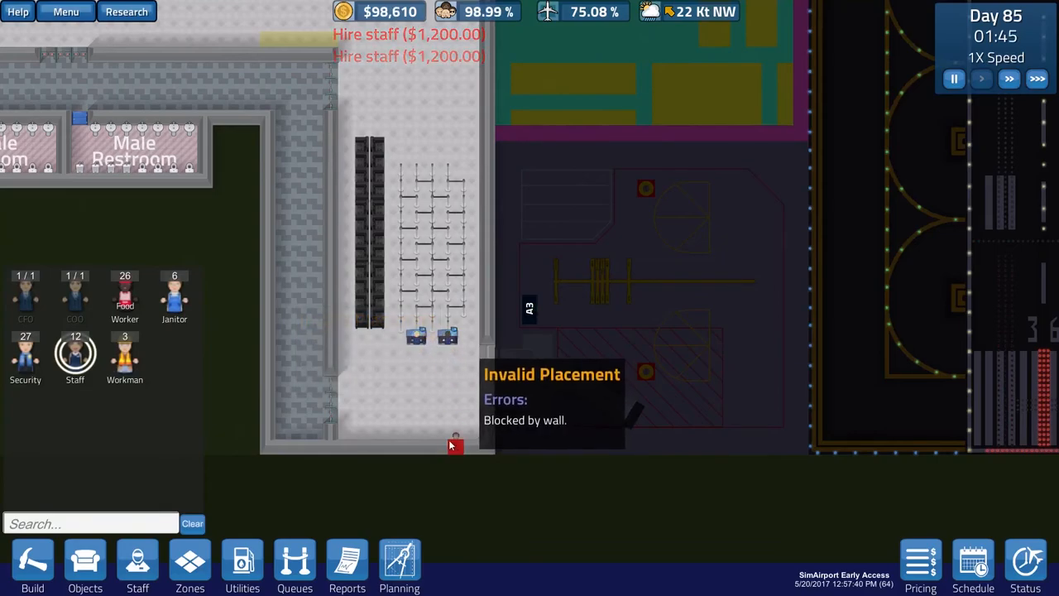
pyautogui.moveTo(440, 354)
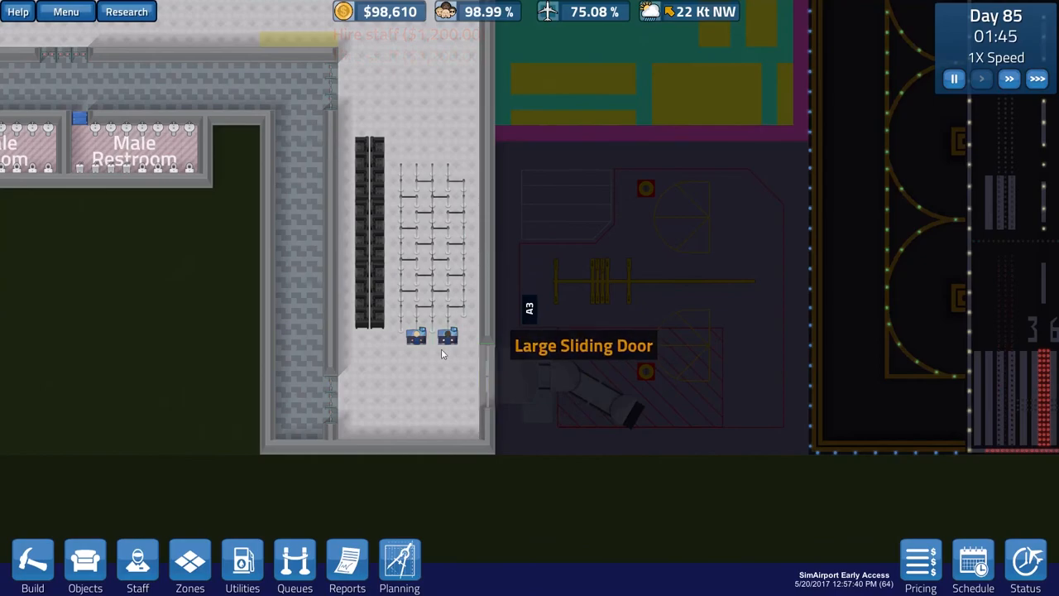
pyautogui.moveTo(335, 338)
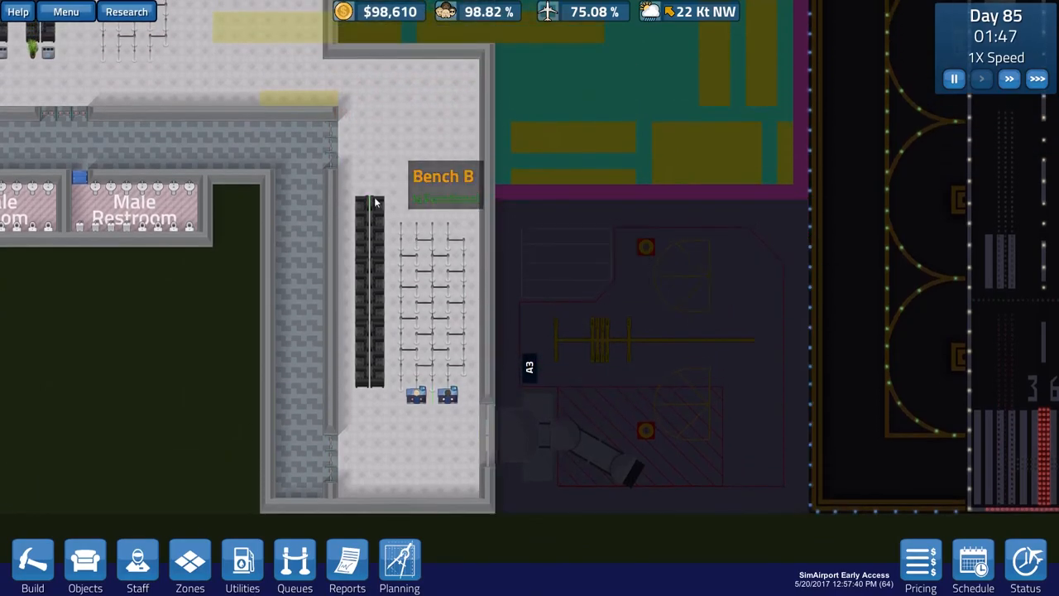
pyautogui.click(86, 562)
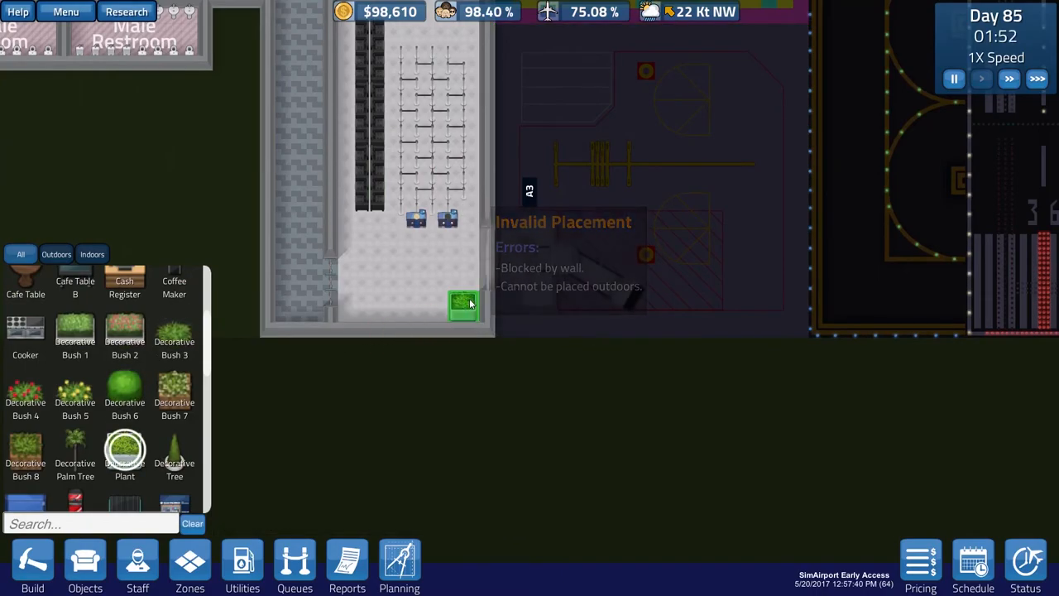
# Place decorative plants in the corner and beside the A3 waiting benches
pyautogui.click(464, 304)
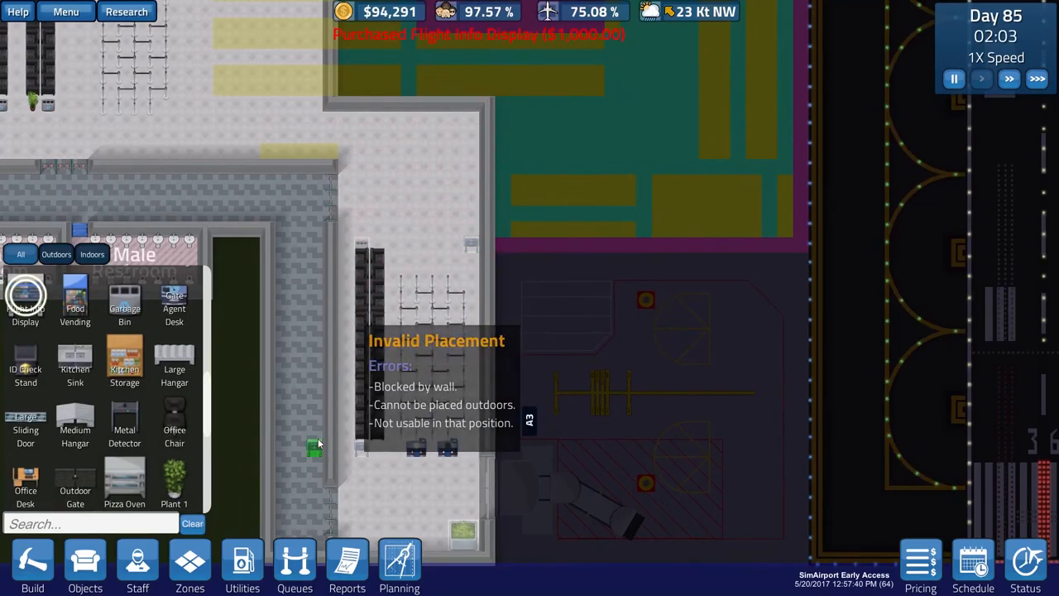
pyautogui.moveTo(76, 427)
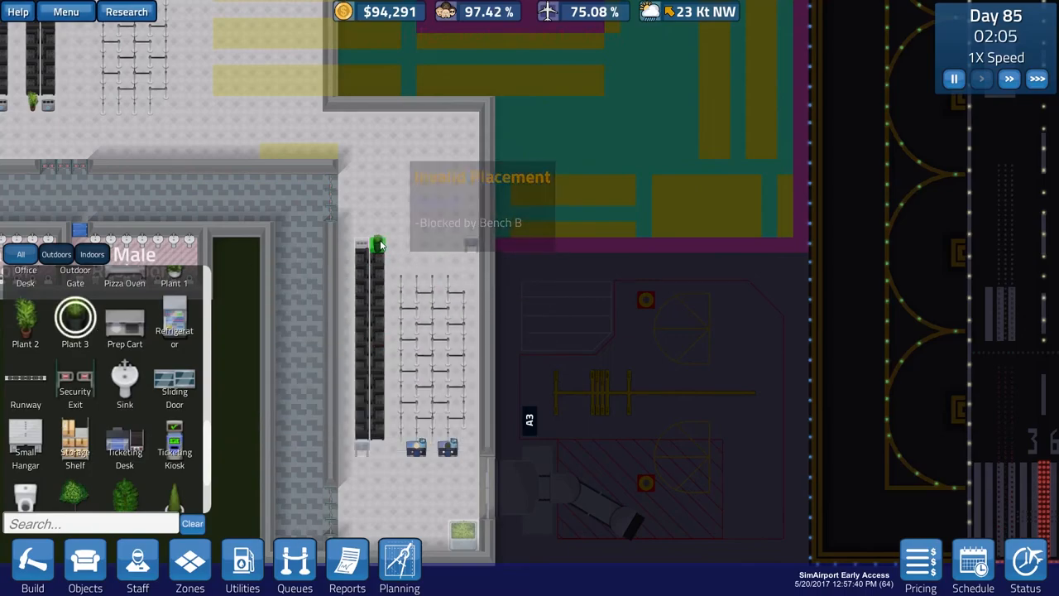
pyautogui.click(377, 245)
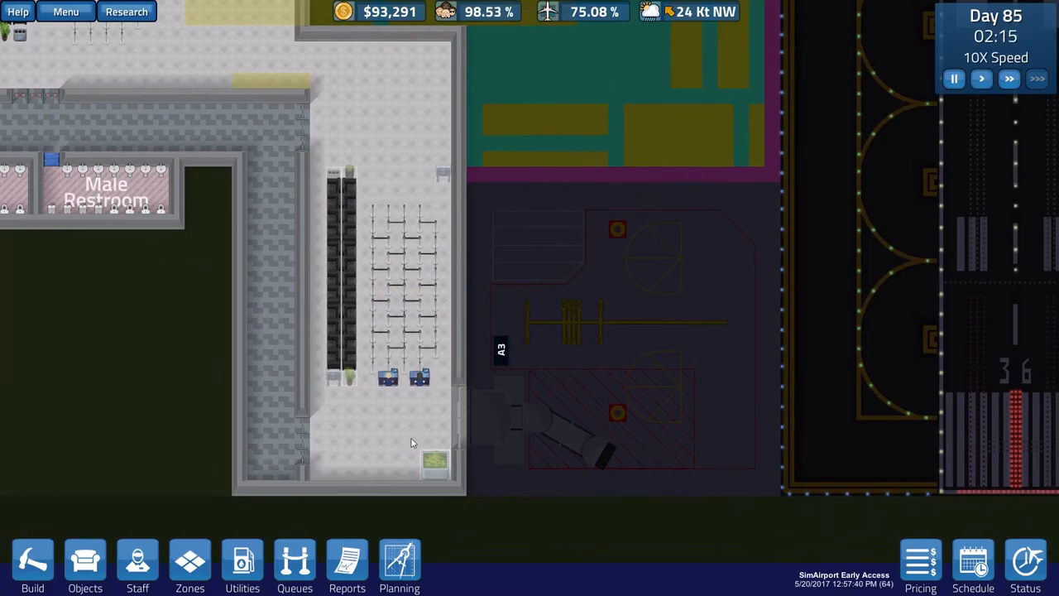
pyautogui.moveTo(356, 450)
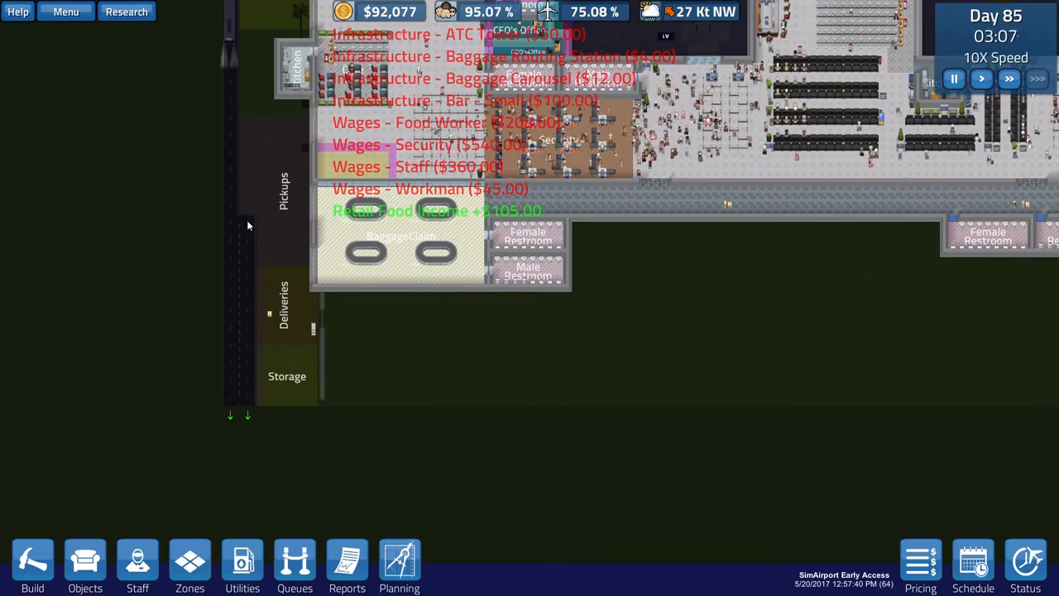
pyautogui.moveTo(240, 268)
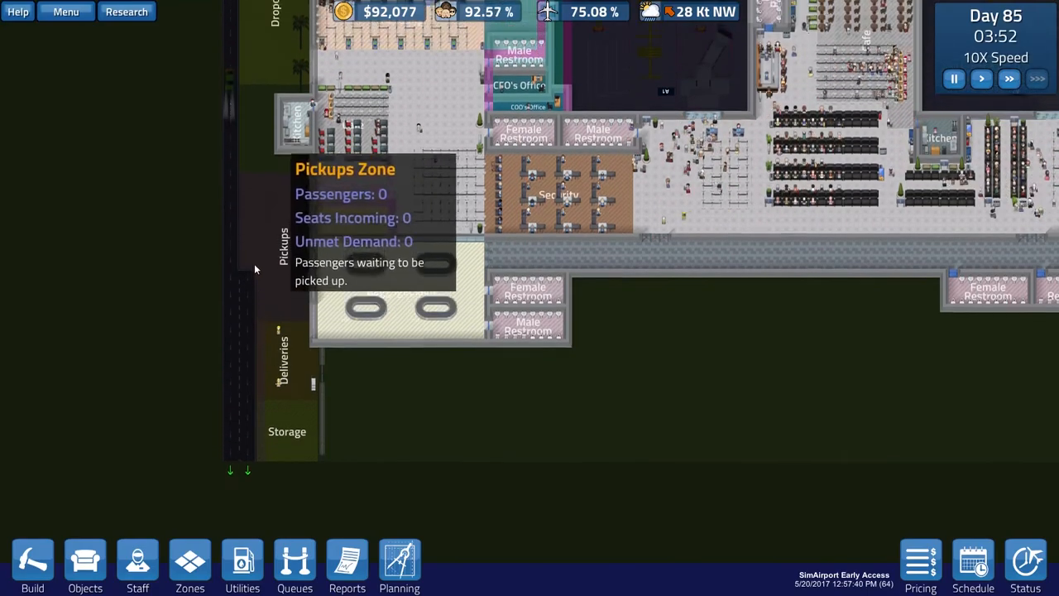
# Extend the road alongside the Pickups and Deliveries zones past the dropoff area
pyautogui.click(33, 566)
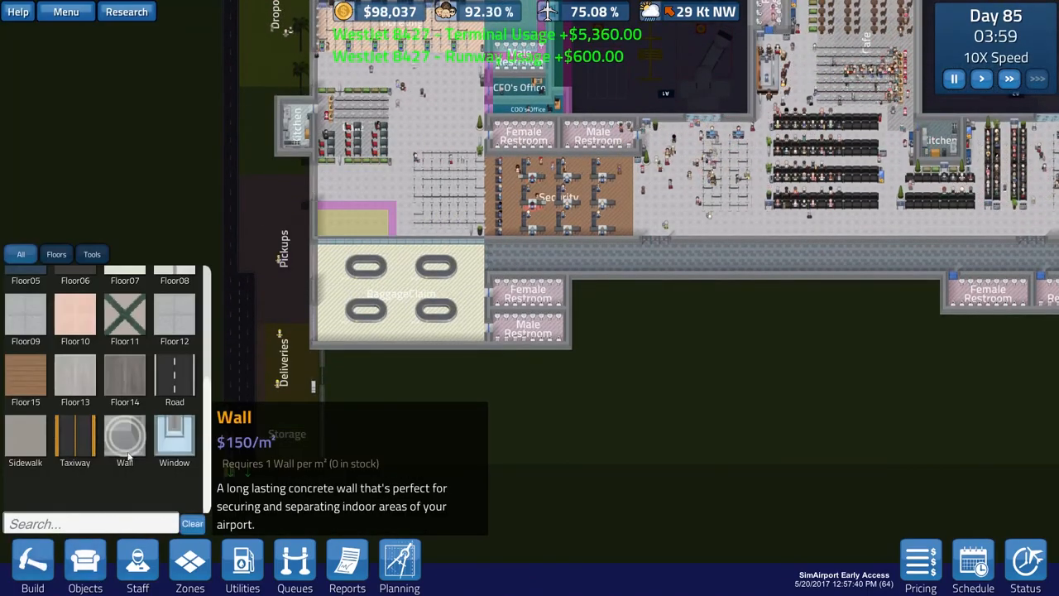
pyautogui.click(174, 381)
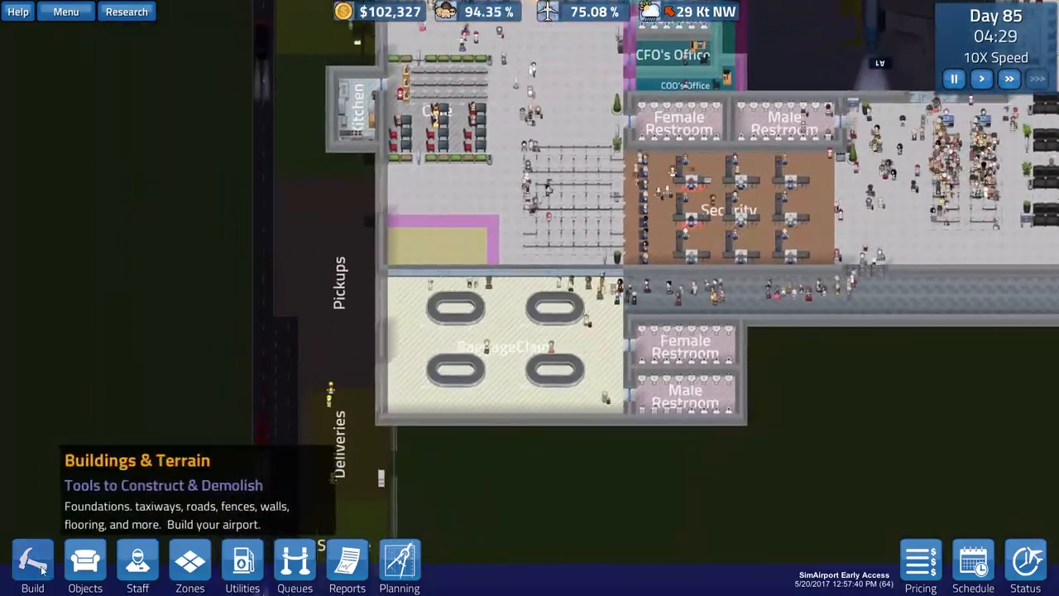
pyautogui.click(33, 565)
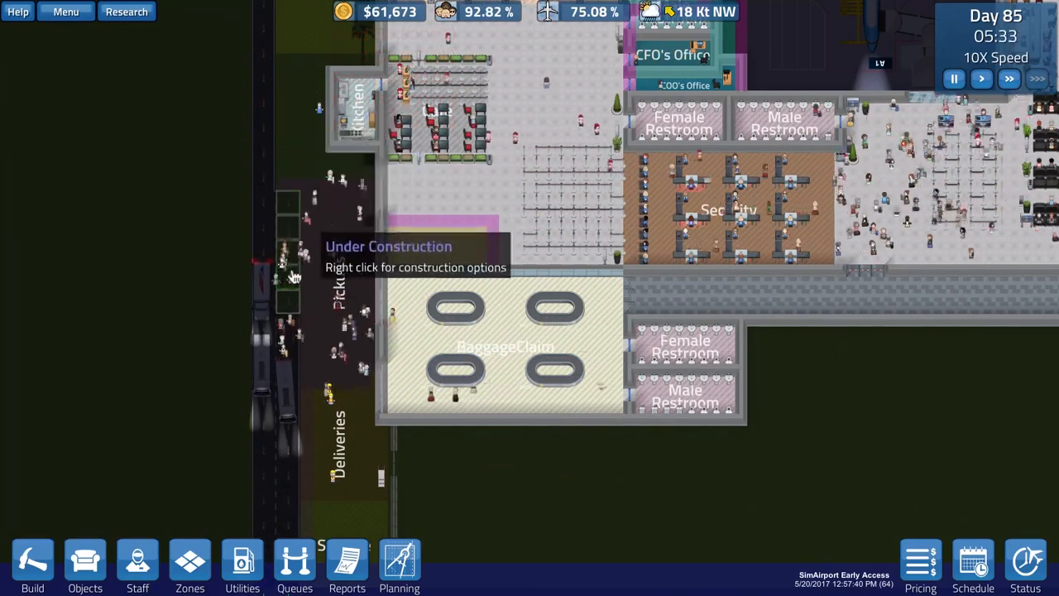
pyautogui.moveTo(273, 313)
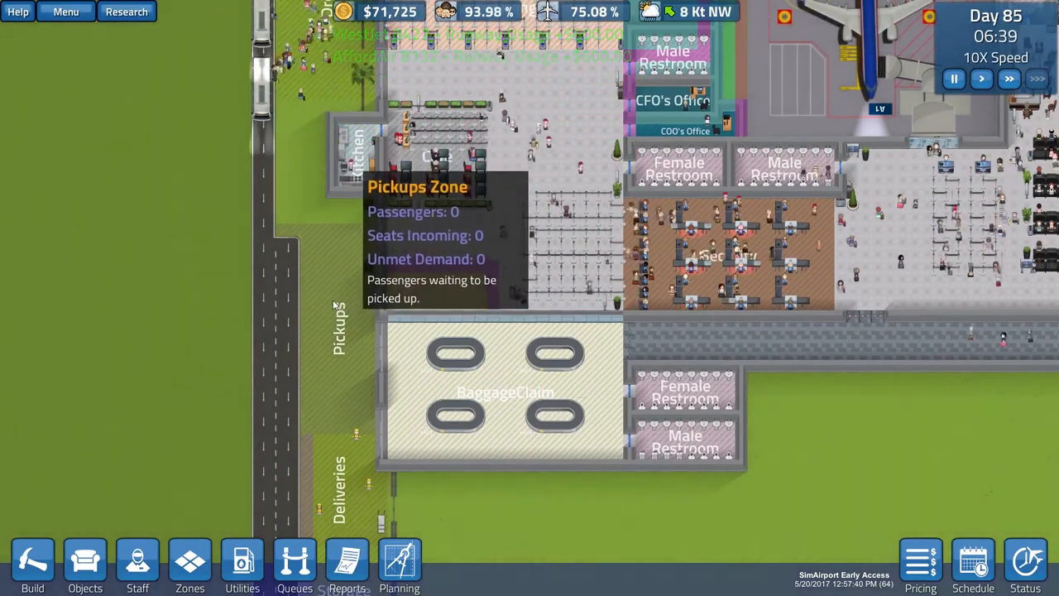
pyautogui.moveTo(327, 261)
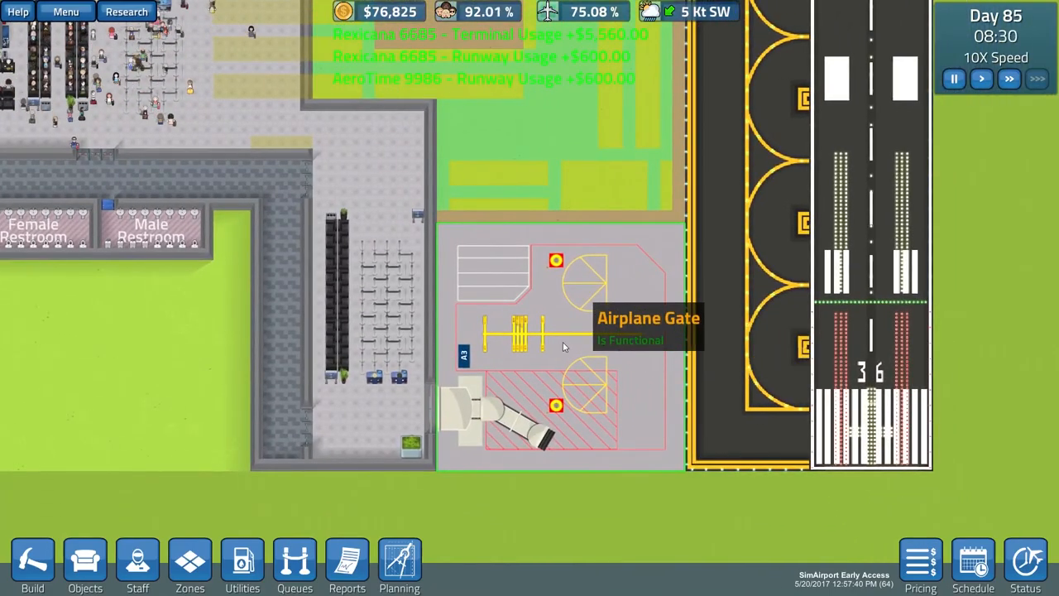
pyautogui.moveTo(547, 10)
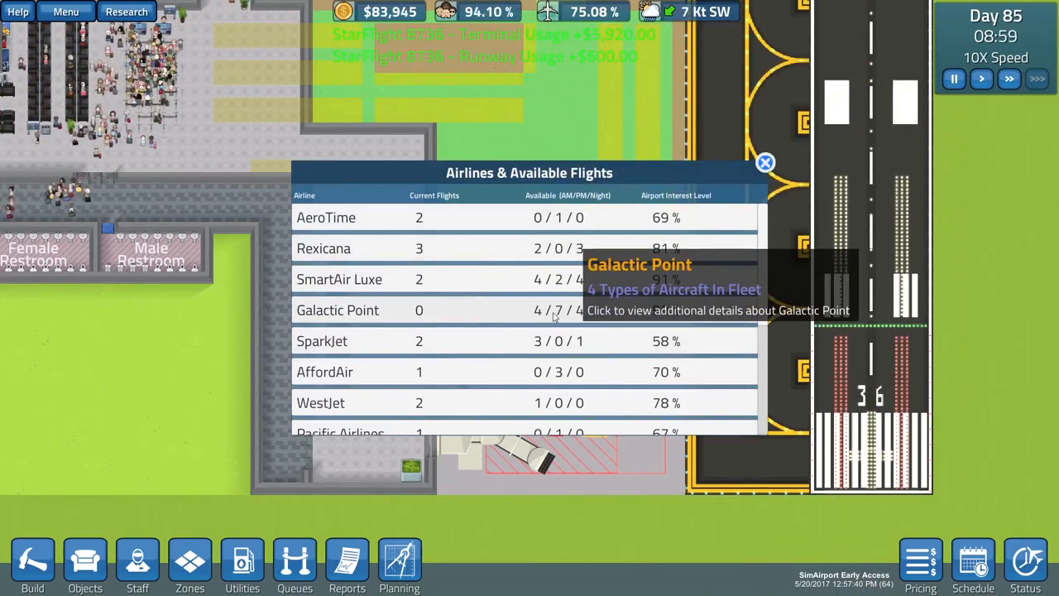
# Inspect Galactic Point's and WestJet's airline details and offered flights
pyautogui.click(337, 309)
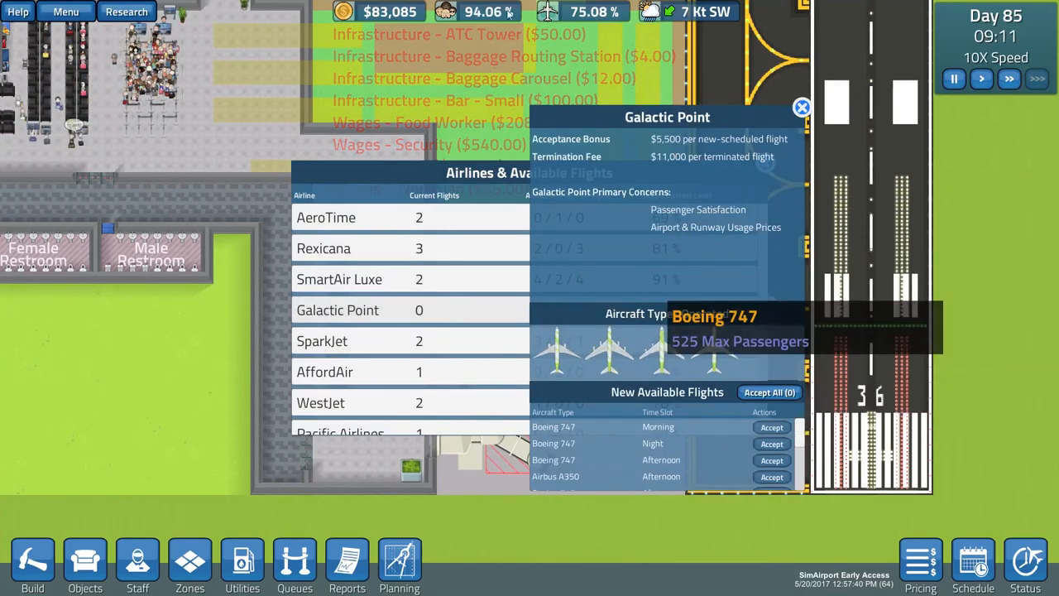
pyautogui.click(801, 108)
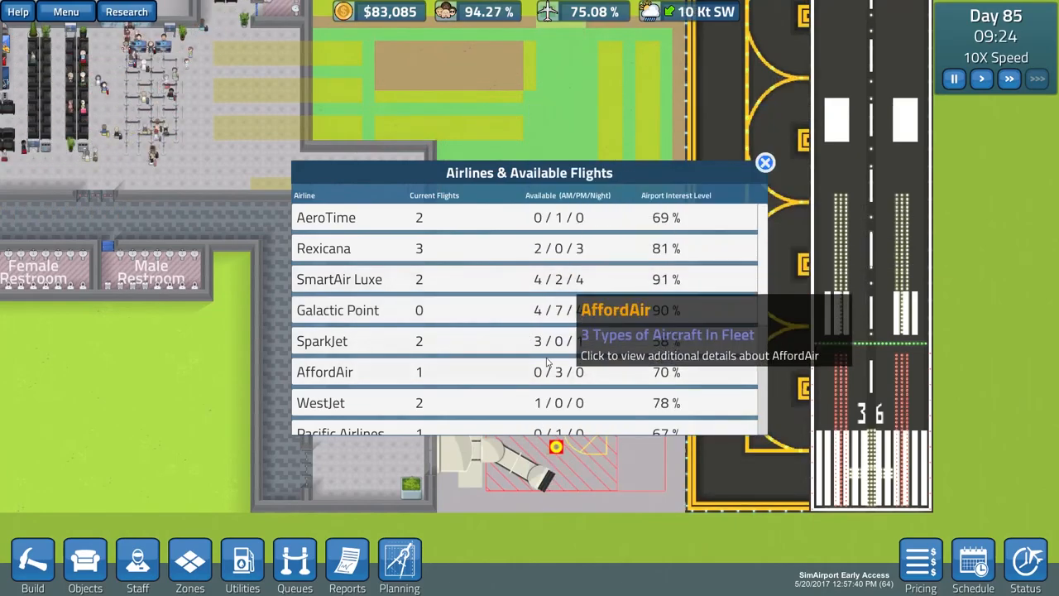
pyautogui.scroll(-3)
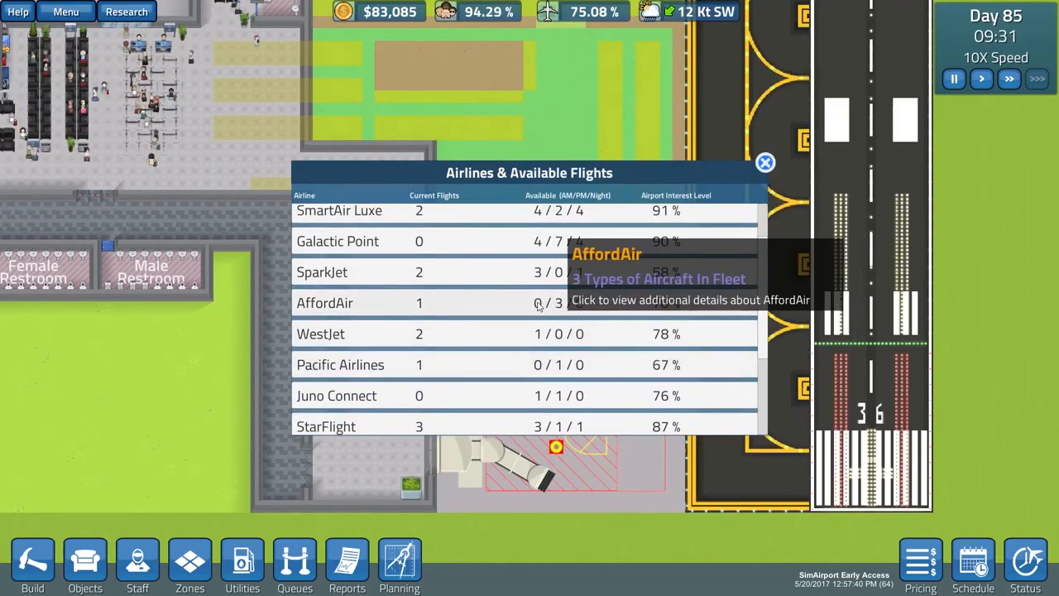
pyautogui.moveTo(543, 335)
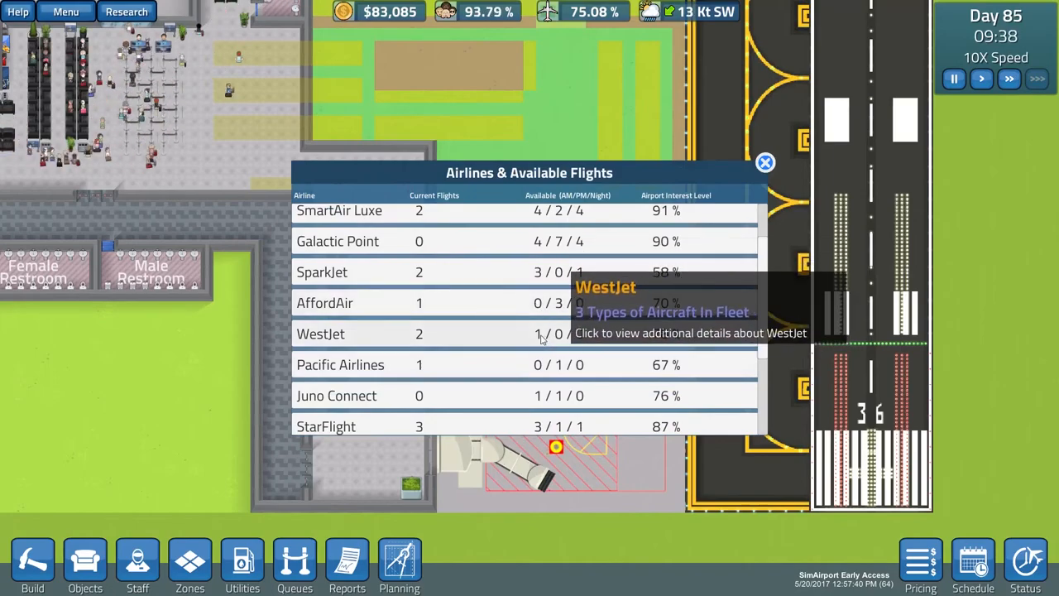
pyautogui.click(321, 334)
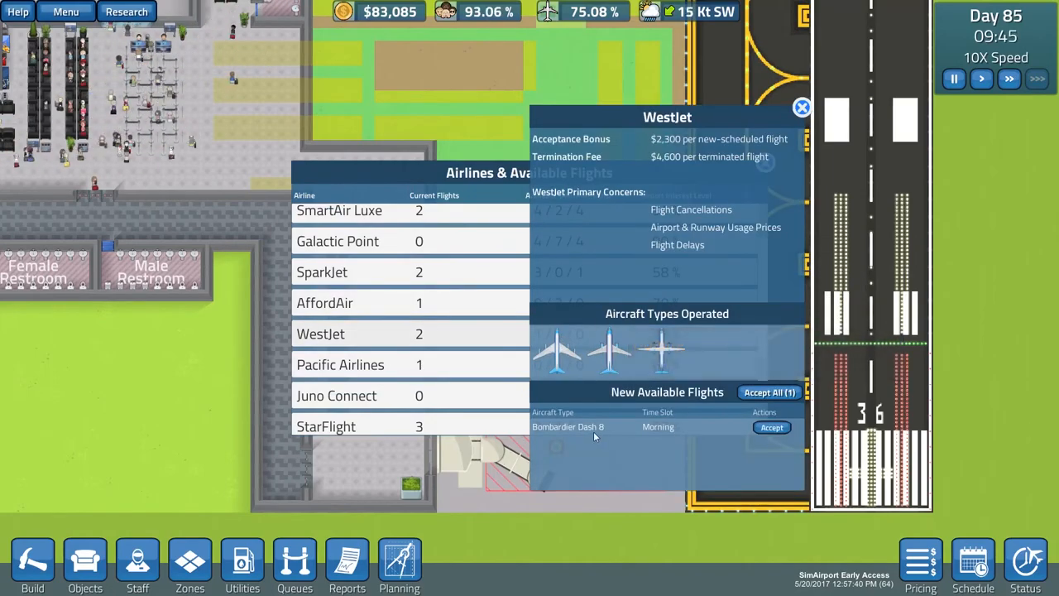
pyautogui.click(801, 108)
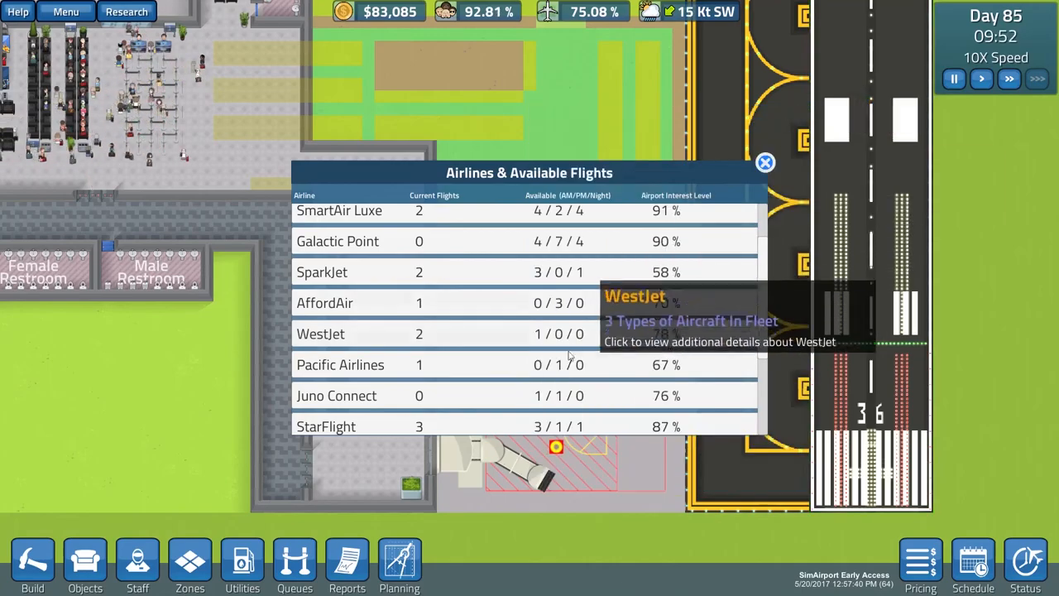
# View Juno Connect's two Bombardier flights and accept the morning CRJ 900 flight
pyautogui.click(338, 395)
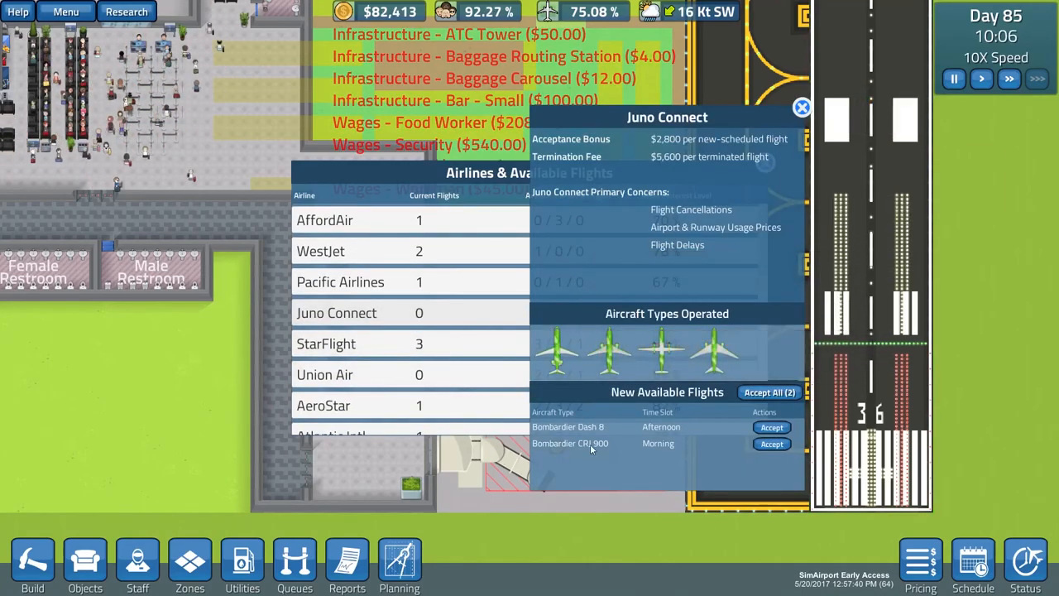
pyautogui.moveTo(661, 351)
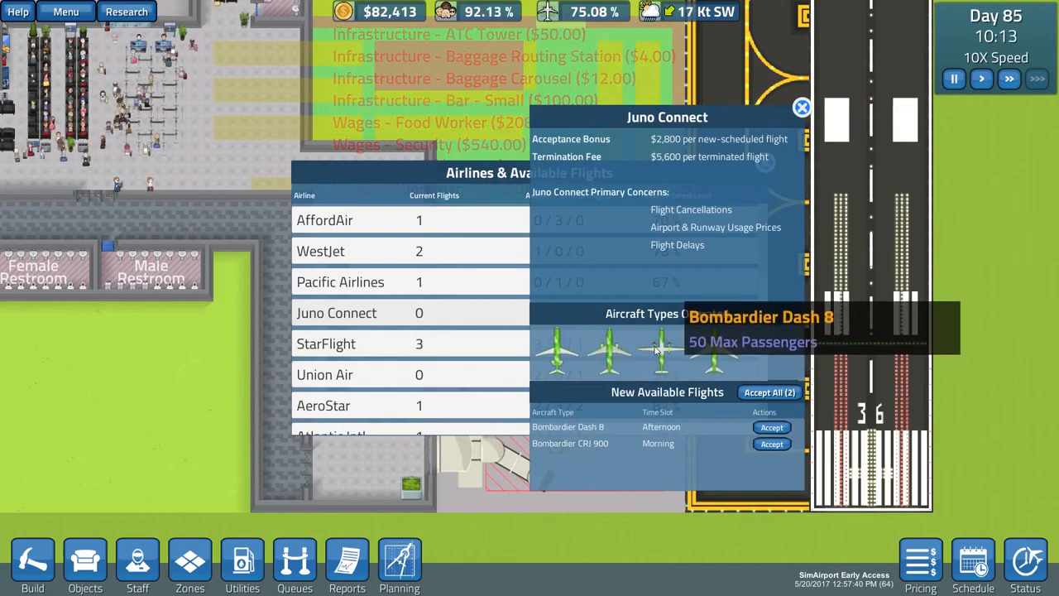
pyautogui.moveTo(559, 351)
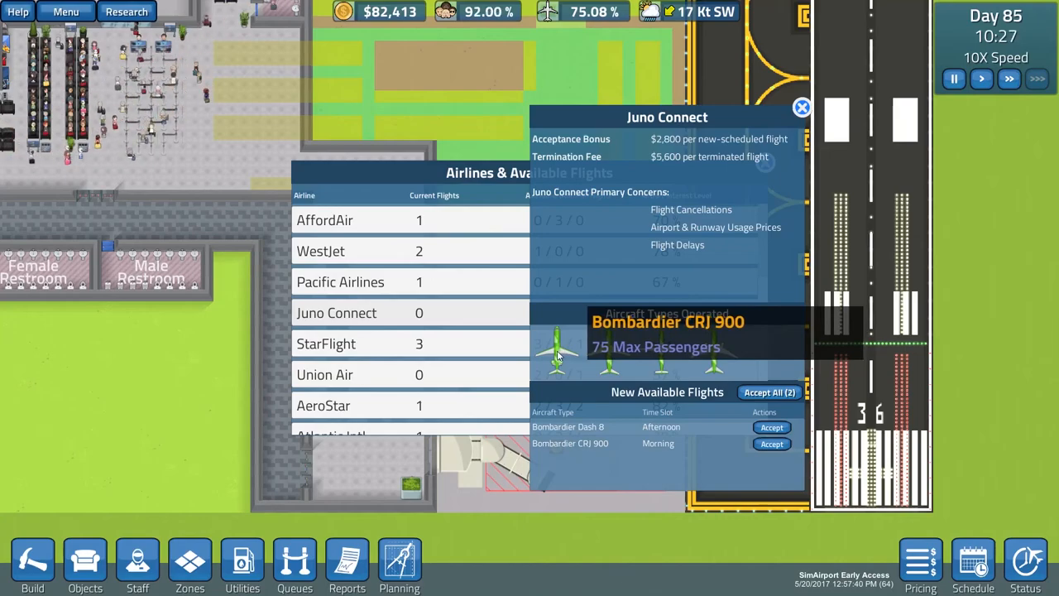
pyautogui.moveTo(670, 152)
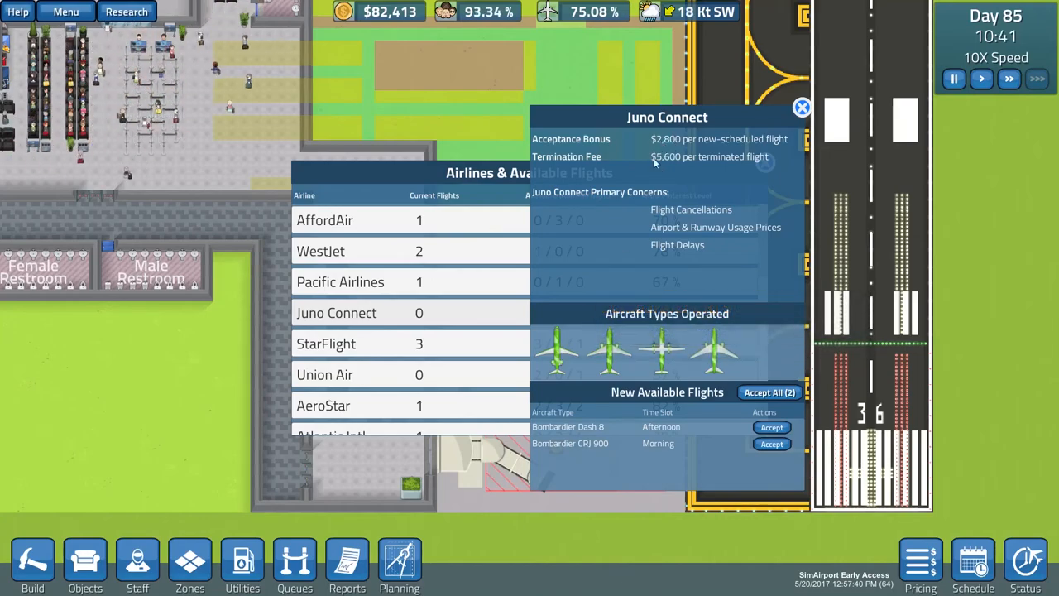
pyautogui.moveTo(571, 430)
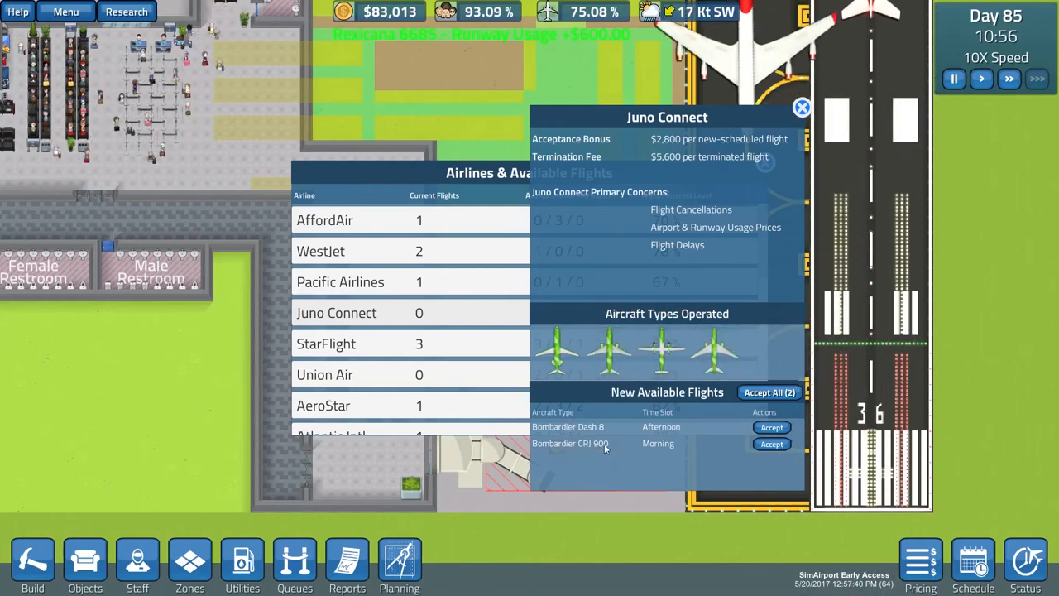
pyautogui.click(771, 443)
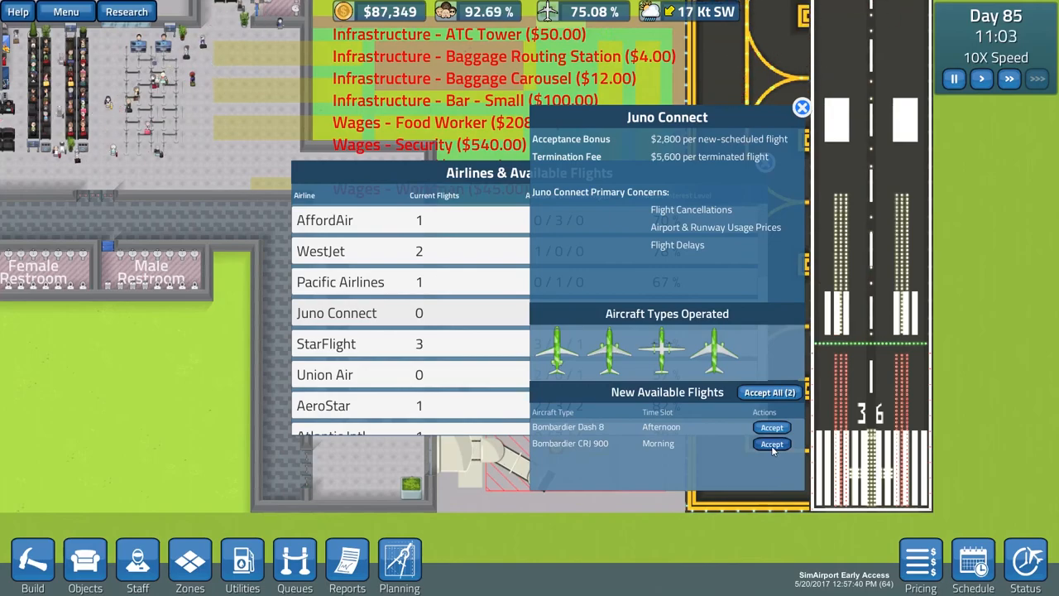
# Close Juno Connect's details, returning to the airlines list with one current flight
pyautogui.click(771, 443)
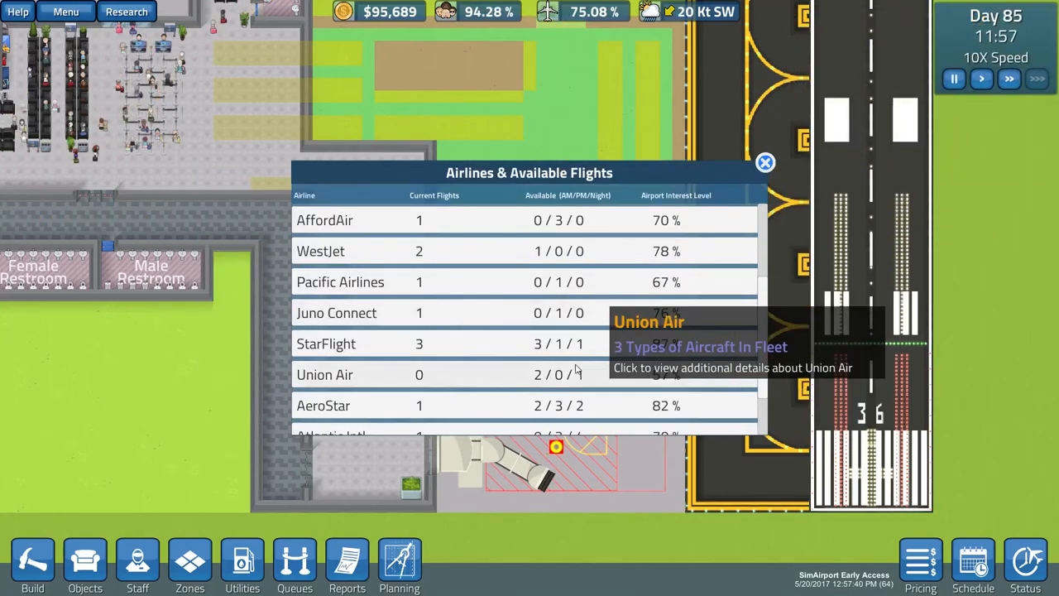
# Inspect Atlantic Intl's details, then browse AeroStar's available Boeing flights
pyautogui.scroll(-3)
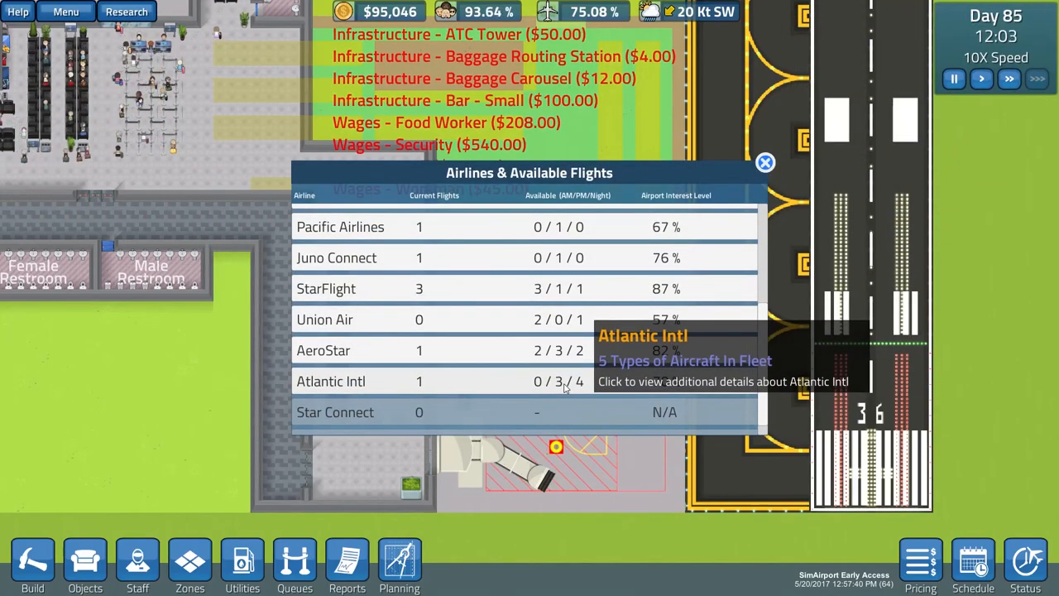
pyautogui.click(331, 381)
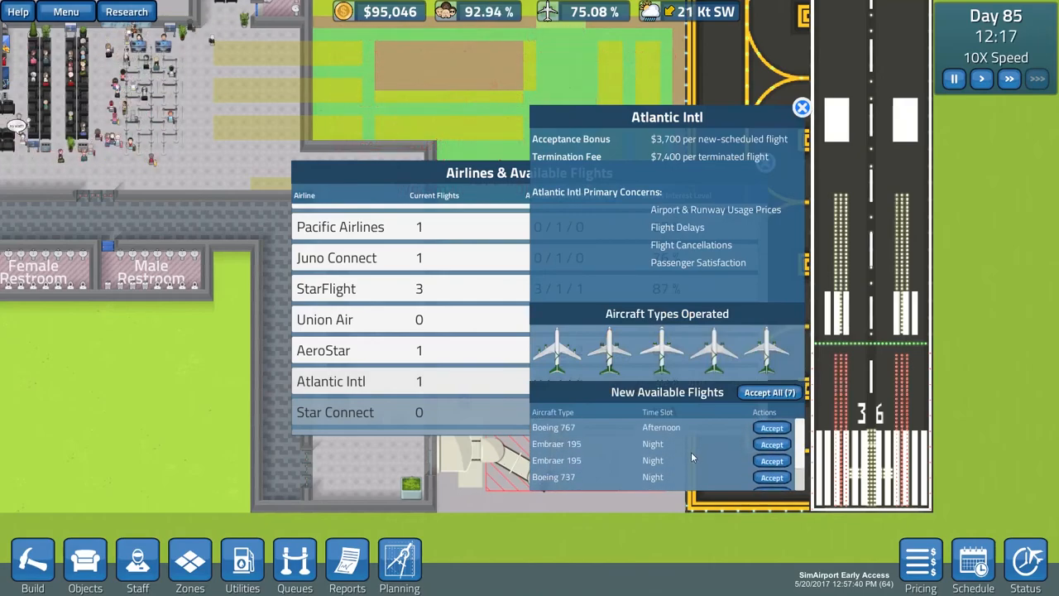
pyautogui.click(801, 108)
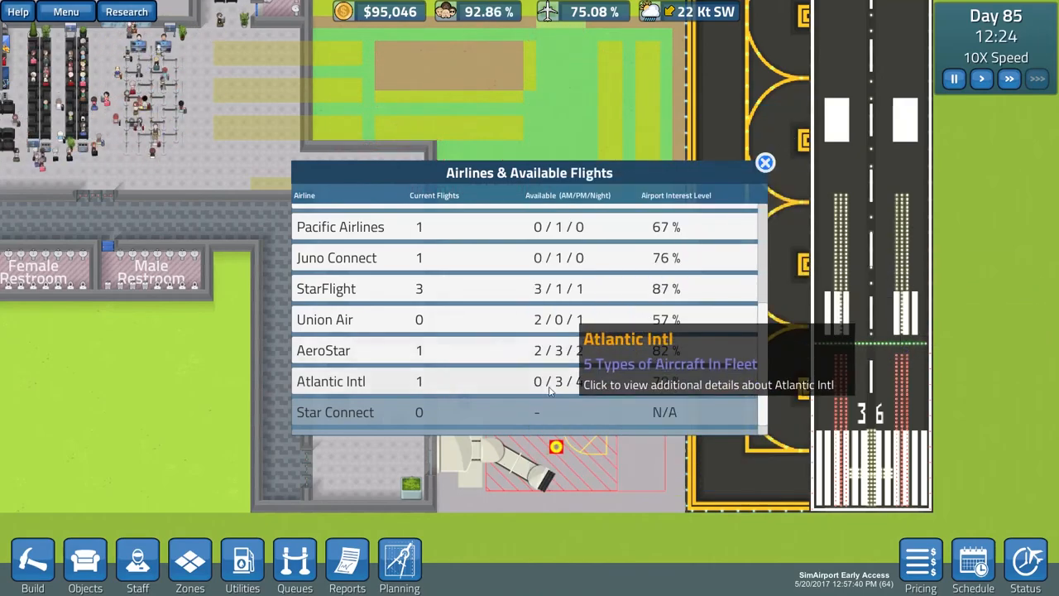
pyautogui.moveTo(555, 351)
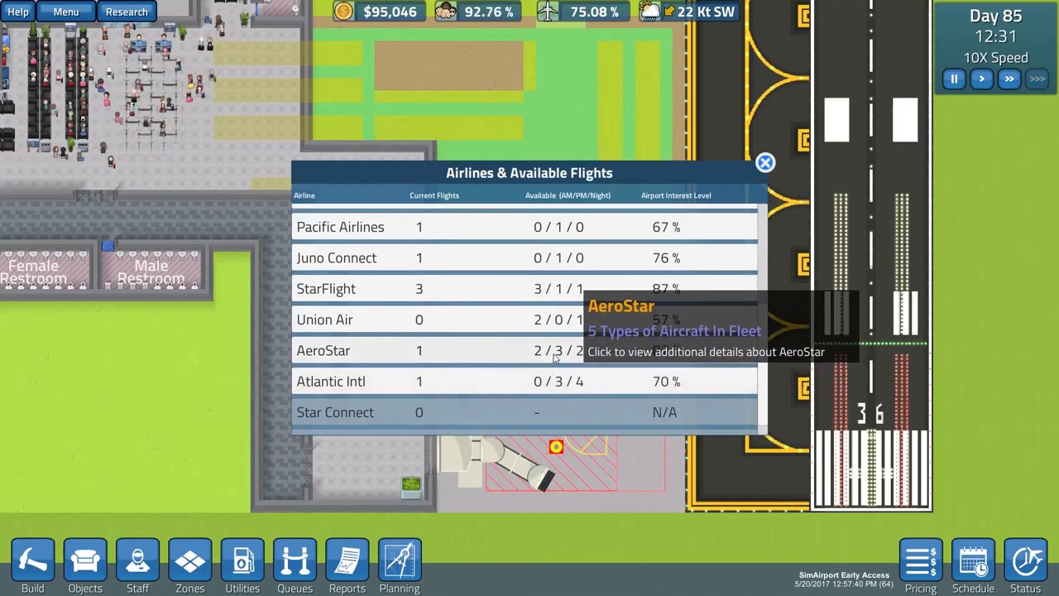
pyautogui.click(324, 351)
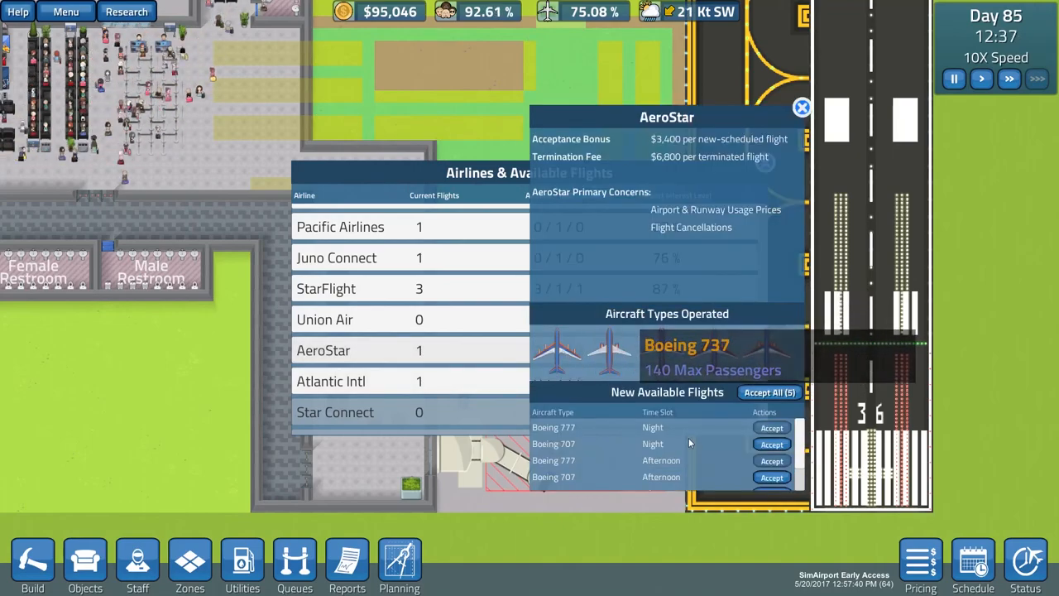
pyautogui.scroll(-3)
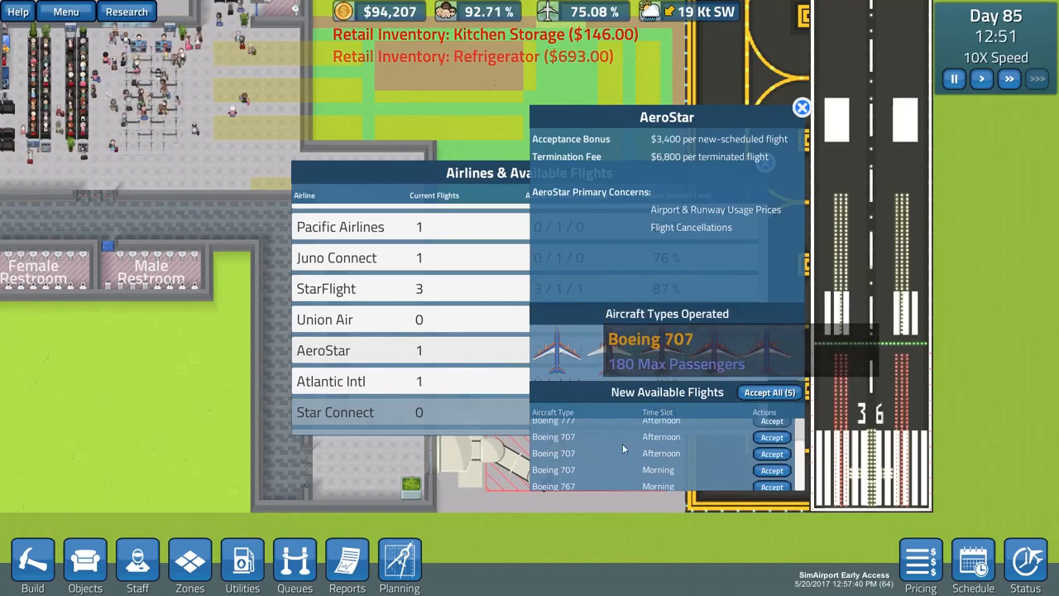
pyautogui.moveTo(659, 350)
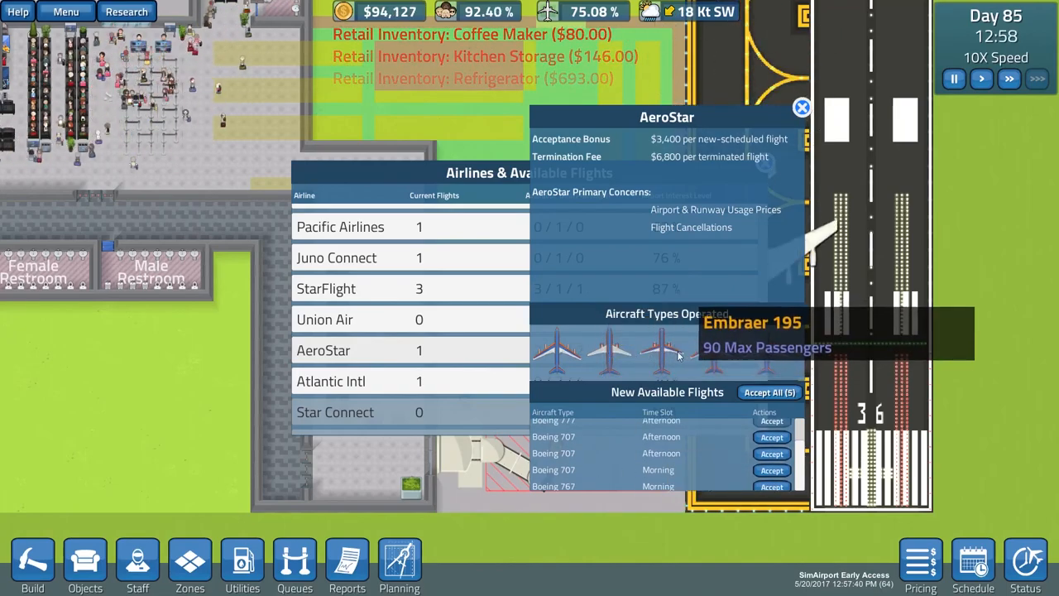
pyautogui.moveTo(715, 350)
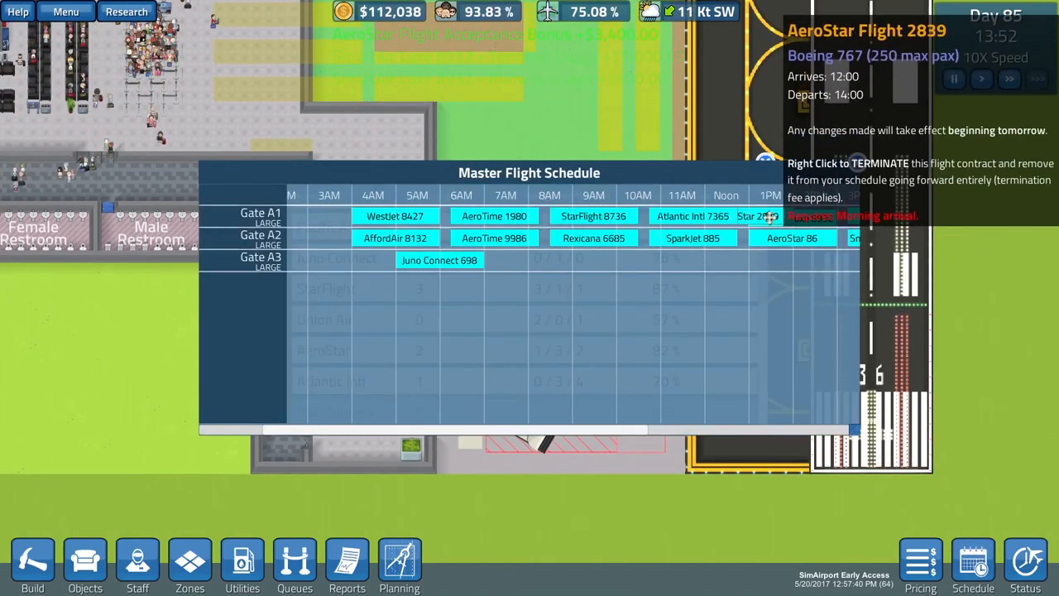
# Close the flight schedule, leaving AeroStar with two current flights in the list
pyautogui.click(539, 259)
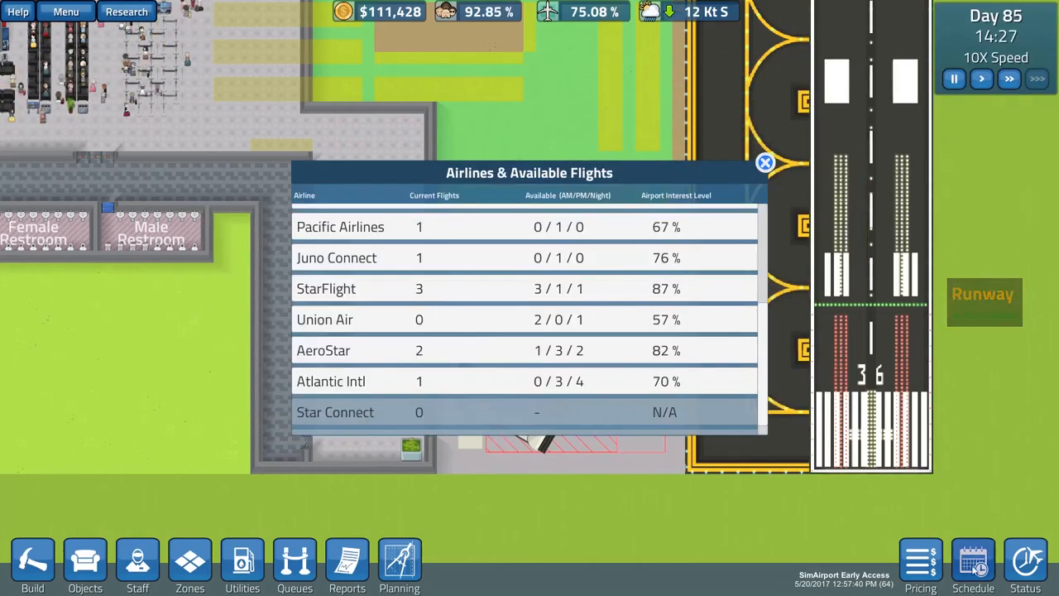
# Check the gate schedule, then browse Union Air, Rexicana and SmartAir Luxe flight offers
pyautogui.click(973, 565)
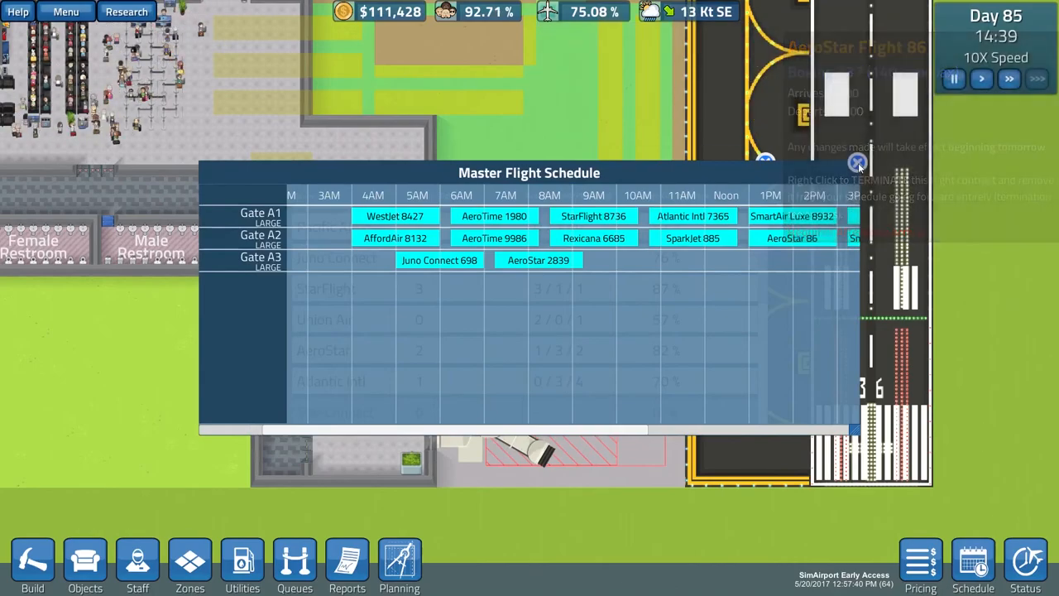
pyautogui.click(857, 162)
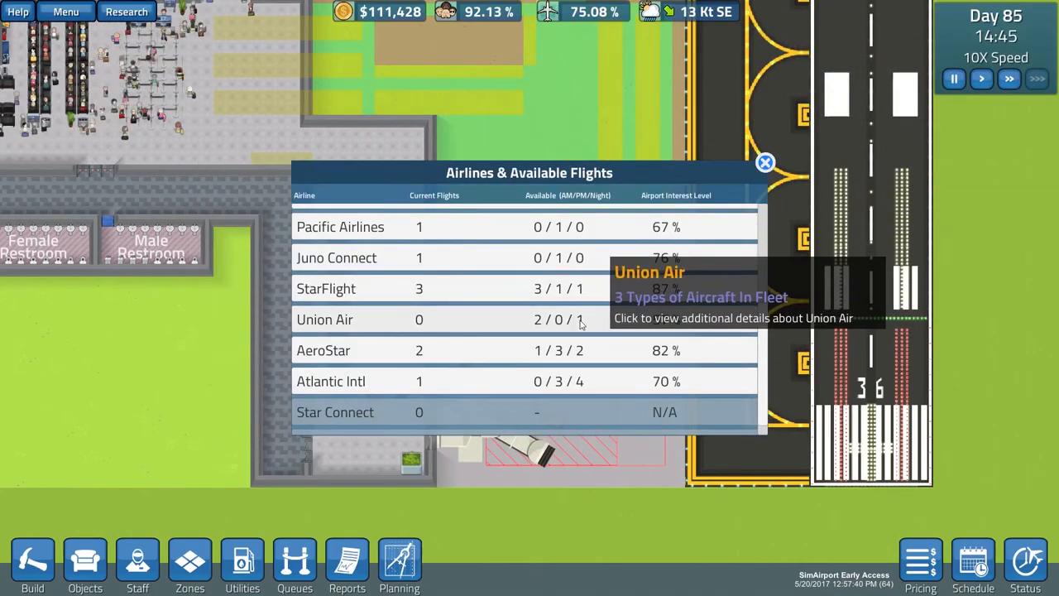
pyautogui.click(324, 319)
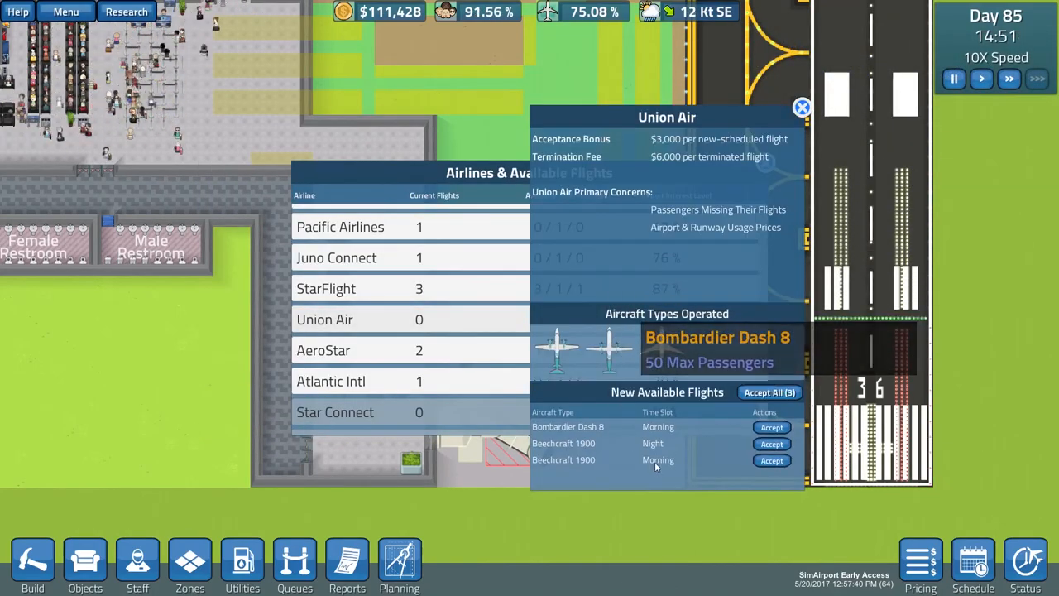
pyautogui.moveTo(556, 347)
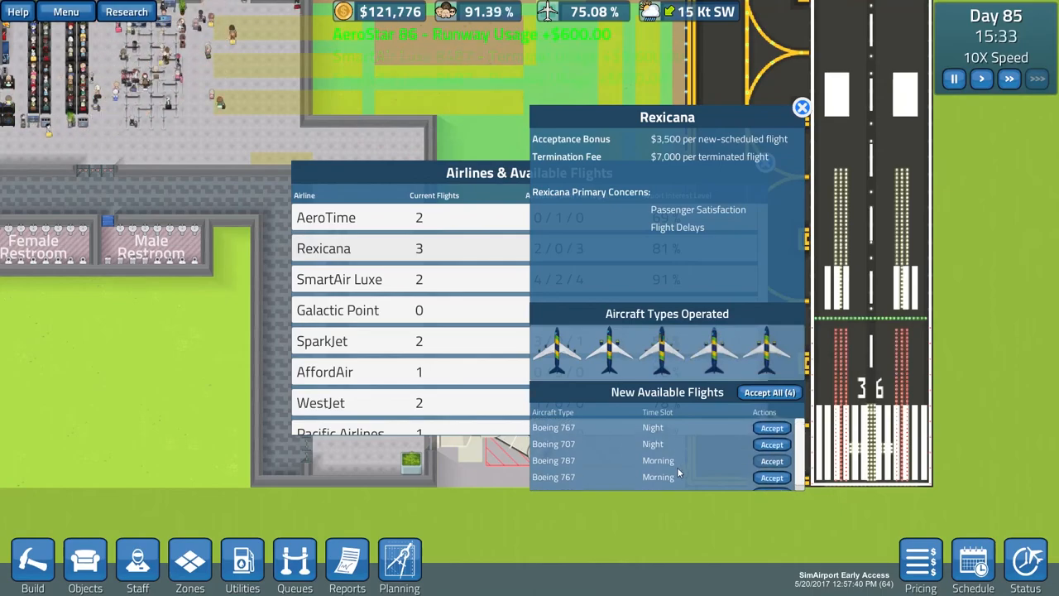
pyautogui.click(801, 108)
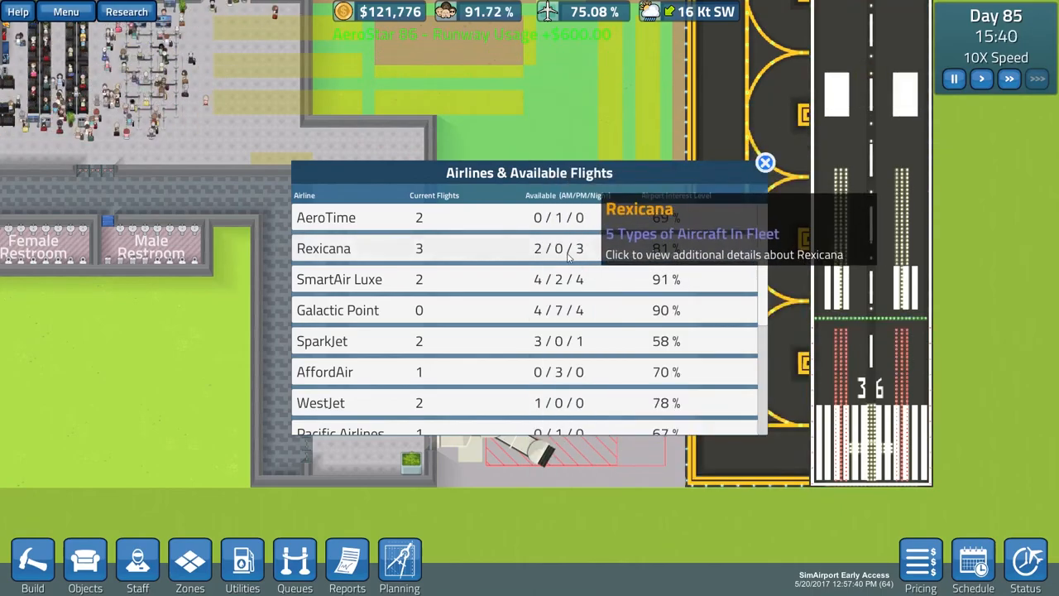
pyautogui.moveTo(579, 284)
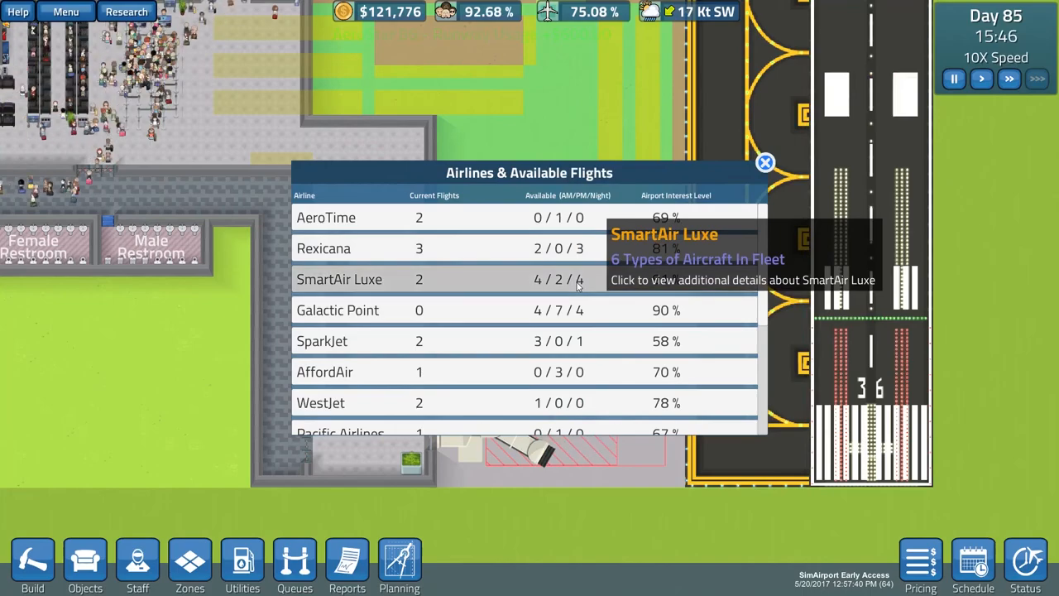
pyautogui.click(339, 278)
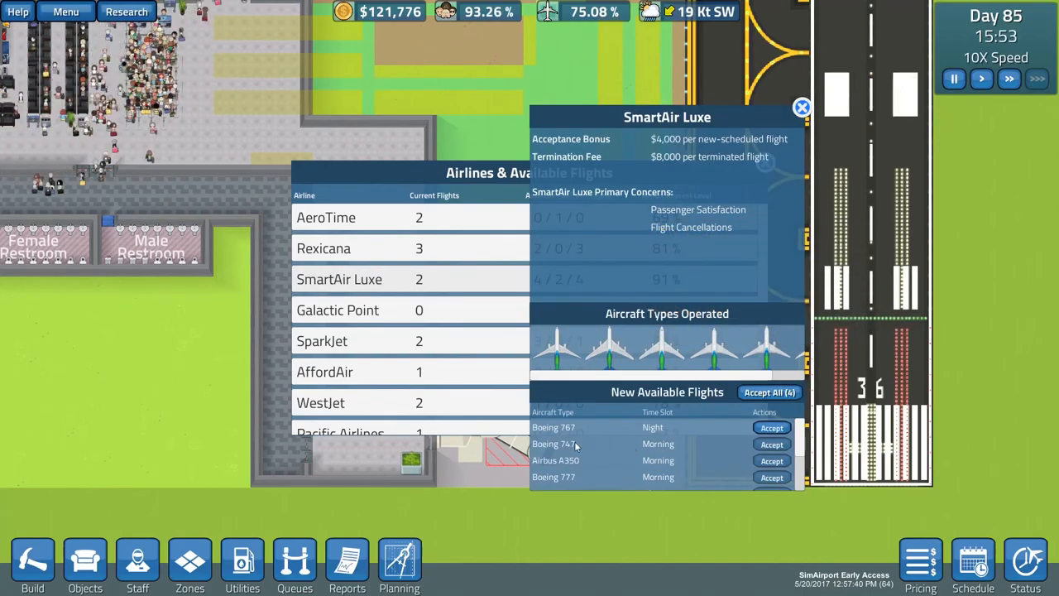
pyautogui.moveTo(662, 347)
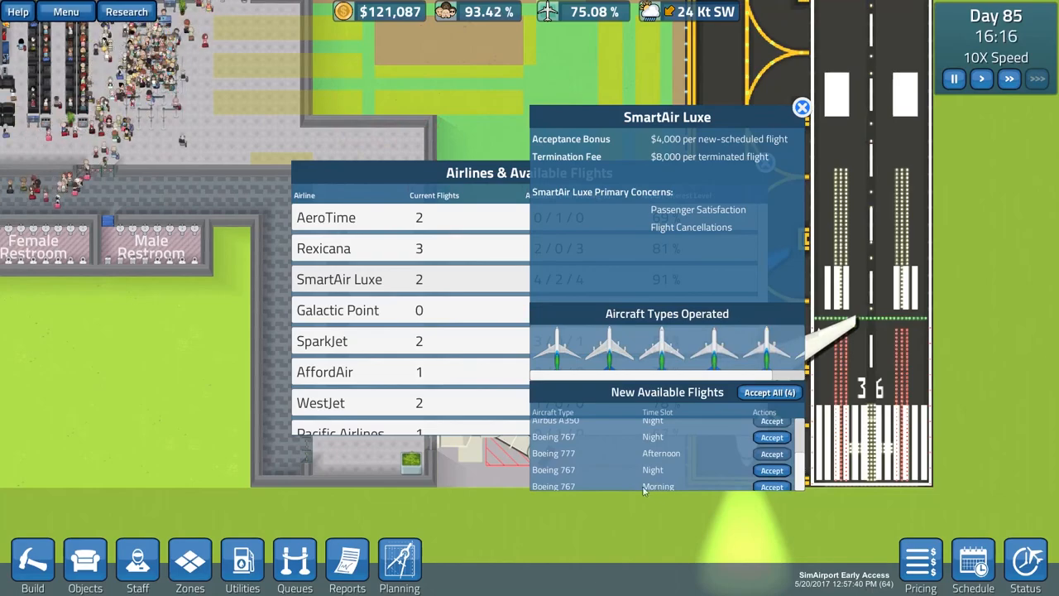
pyautogui.moveTo(704, 347)
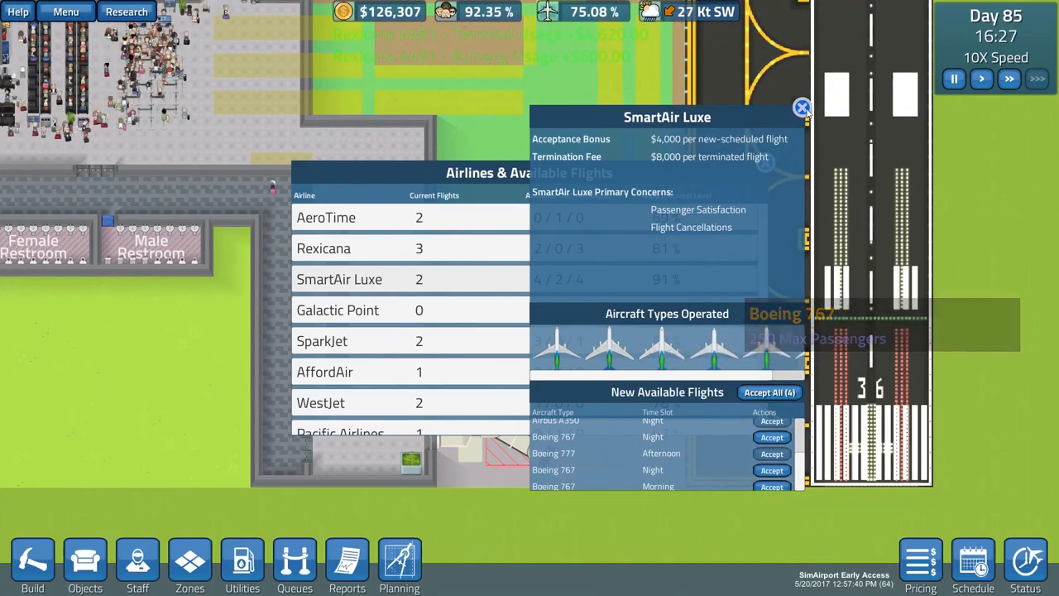
pyautogui.click(801, 107)
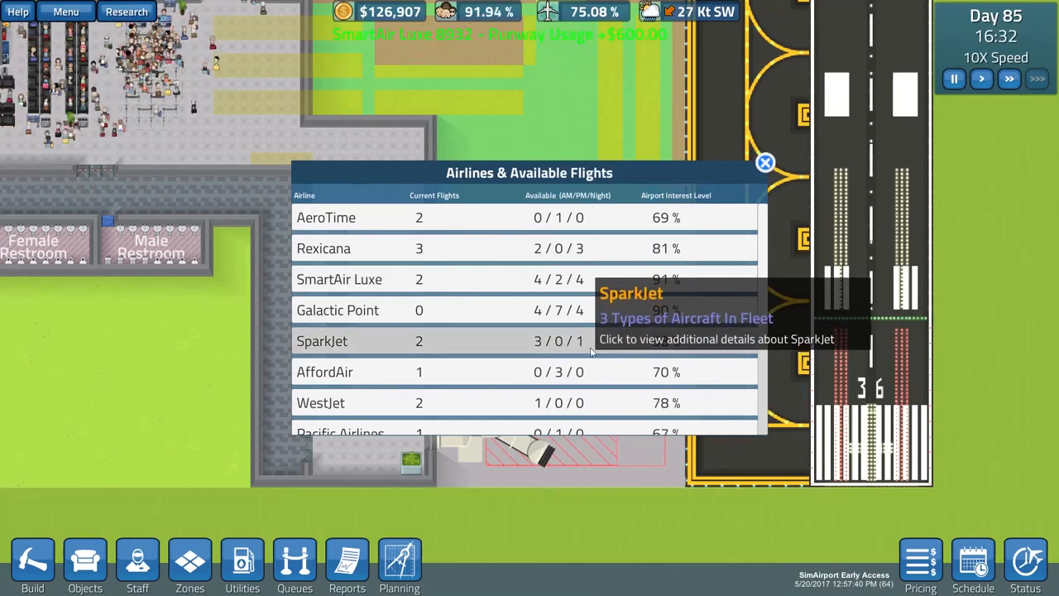
# Accept an additional SparkJet flight and place SparkJet Flight 339 at Gate A3
pyautogui.click(321, 341)
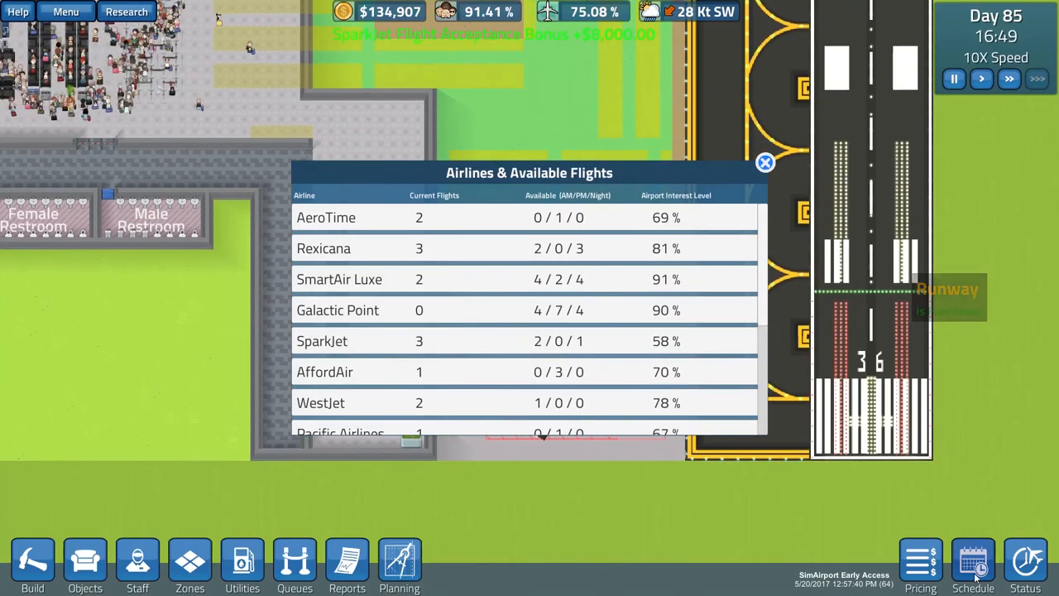
pyautogui.click(973, 563)
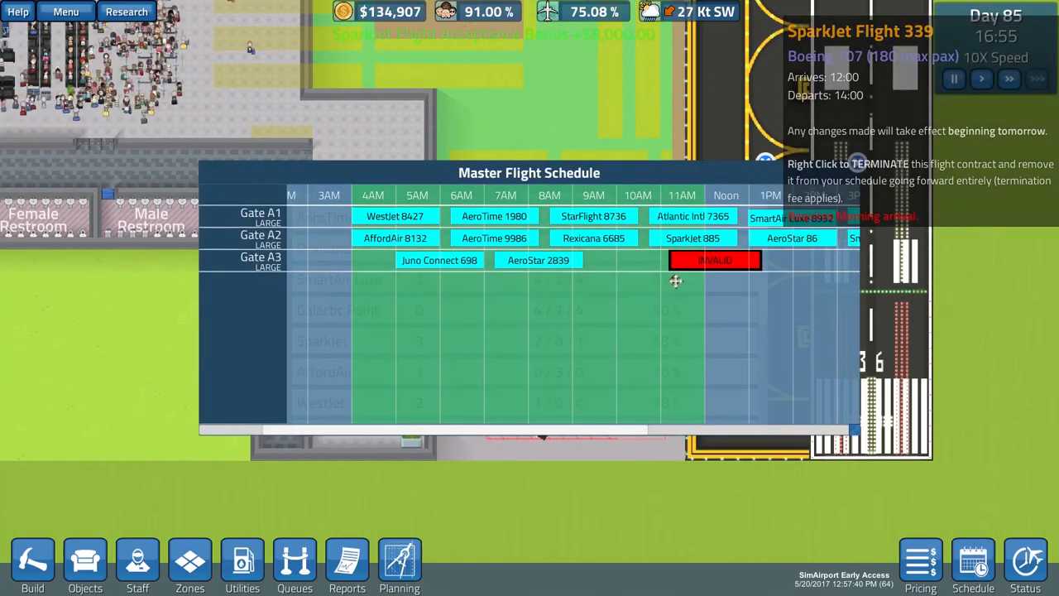
pyautogui.click(714, 260)
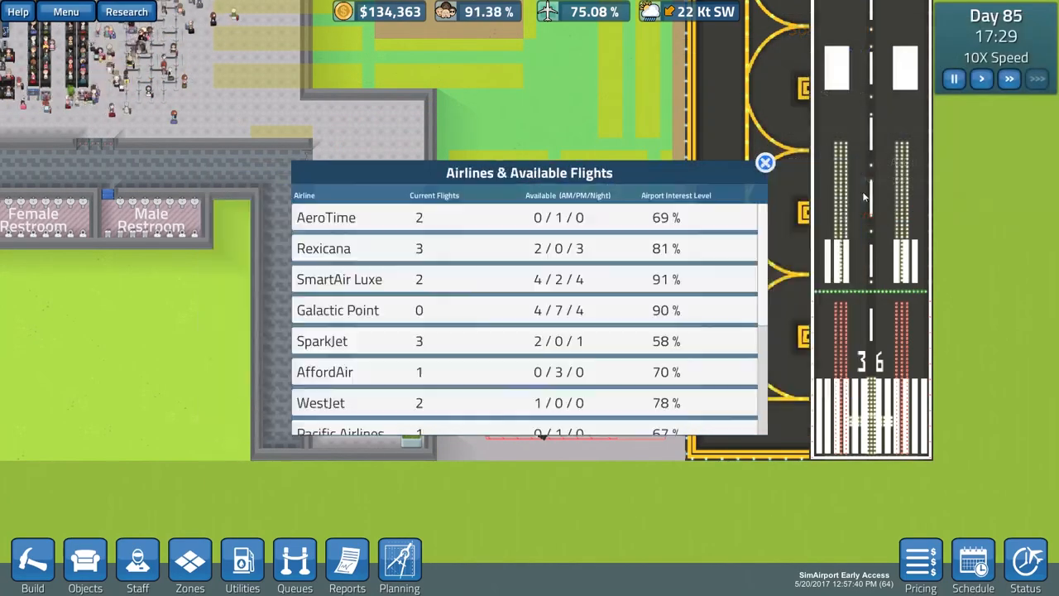
pyautogui.moveTo(589, 321)
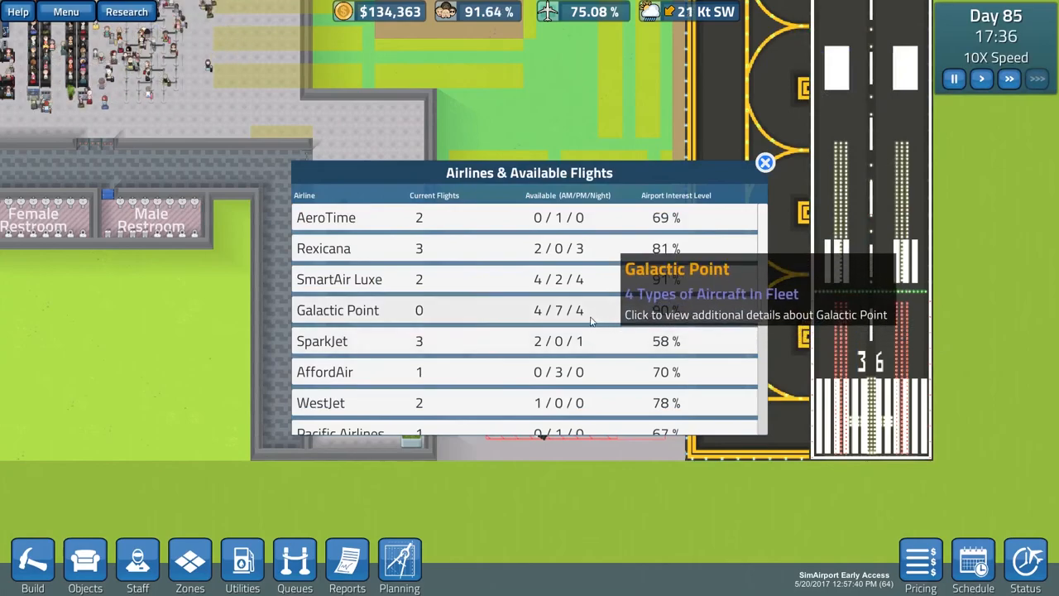
pyautogui.moveTo(582, 223)
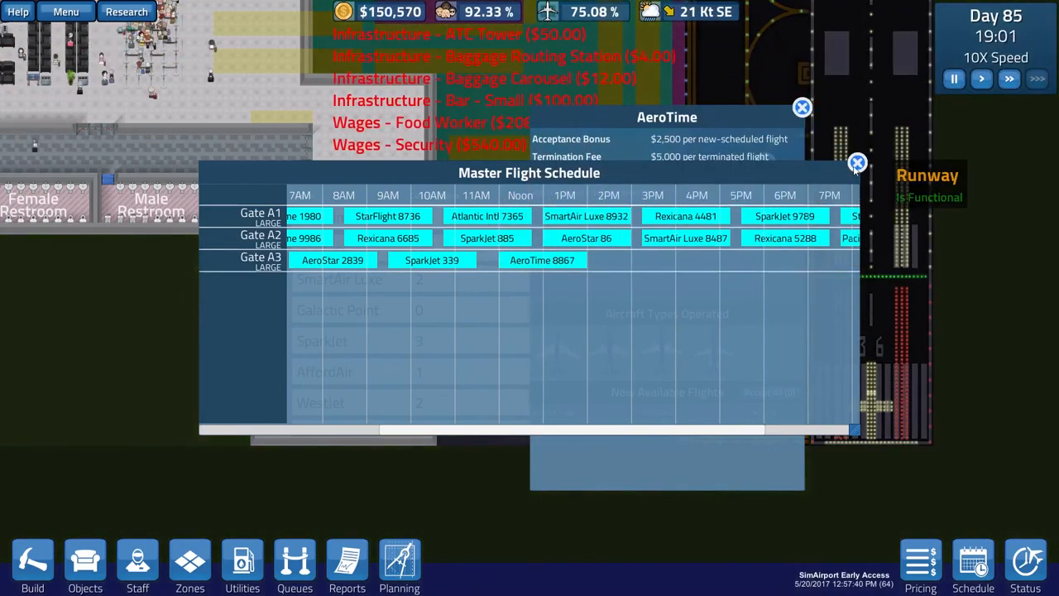
# Close the schedule after placing AeroTime 8867 at Gate A3, giving AeroTime three flights
pyautogui.click(801, 108)
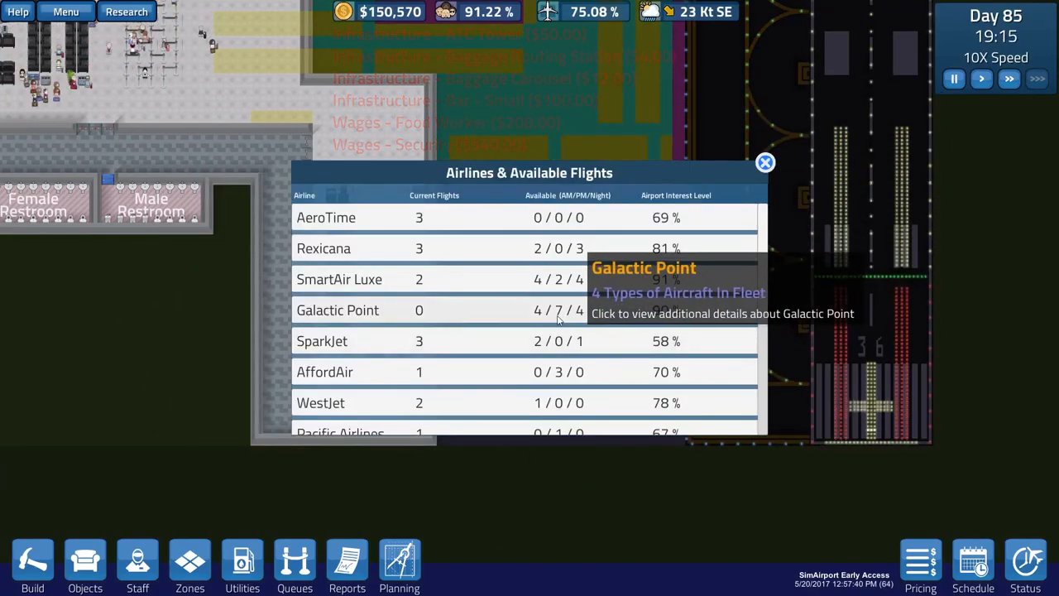
pyautogui.moveTo(577, 403)
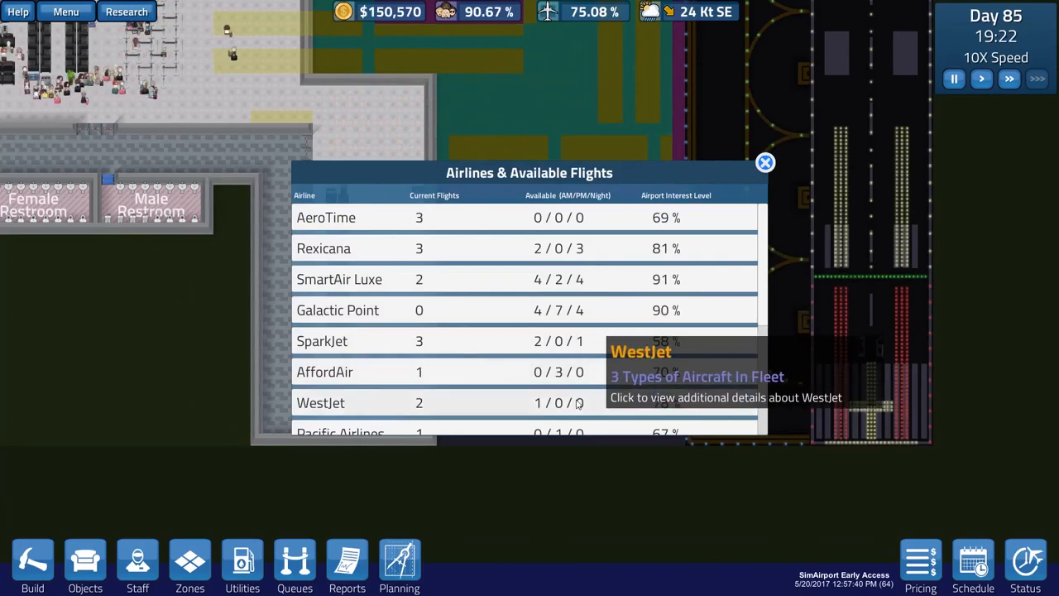
# Accept AffordAir's first afternoon flight offer and return to its remaining offers
pyautogui.click(324, 370)
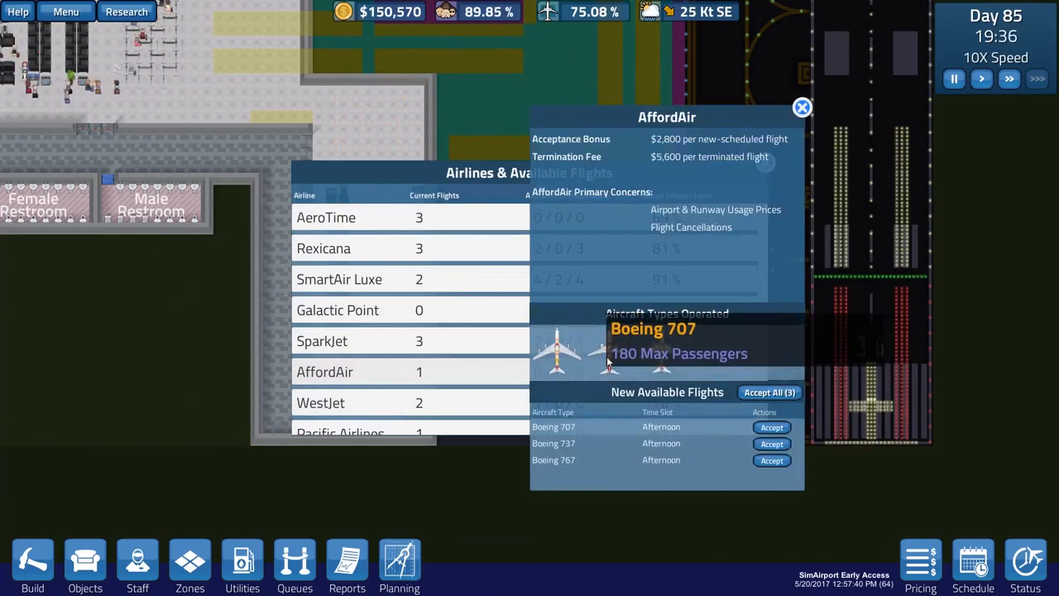
pyautogui.moveTo(661, 351)
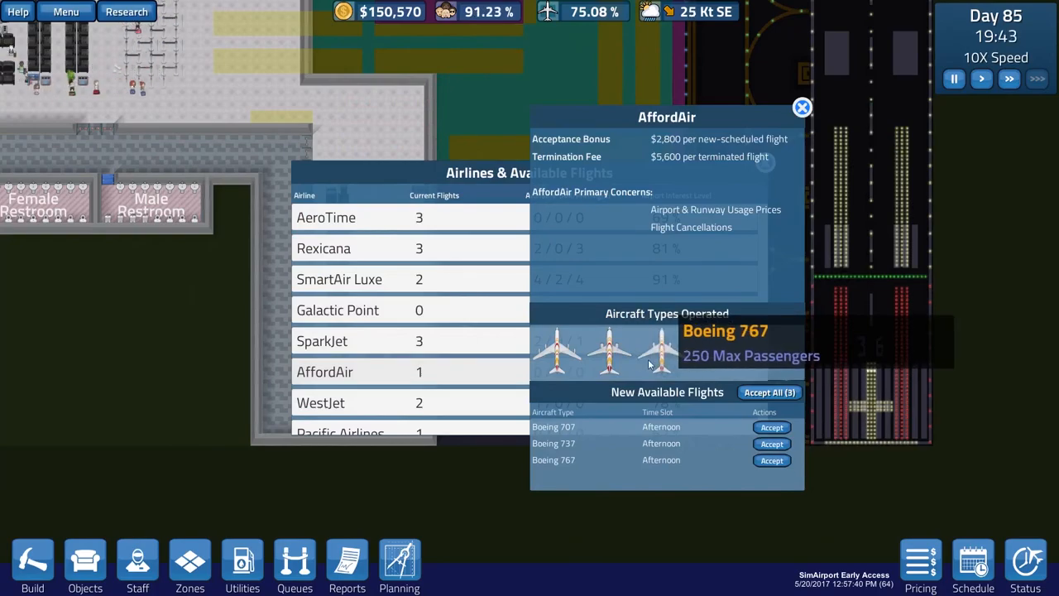
pyautogui.moveTo(771, 443)
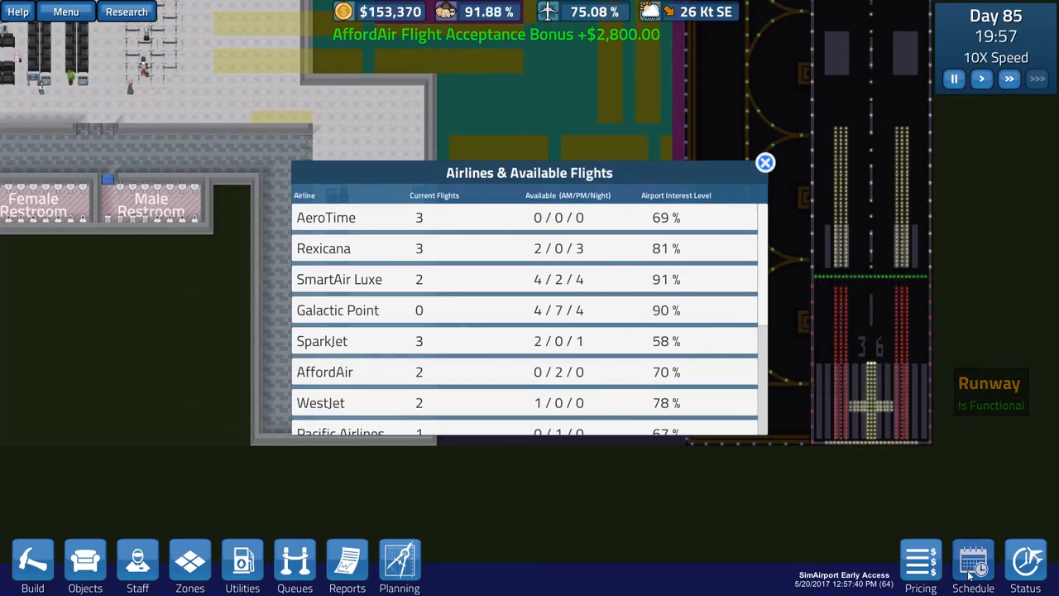
pyautogui.click(973, 563)
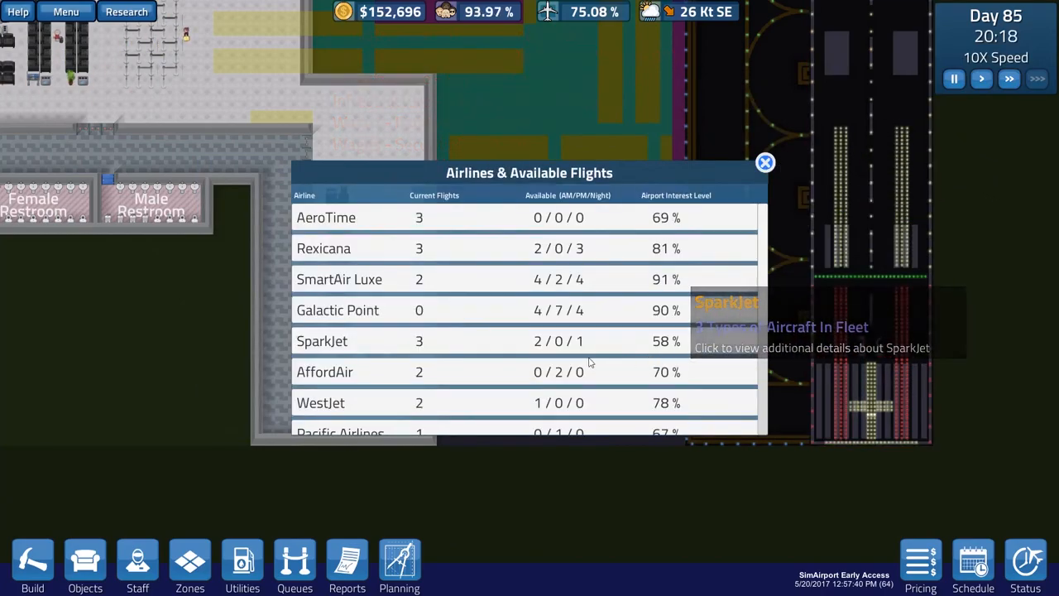
pyautogui.moveTo(559, 370)
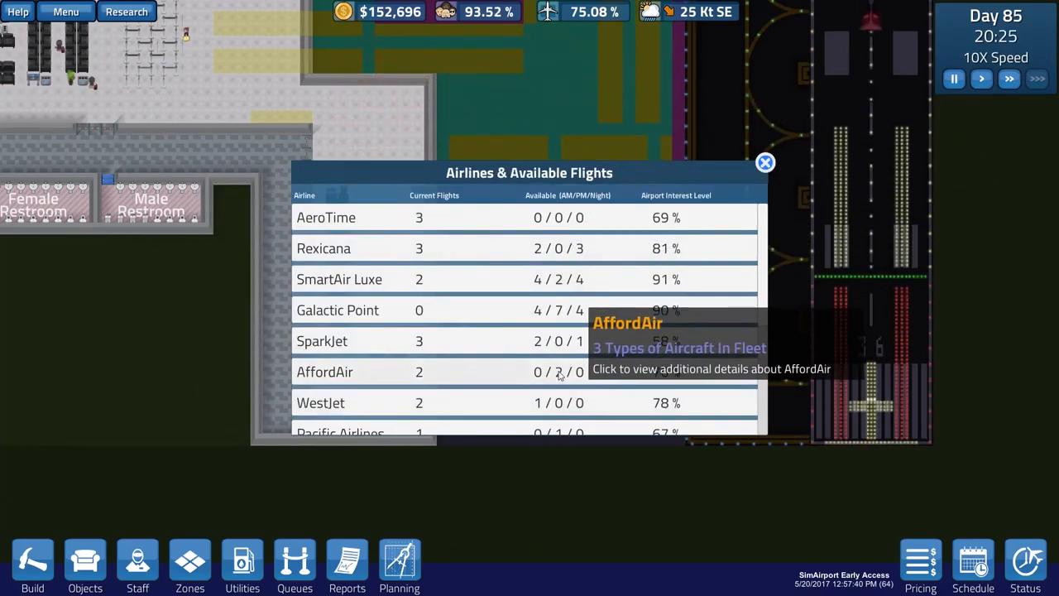
pyautogui.click(324, 371)
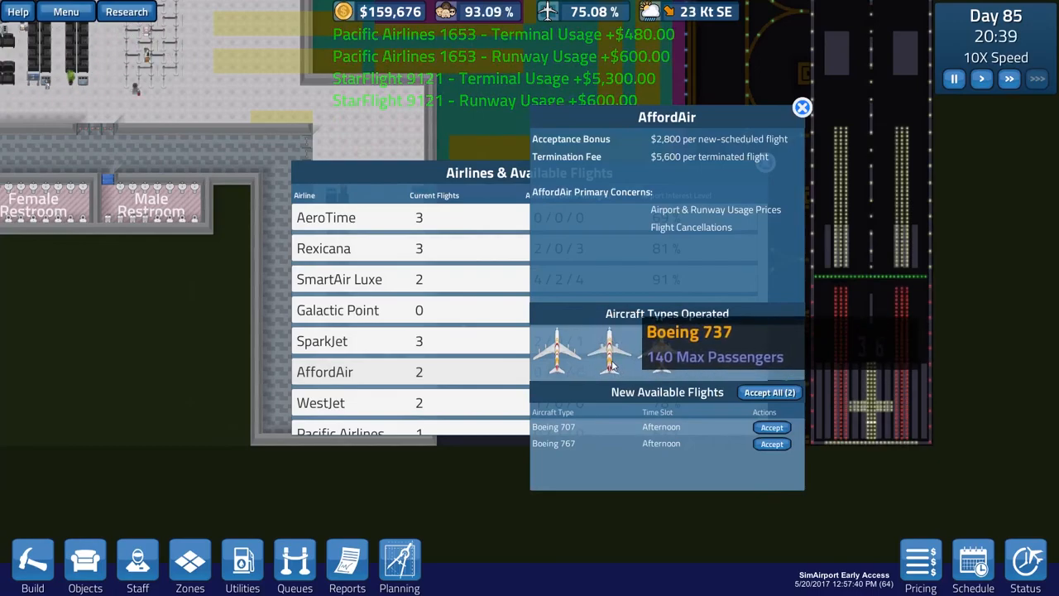
pyautogui.moveTo(559, 351)
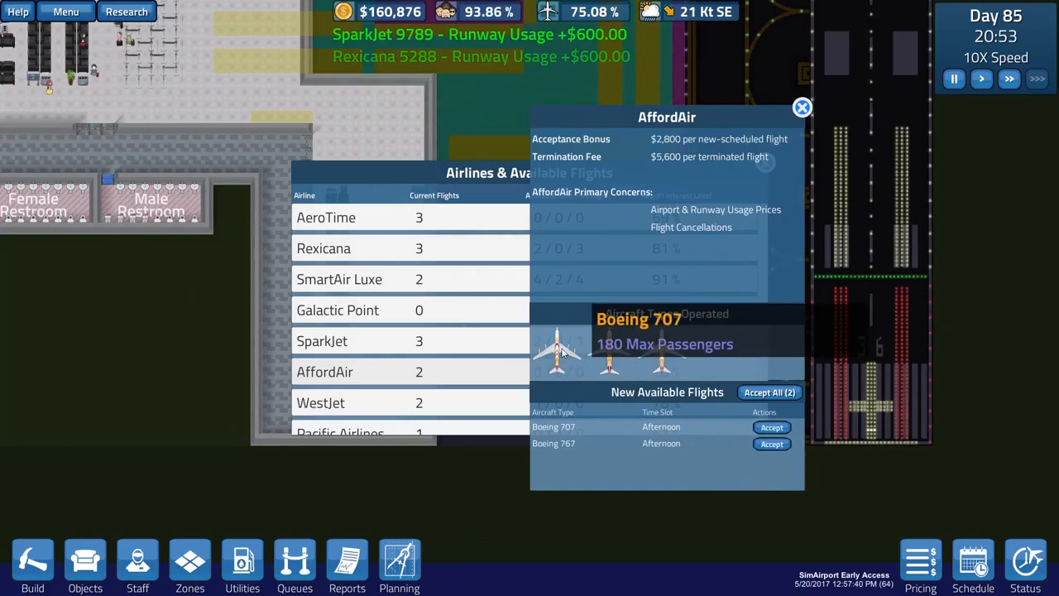
# Accept AffordAir's afternoon Boeing 707 flight and slot it at Gate A3 in the schedule
pyautogui.click(771, 443)
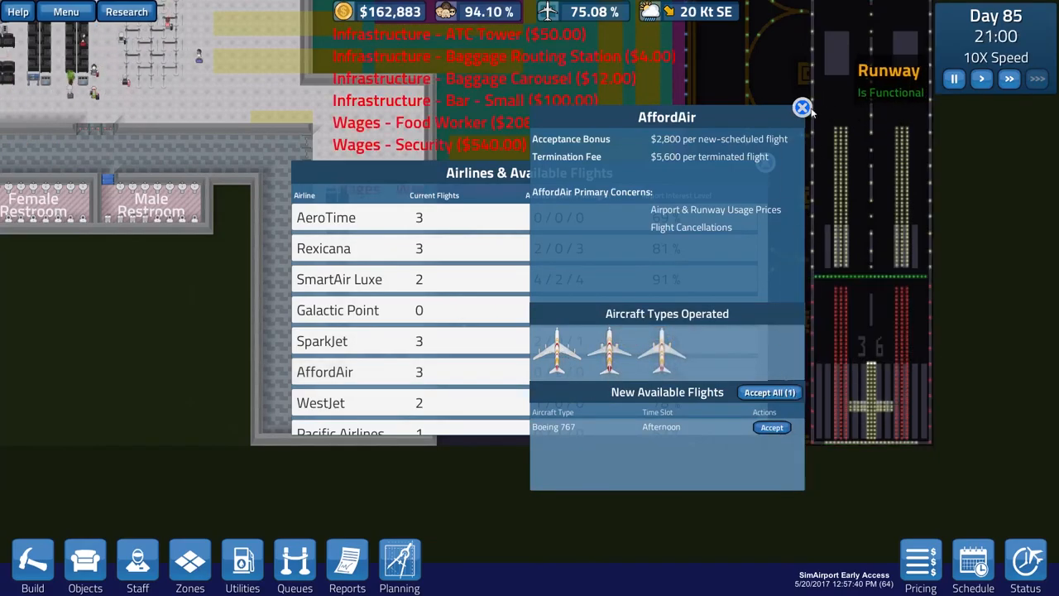
pyautogui.click(973, 565)
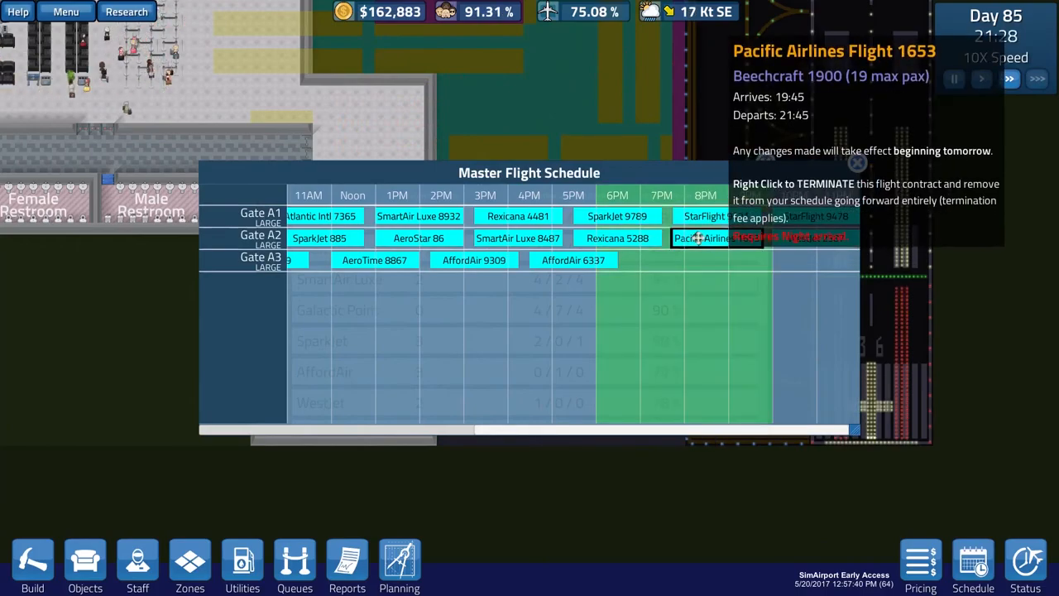
pyautogui.click(857, 162)
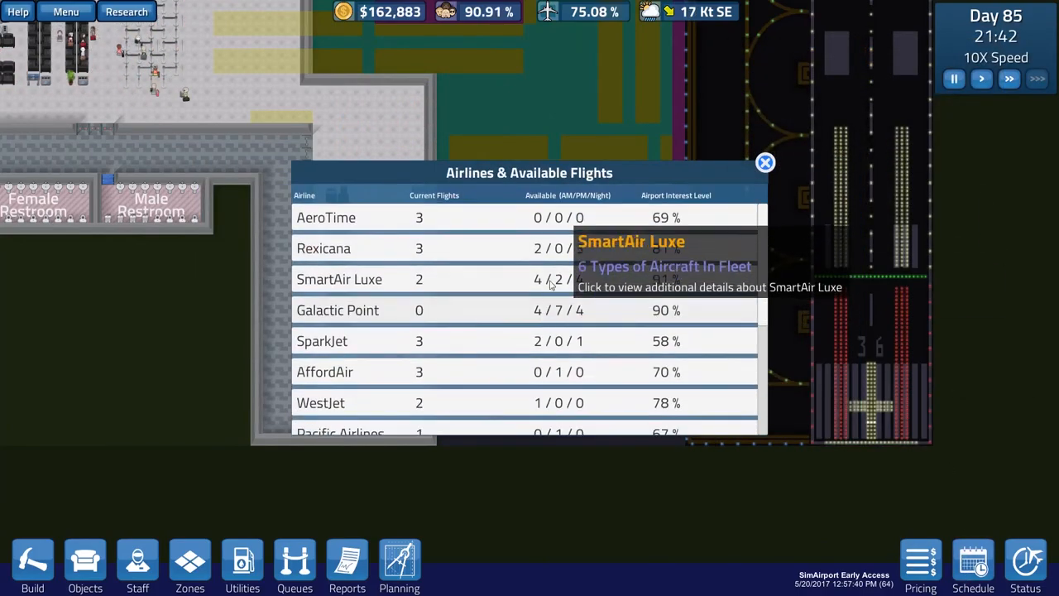
# Accept one of Rexicana's offered Boeing flights, bringing it to four current flights
pyautogui.click(325, 248)
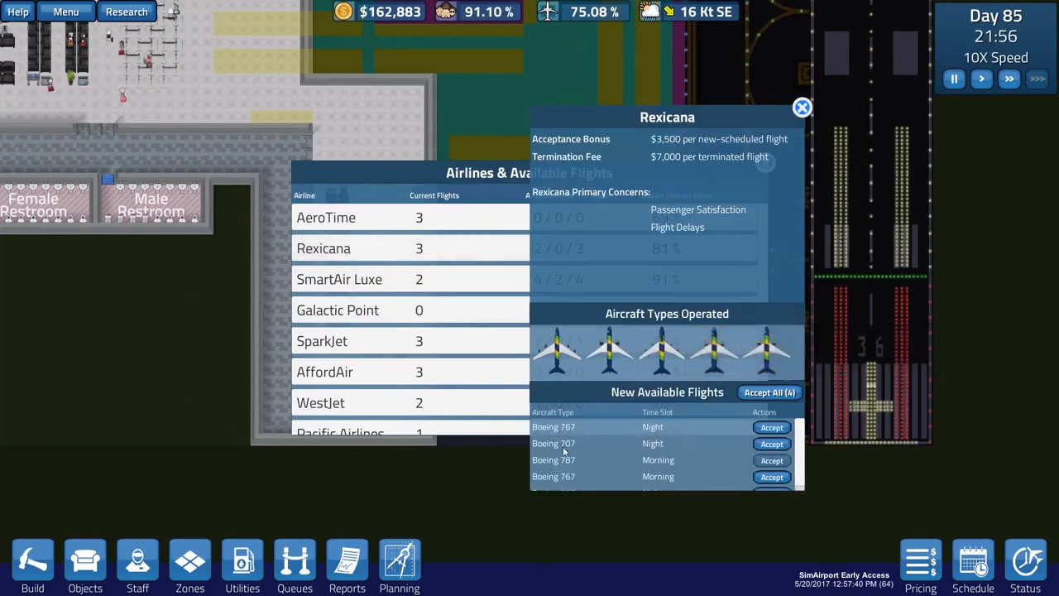
pyautogui.moveTo(710, 351)
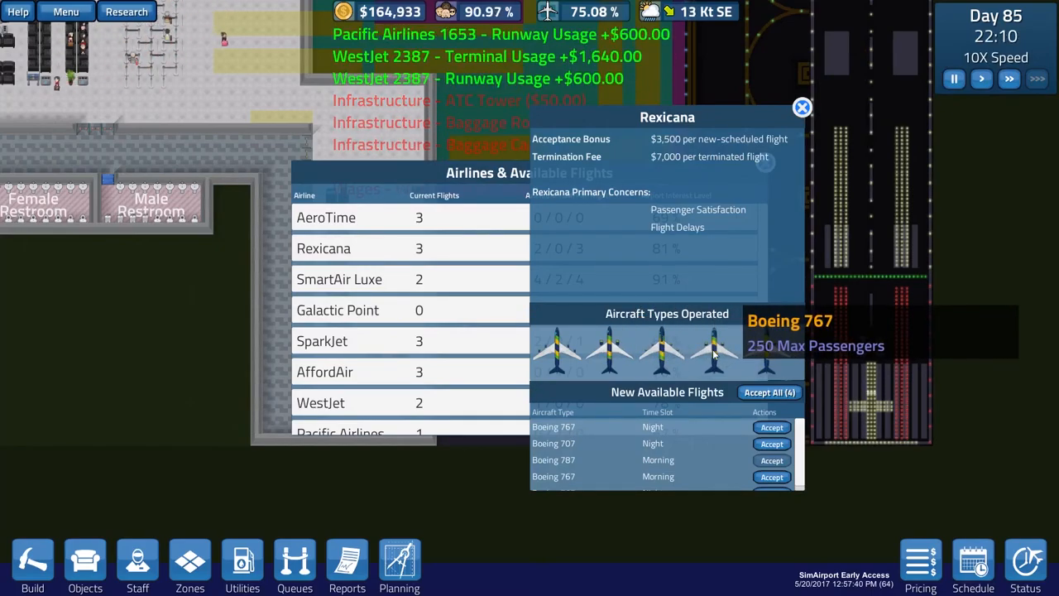
pyautogui.click(771, 427)
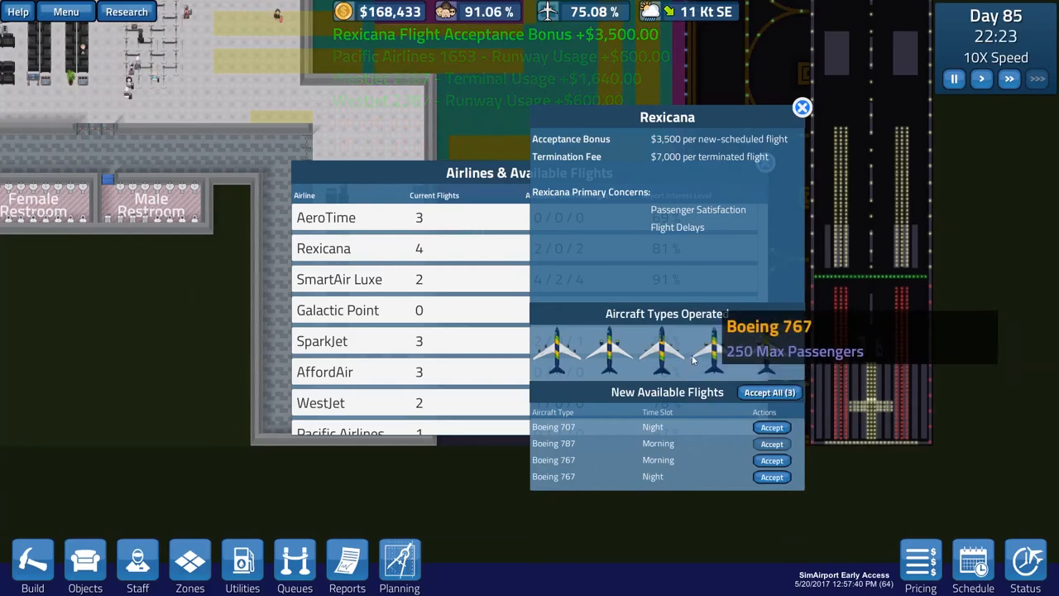
pyautogui.click(800, 108)
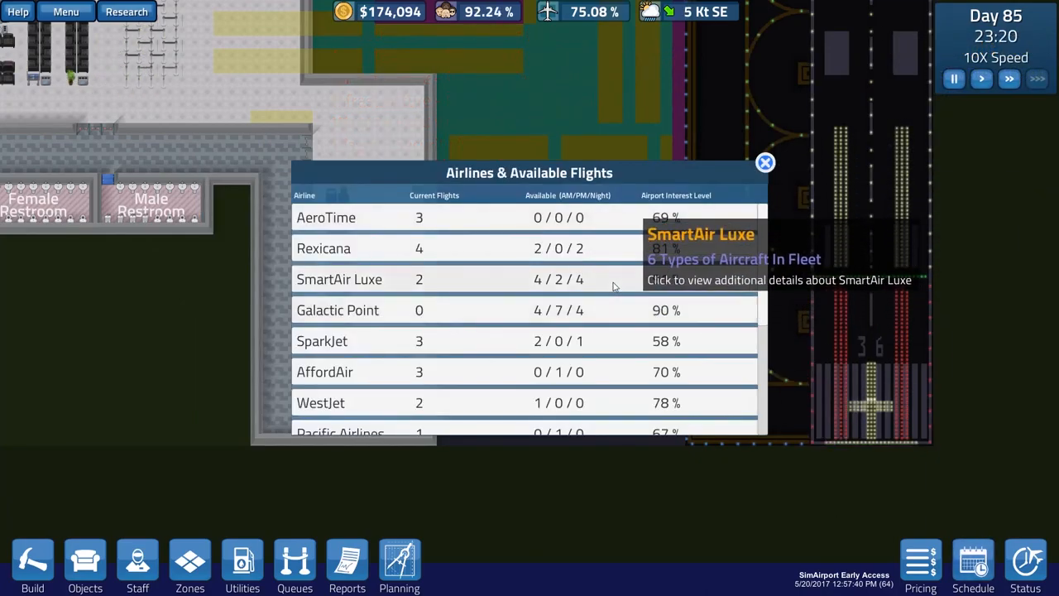
pyautogui.moveTo(494, 248)
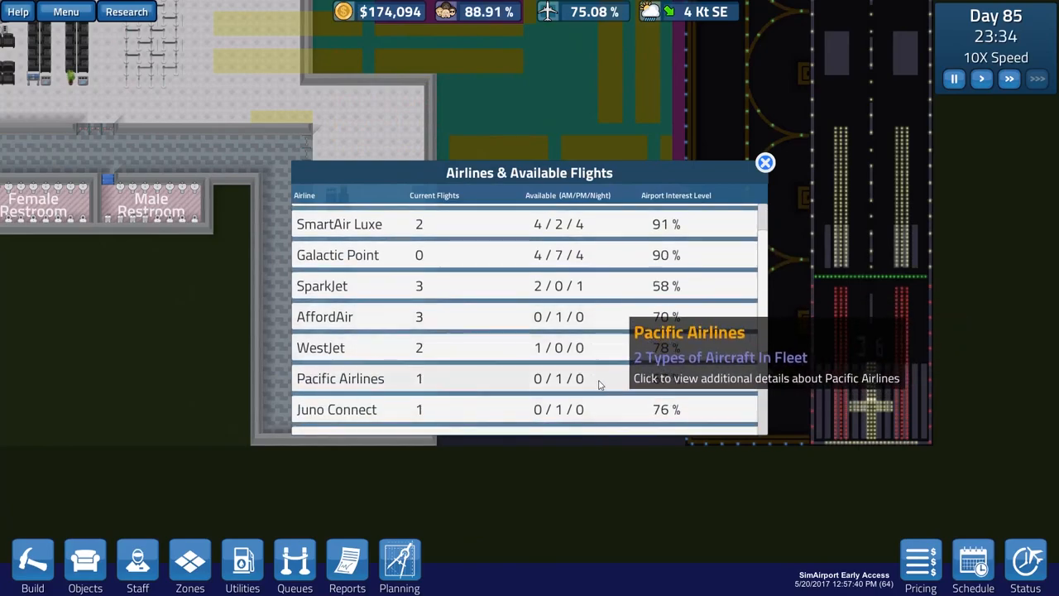
# Review Union Air's offers, then view Atlantic Intl's details and accept an available flight
pyautogui.scroll(-3)
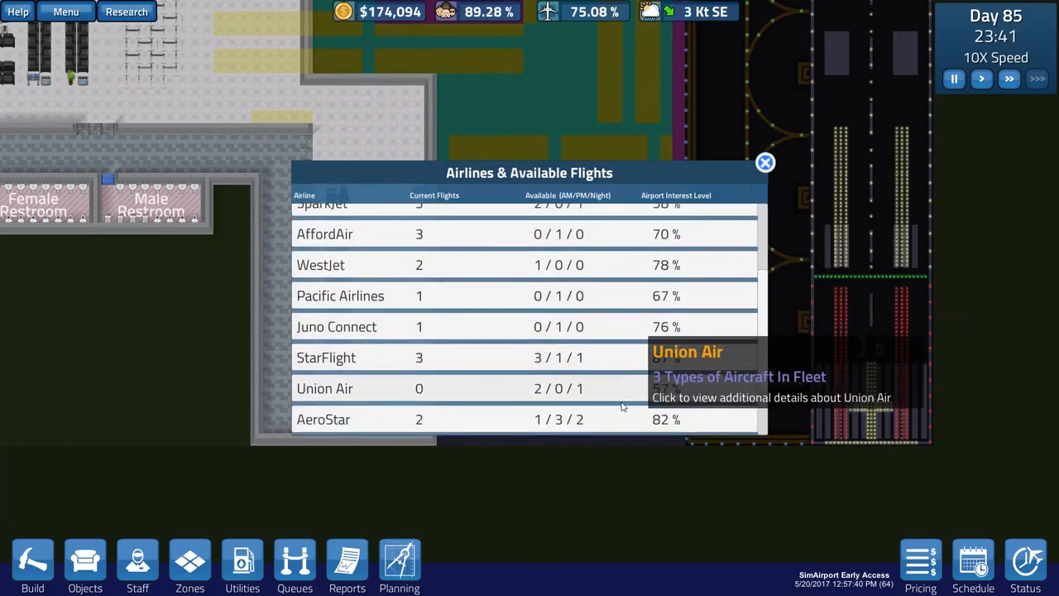
pyautogui.click(324, 387)
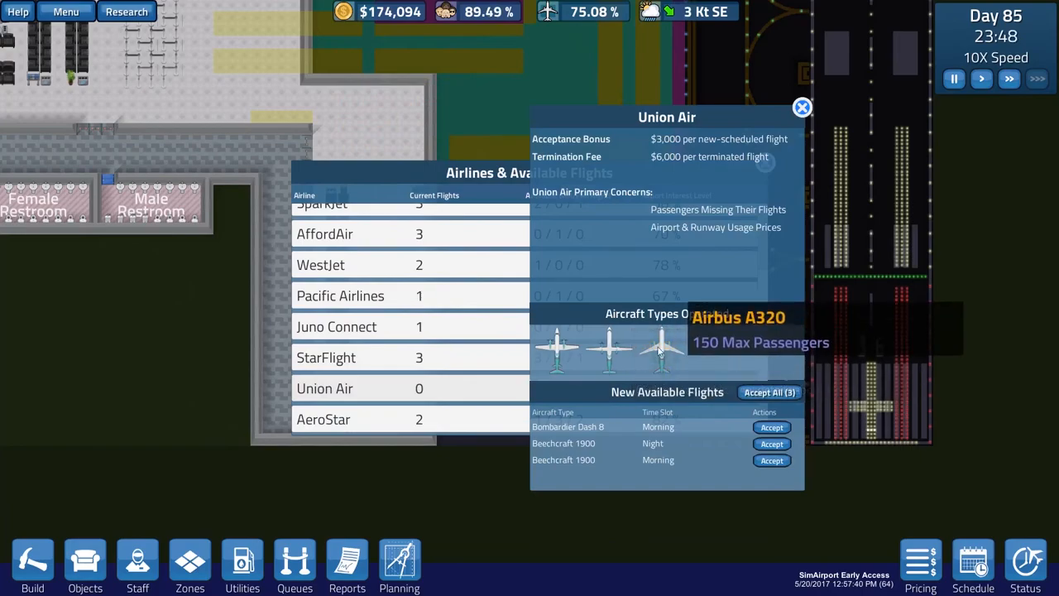
pyautogui.moveTo(645, 450)
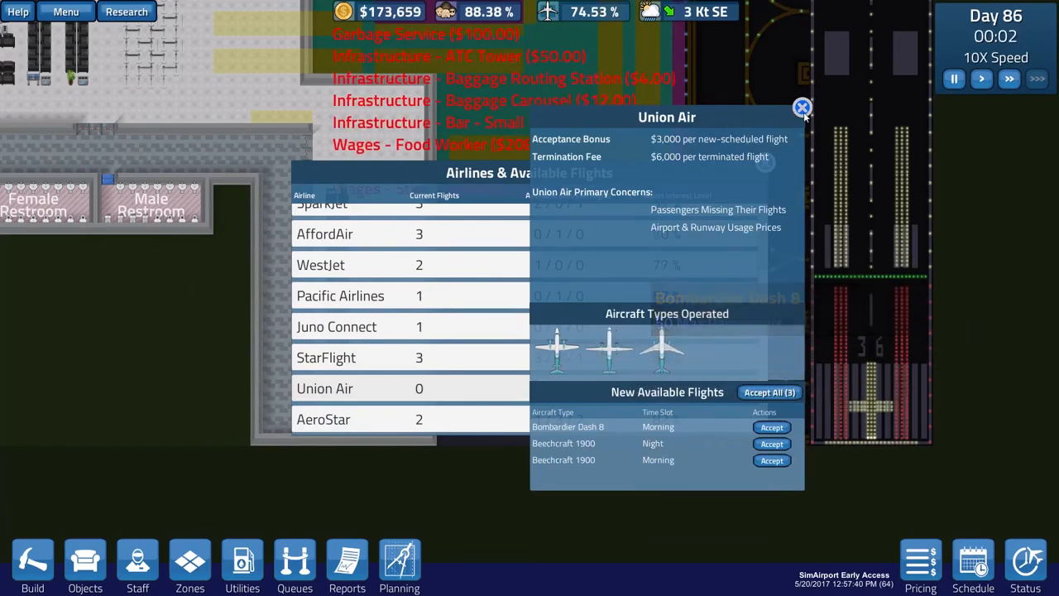
pyautogui.click(801, 108)
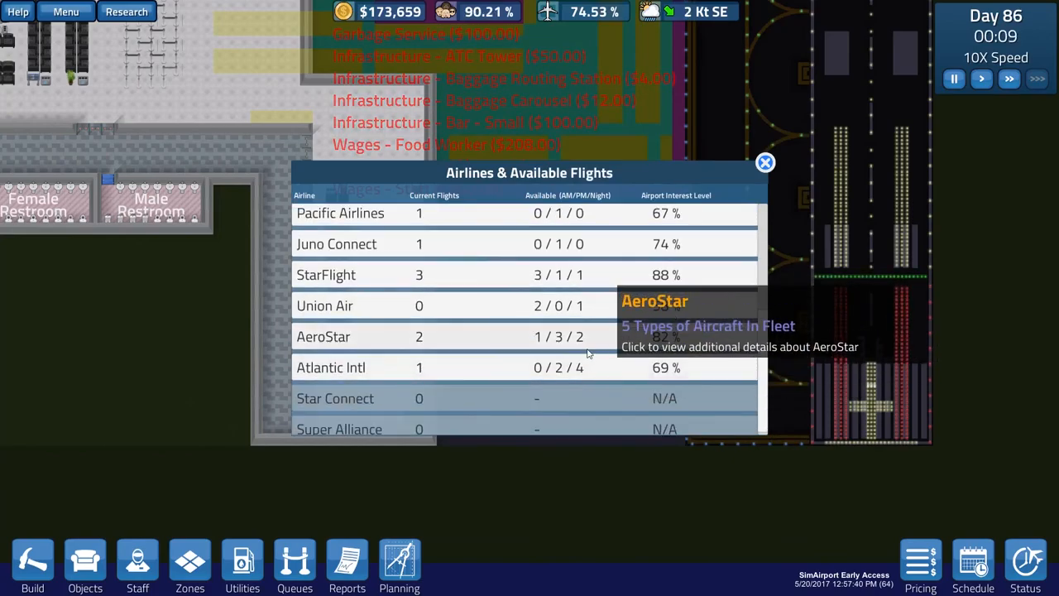
pyautogui.click(331, 368)
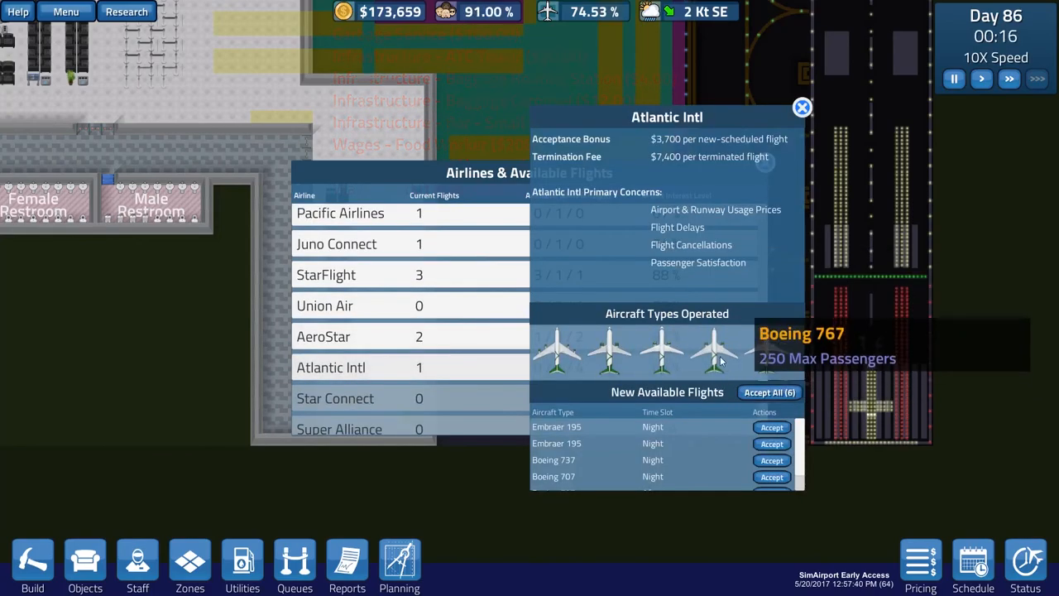
pyautogui.moveTo(566, 434)
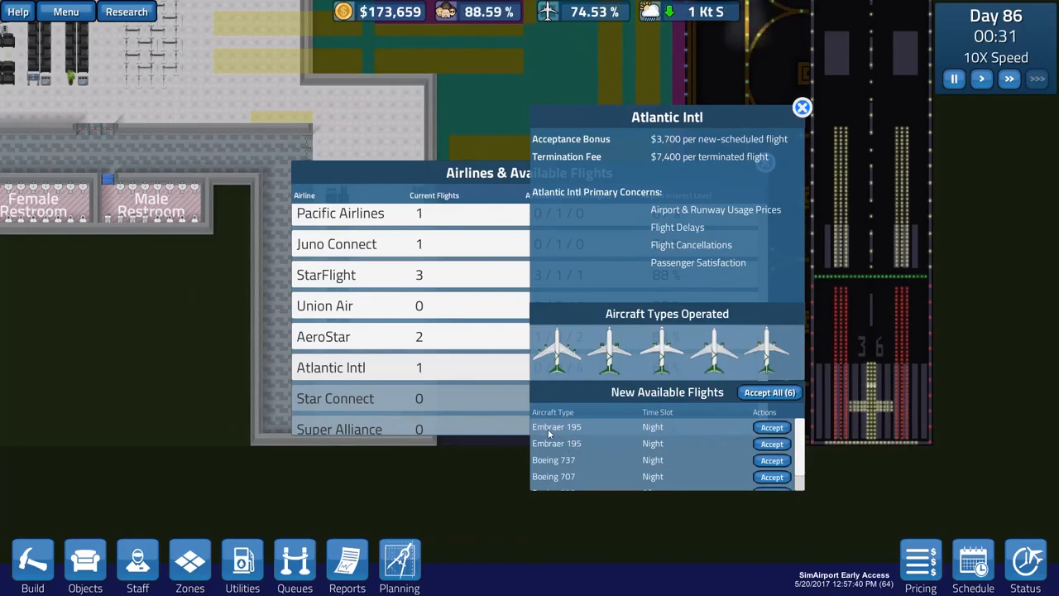
pyautogui.moveTo(653, 356)
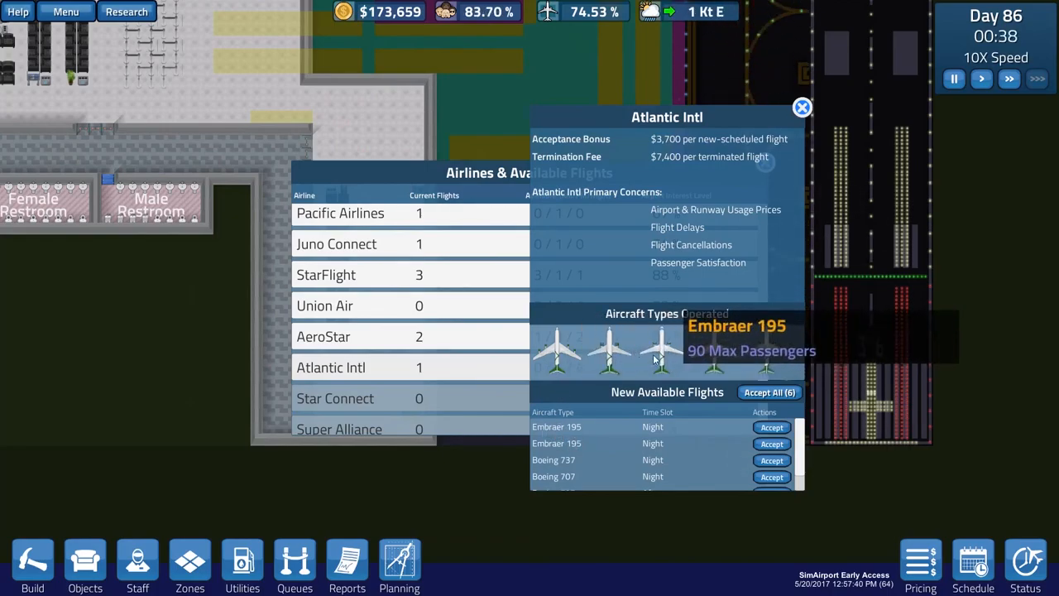
pyautogui.moveTo(764, 351)
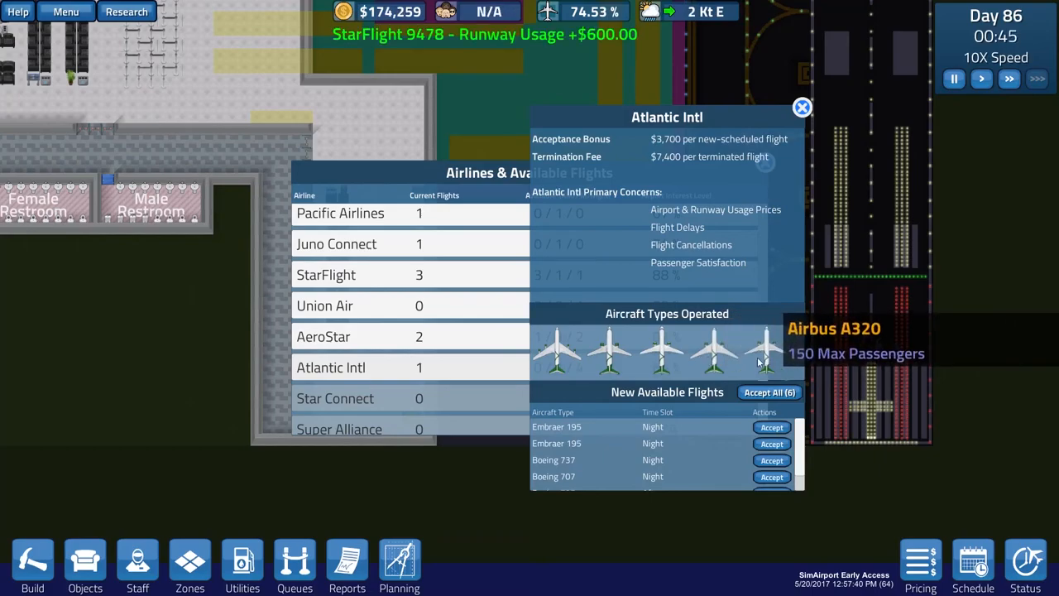
pyautogui.scroll(-3)
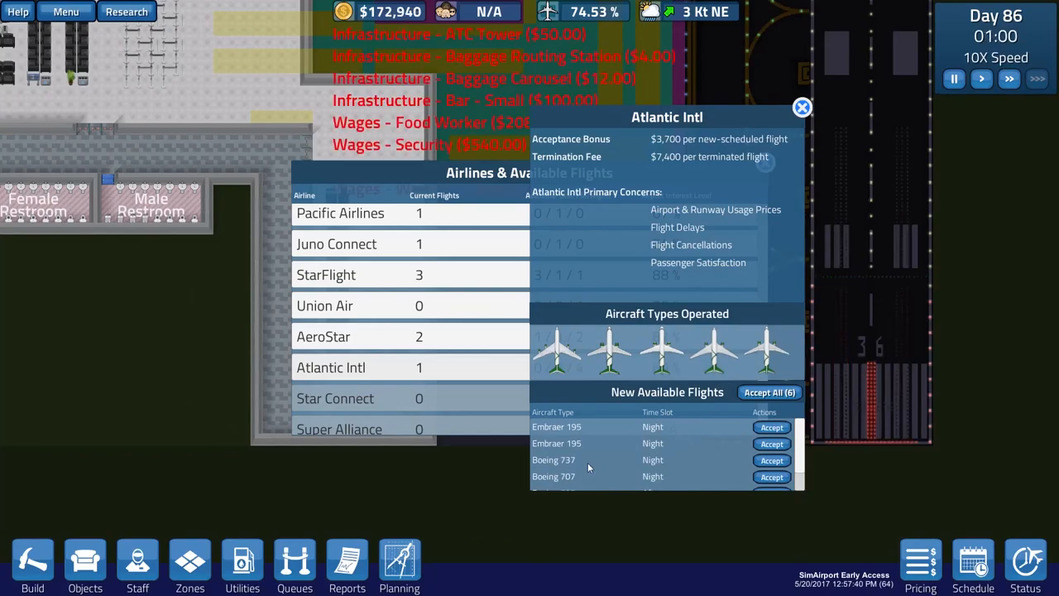
pyautogui.moveTo(578, 351)
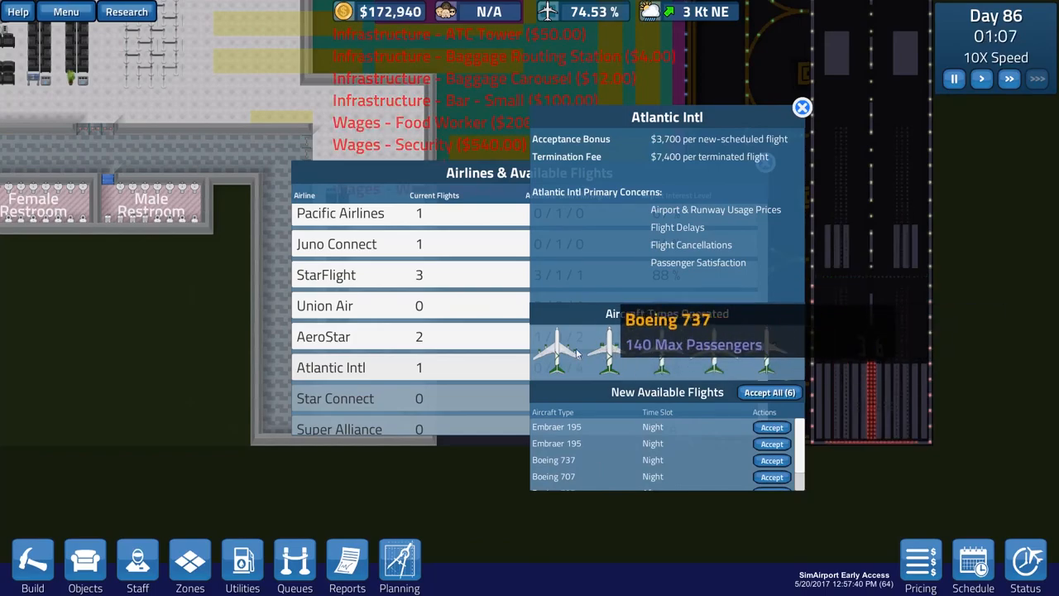
pyautogui.moveTo(718, 475)
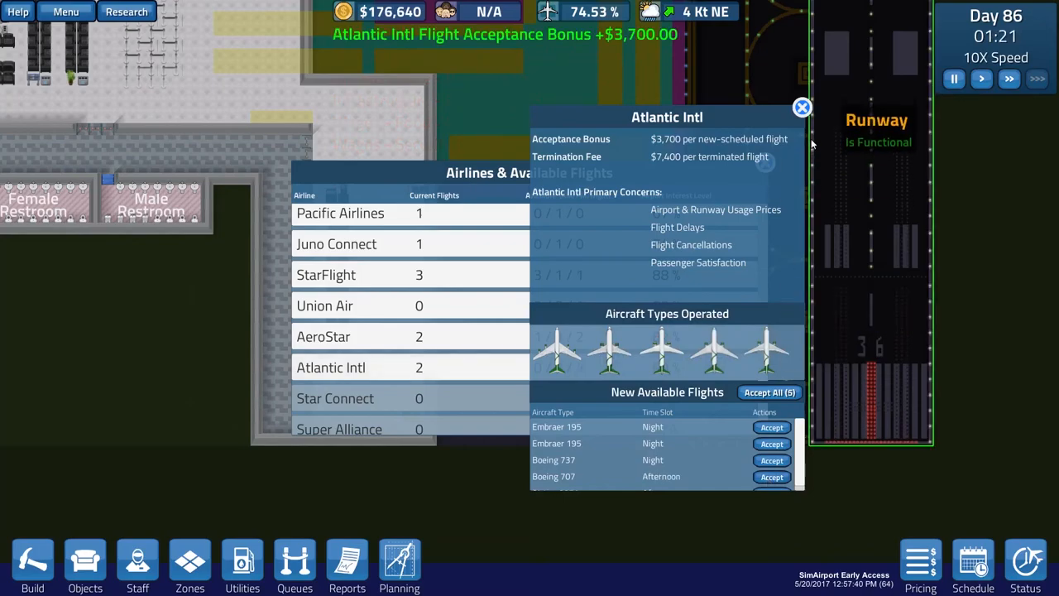
# Close the airline offers and review the Master Flight Schedule's late-evening bookings
pyautogui.click(973, 563)
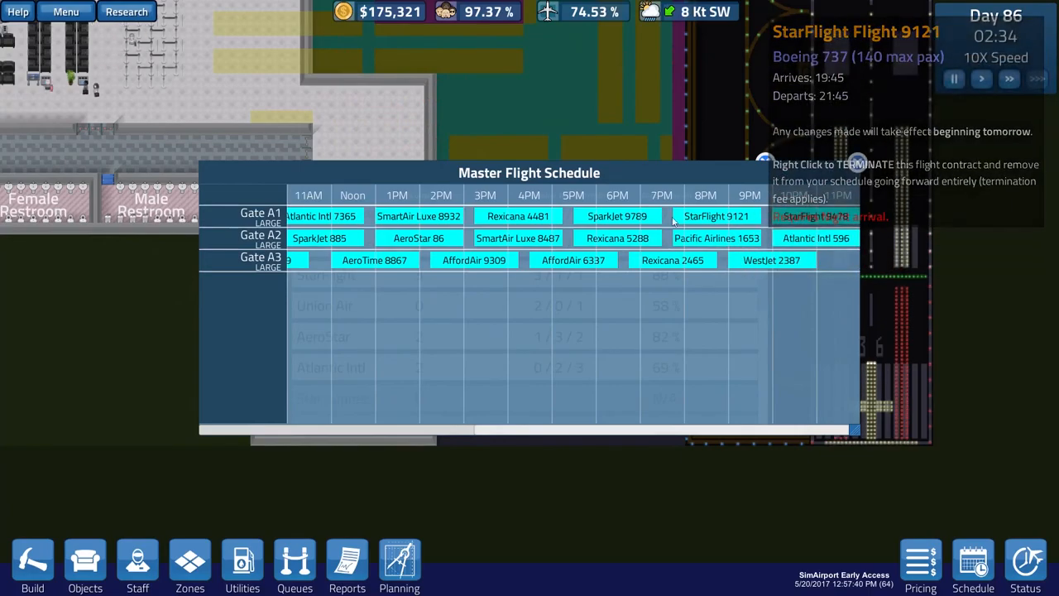
pyautogui.click(374, 260)
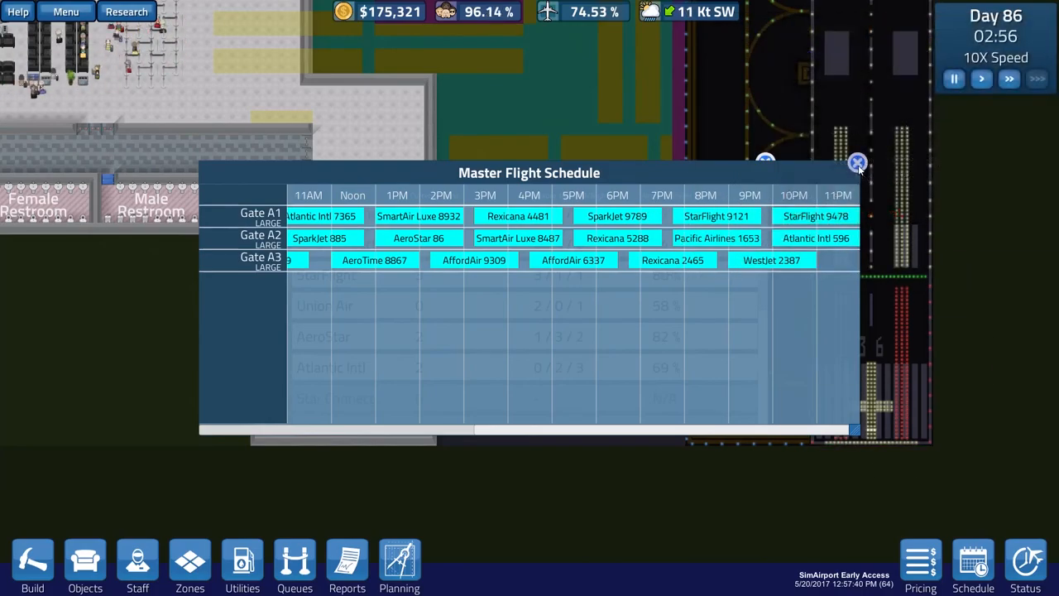
pyautogui.click(857, 162)
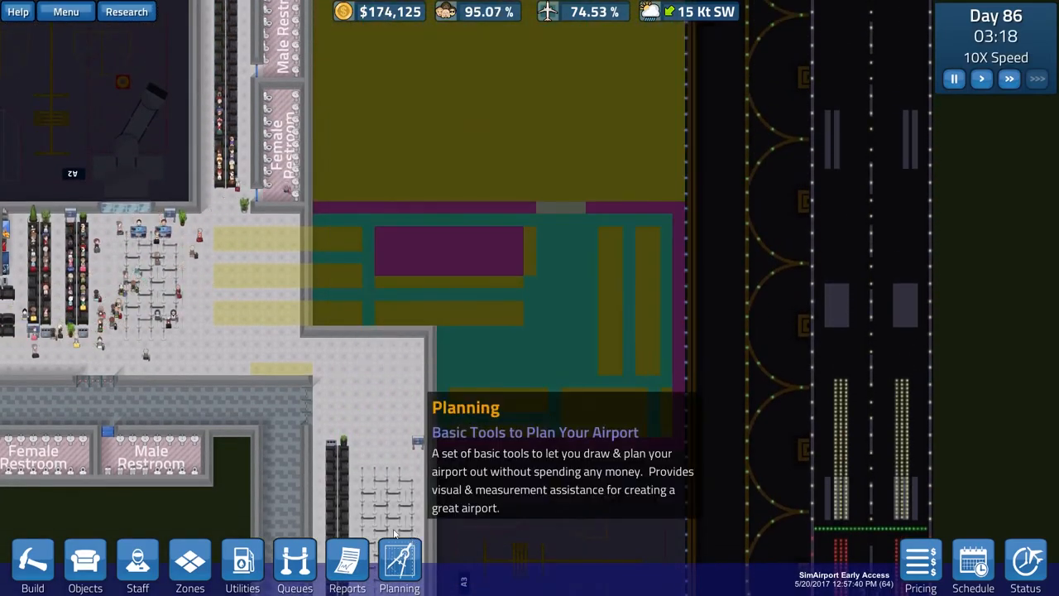
pyautogui.click(33, 566)
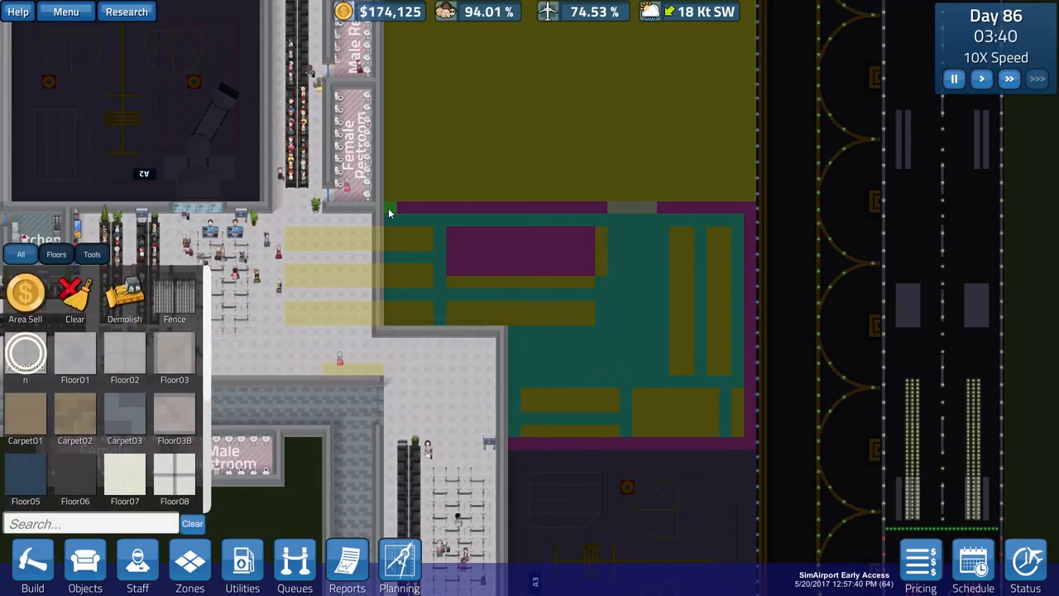
pyautogui.moveTo(389, 209); pyautogui.dragTo(744, 450)
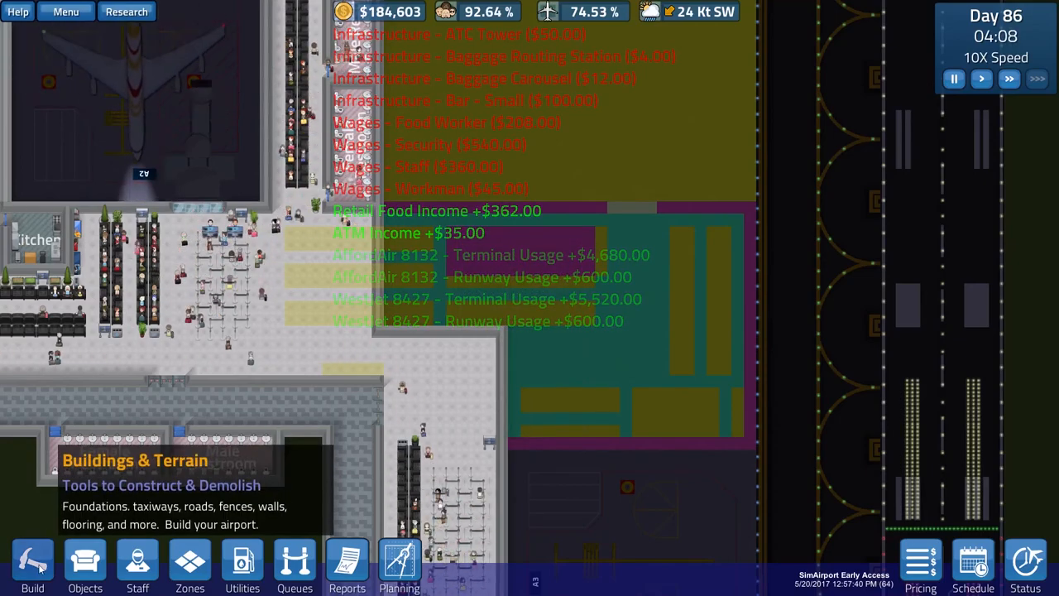
pyautogui.click(85, 566)
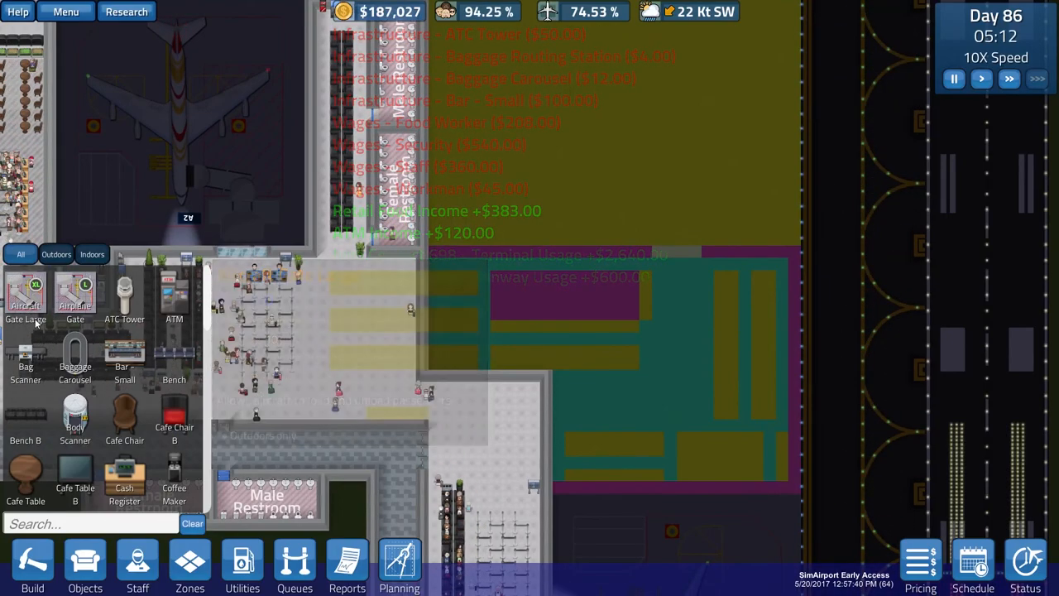
pyautogui.moveTo(25, 295)
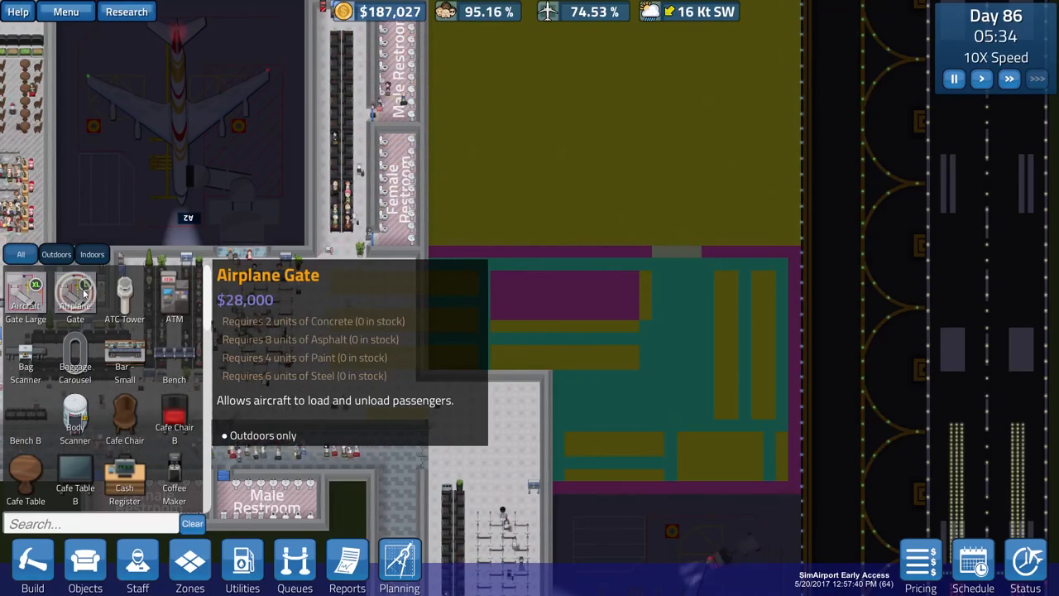
pyautogui.moveTo(27, 297)
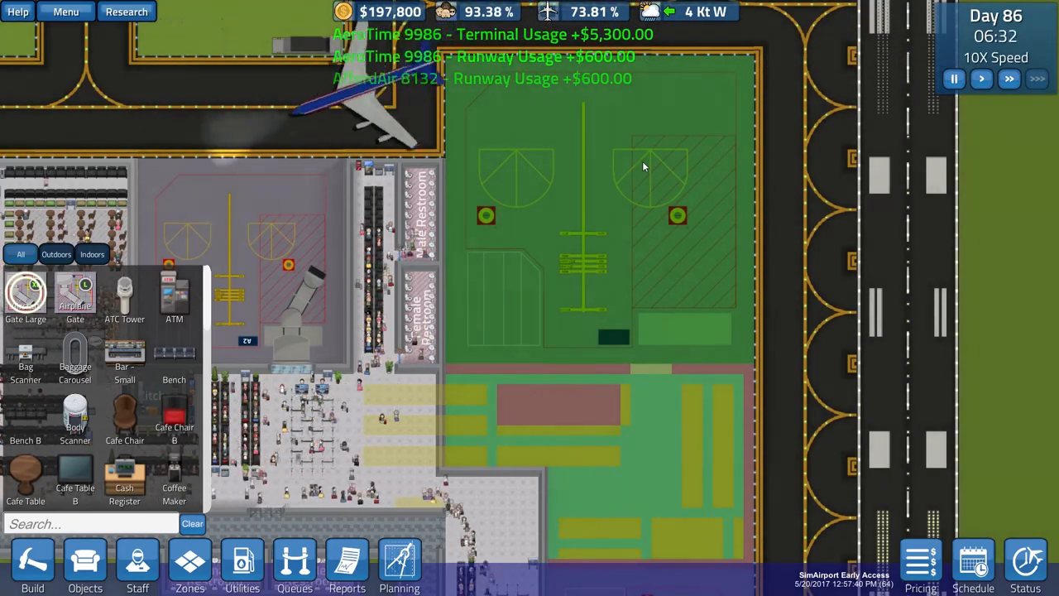
# Place a Gate Large on the extension apron beside the existing gate
pyautogui.click(645, 168)
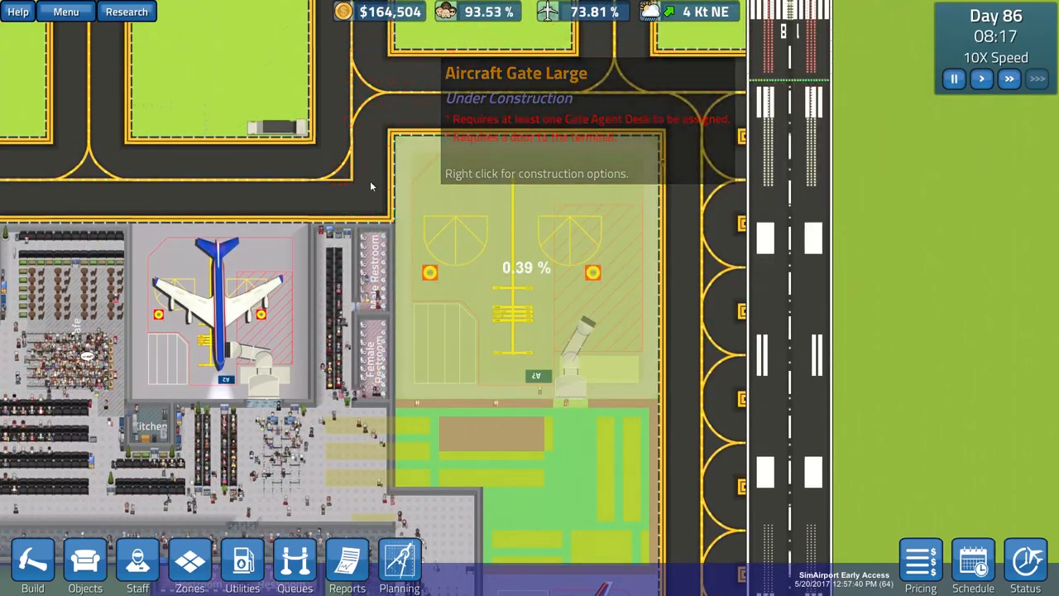
pyautogui.moveTo(440, 394)
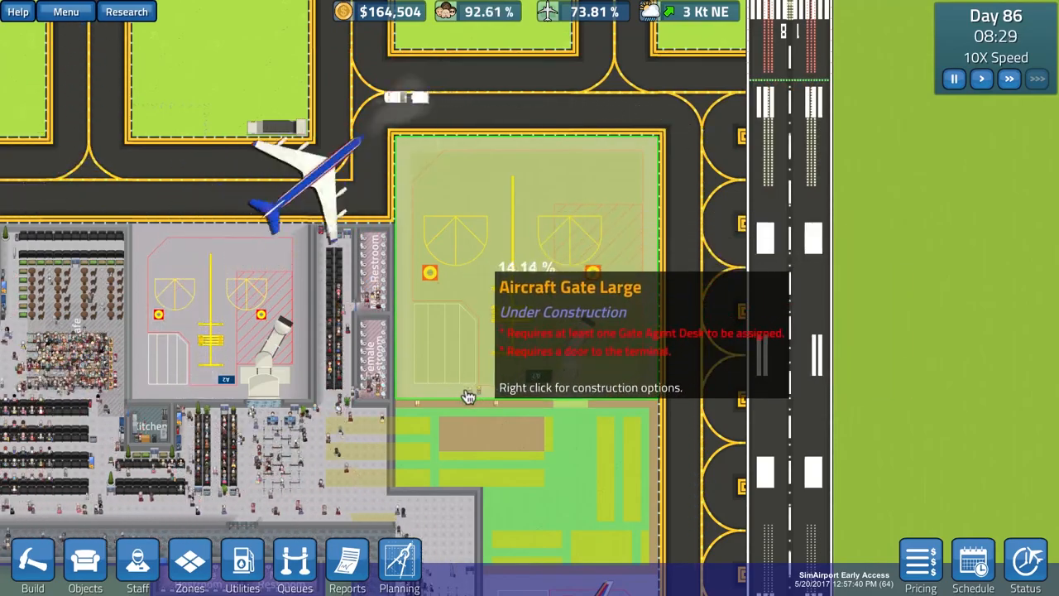
pyautogui.moveTo(637, 281)
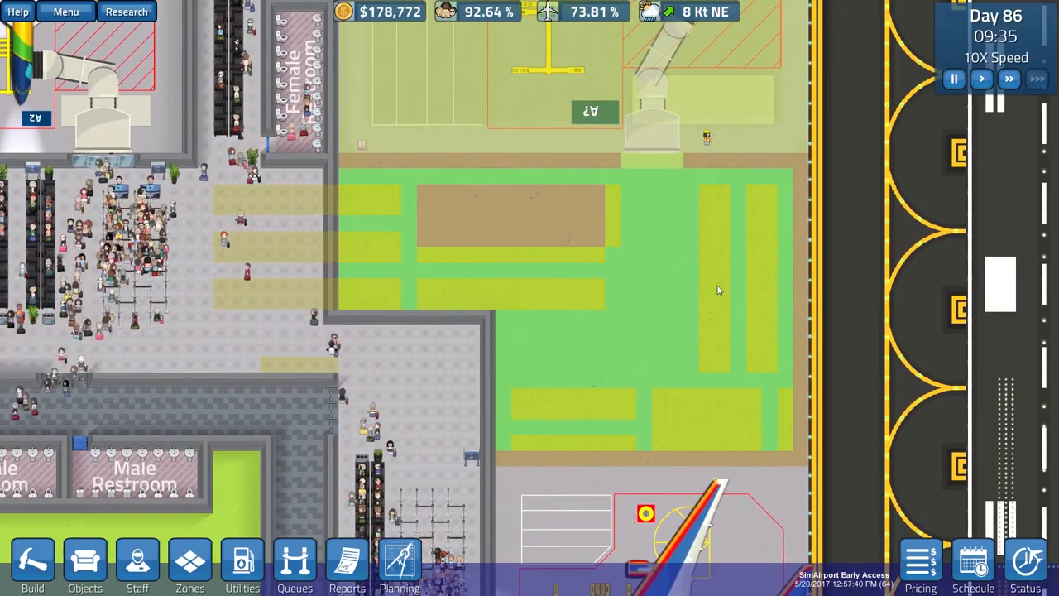
pyautogui.moveTo(612, 446)
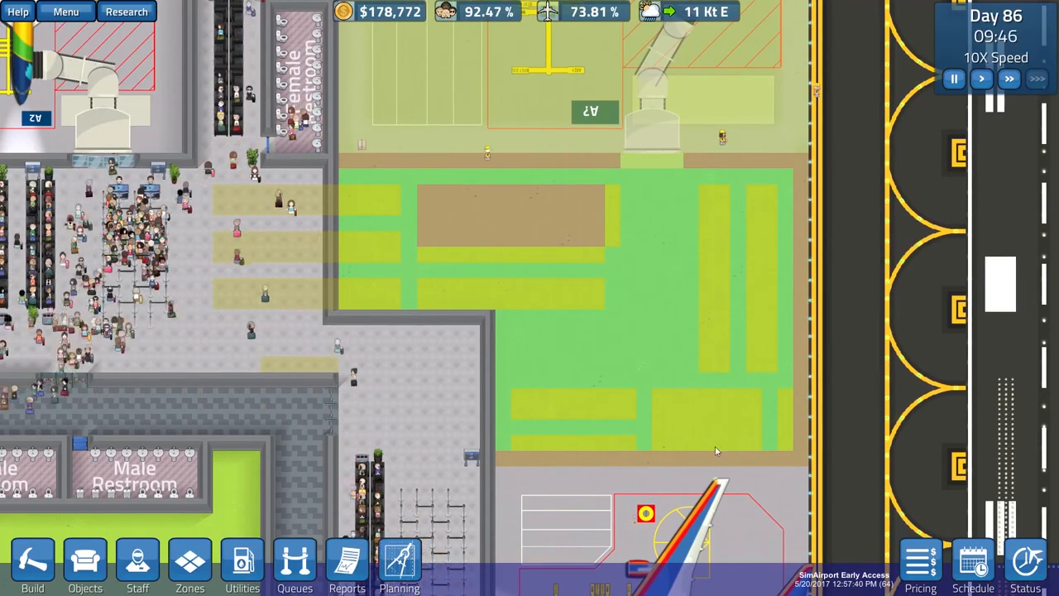
pyautogui.moveTo(675, 401)
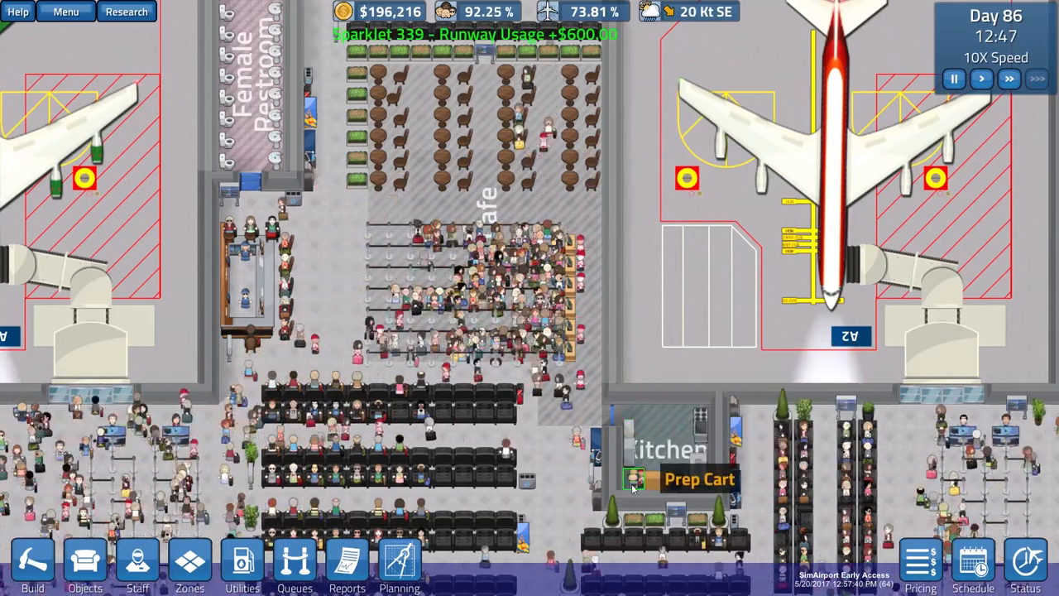
# Mark Deliveries and Storage zones along the road beneath the terminal
pyautogui.click(536, 295)
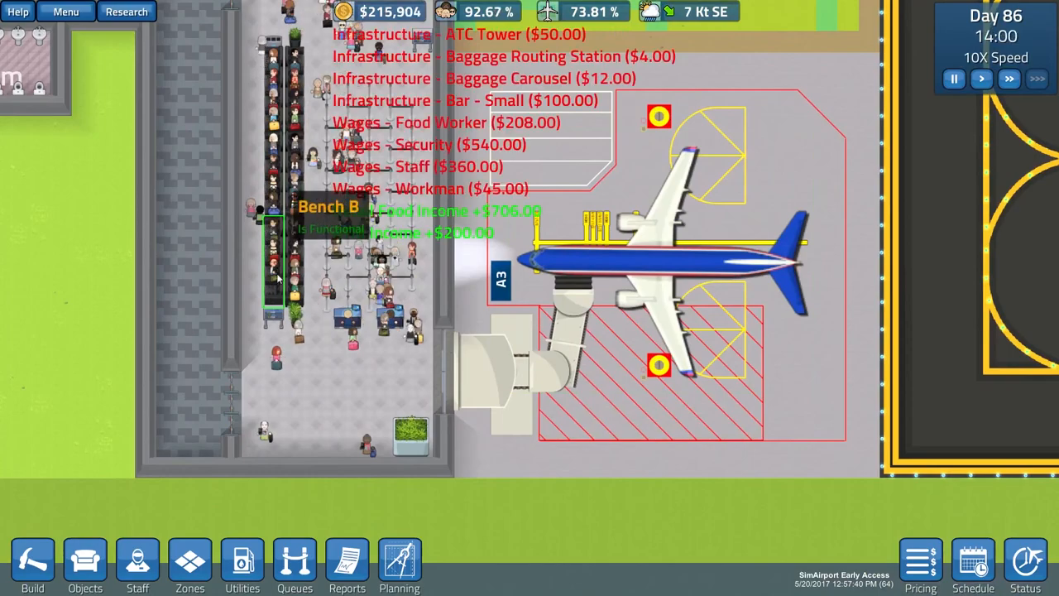
pyautogui.click(654, 249)
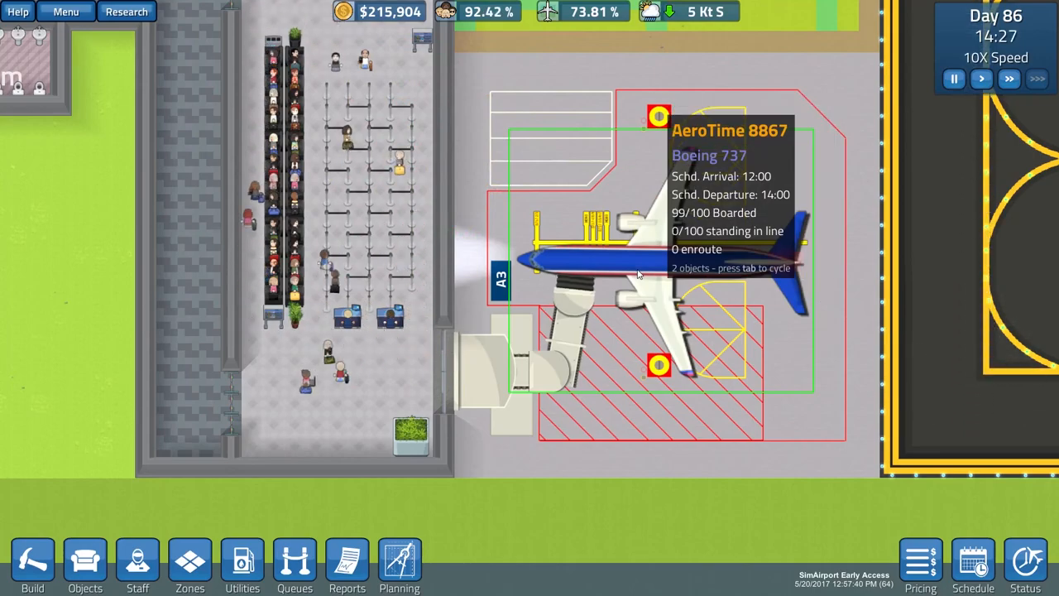
pyautogui.click(335, 290)
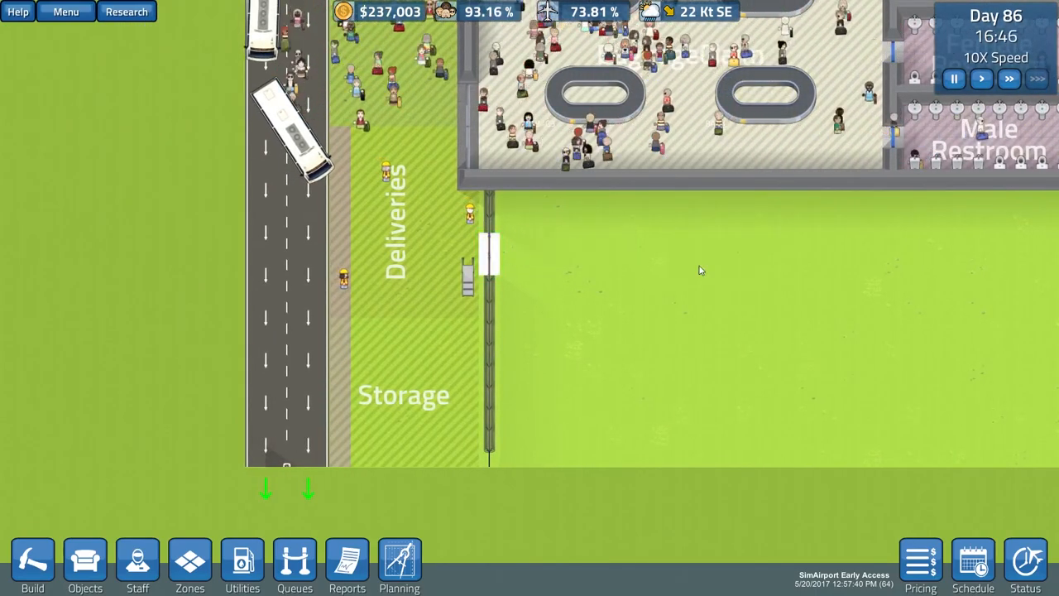
pyautogui.click(470, 211)
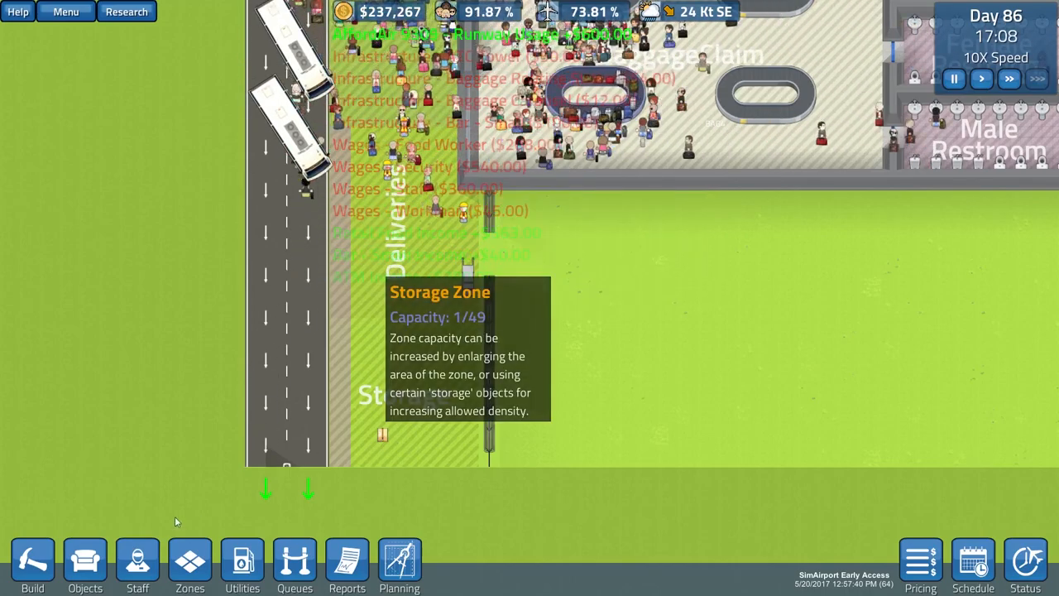
pyautogui.click(33, 566)
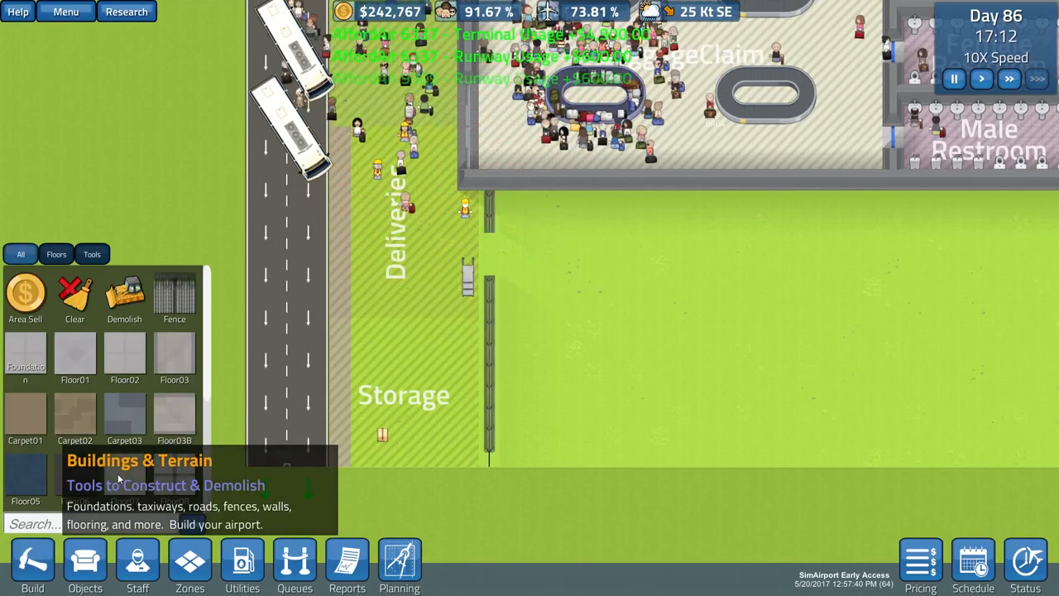
pyautogui.click(174, 295)
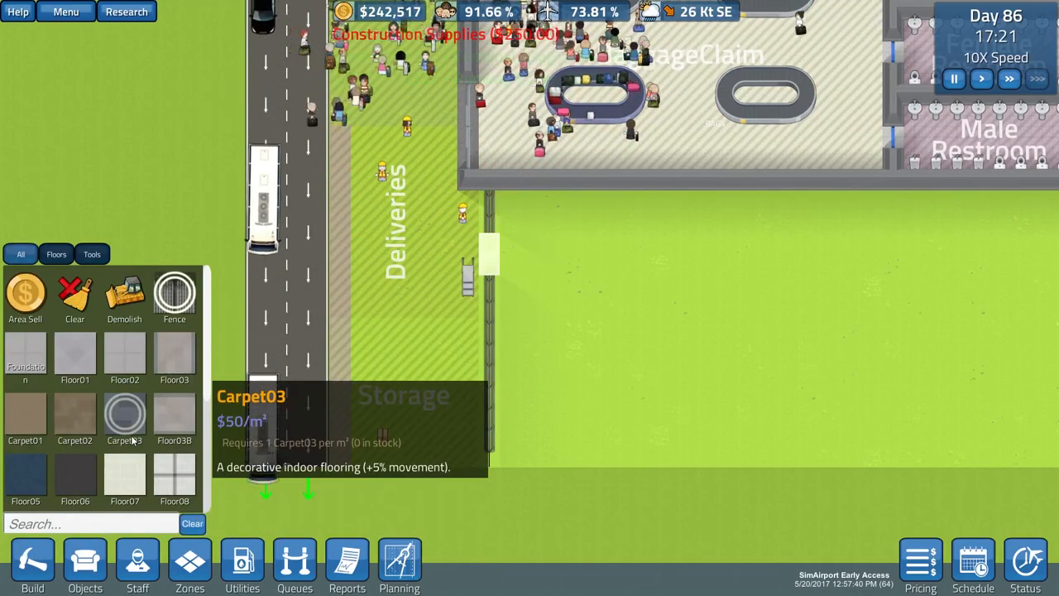
pyautogui.scroll(-3)
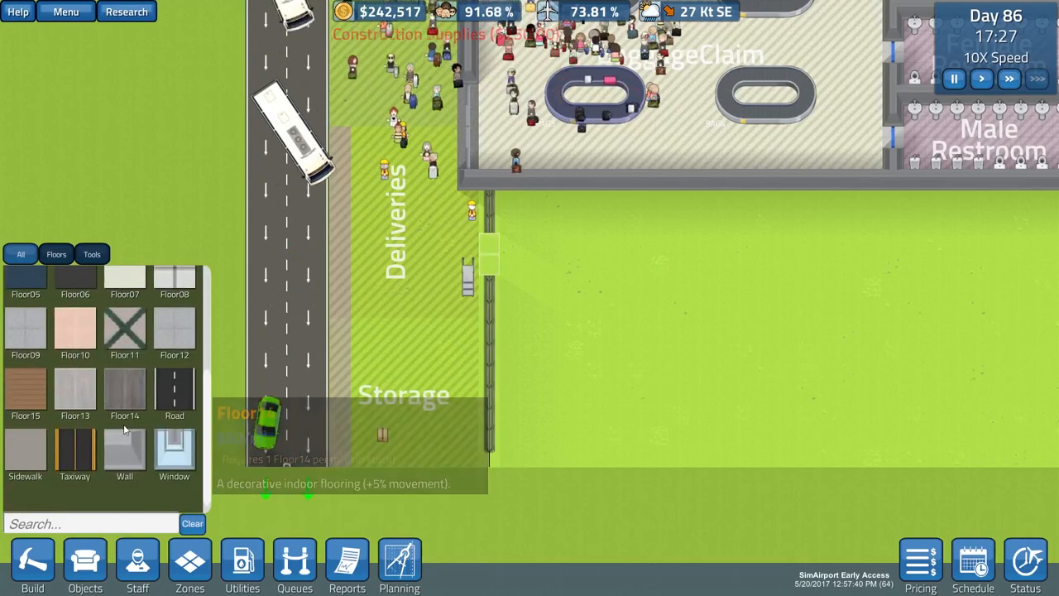
pyautogui.click(84, 566)
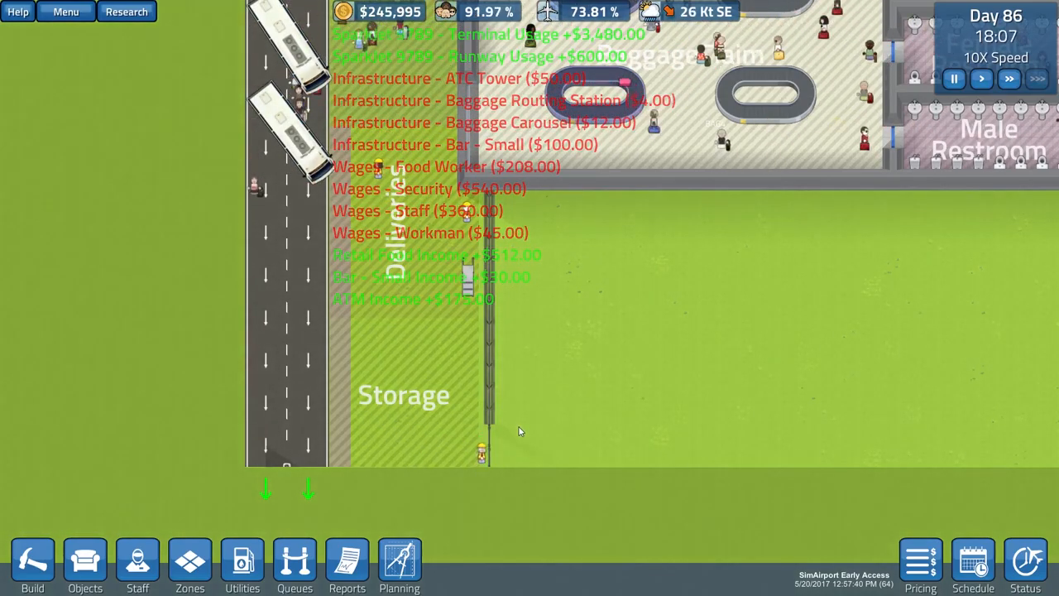
pyautogui.moveTo(467, 278)
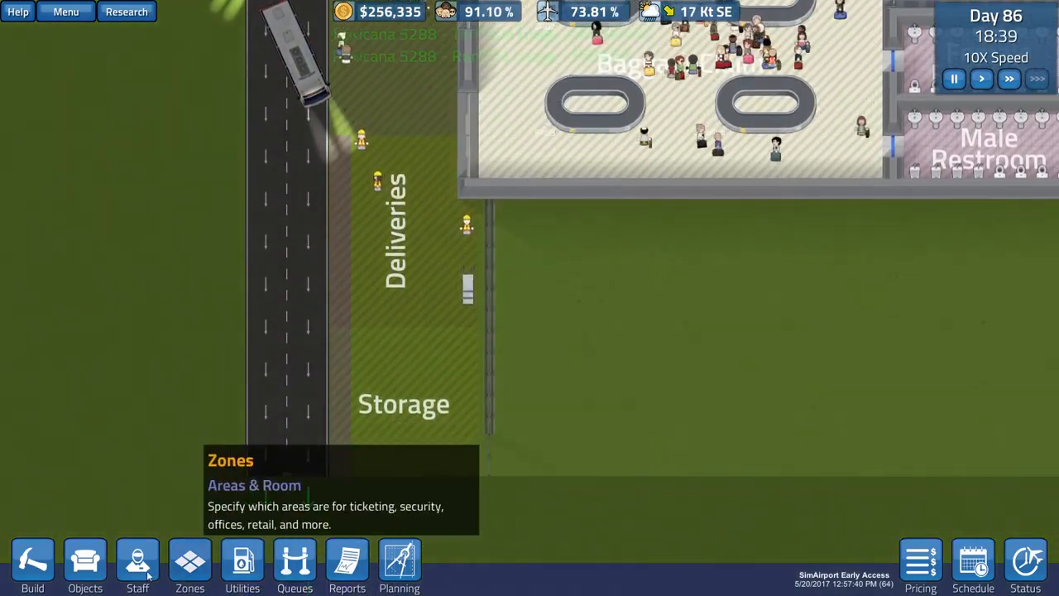
# Paint the Deliveries zone over the upper part of the Storage zone
pyautogui.click(188, 562)
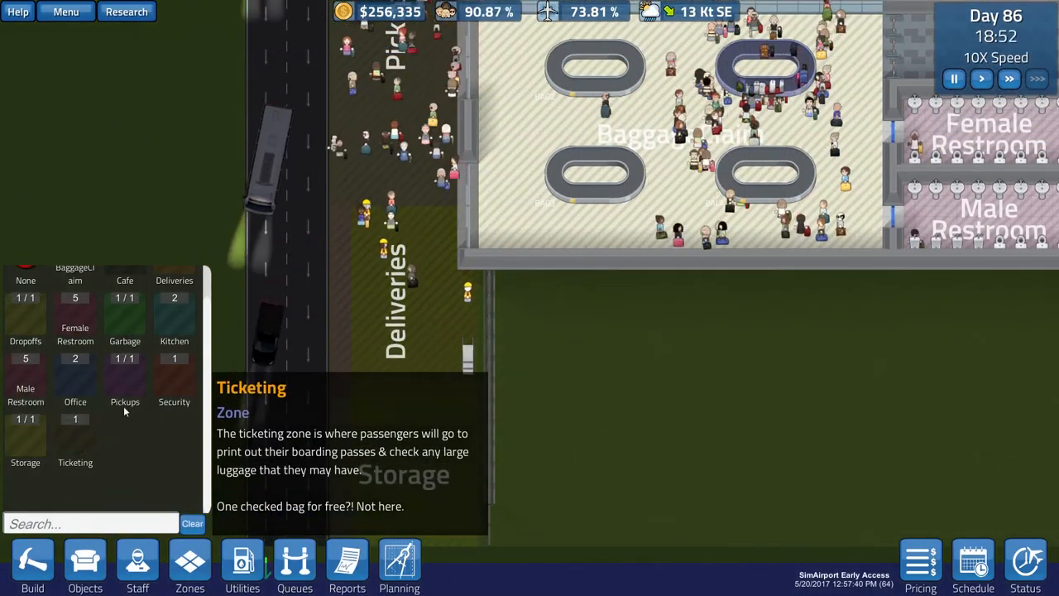
pyautogui.click(124, 402)
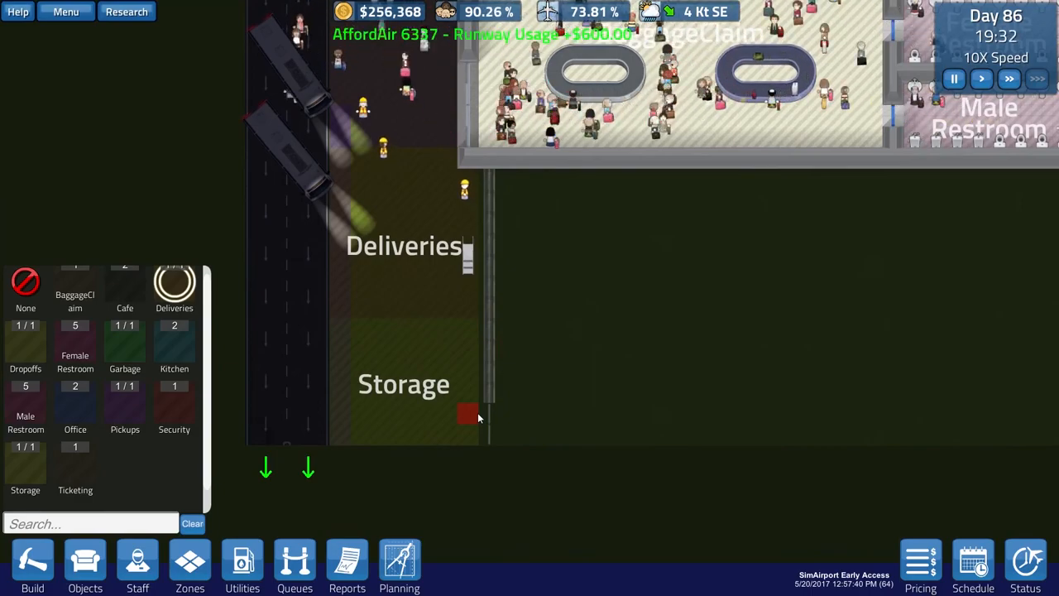
pyautogui.click(468, 255)
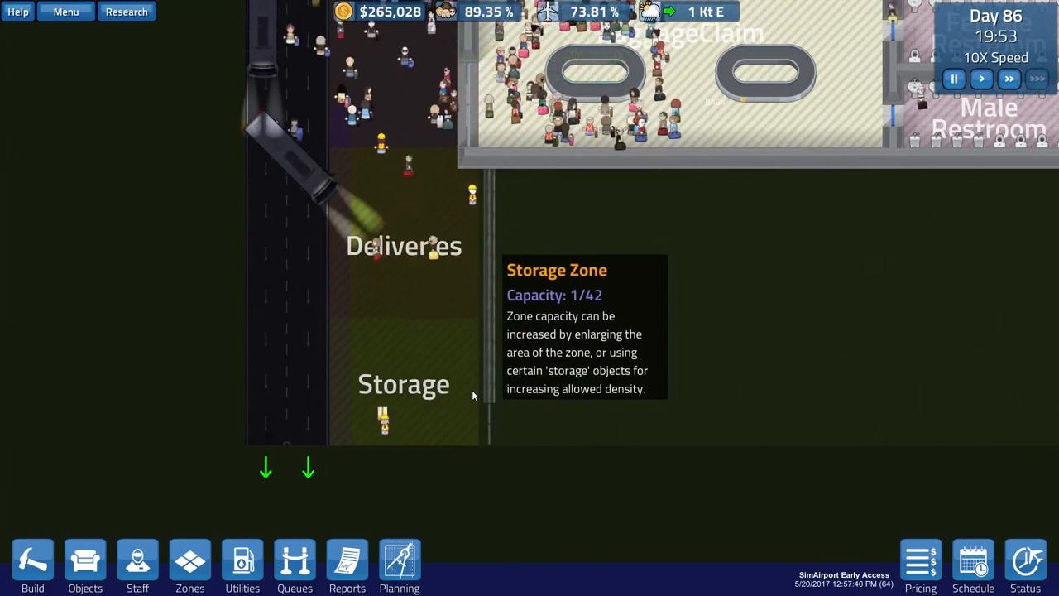
# Browse the catalogue of placeable objects
pyautogui.click(84, 566)
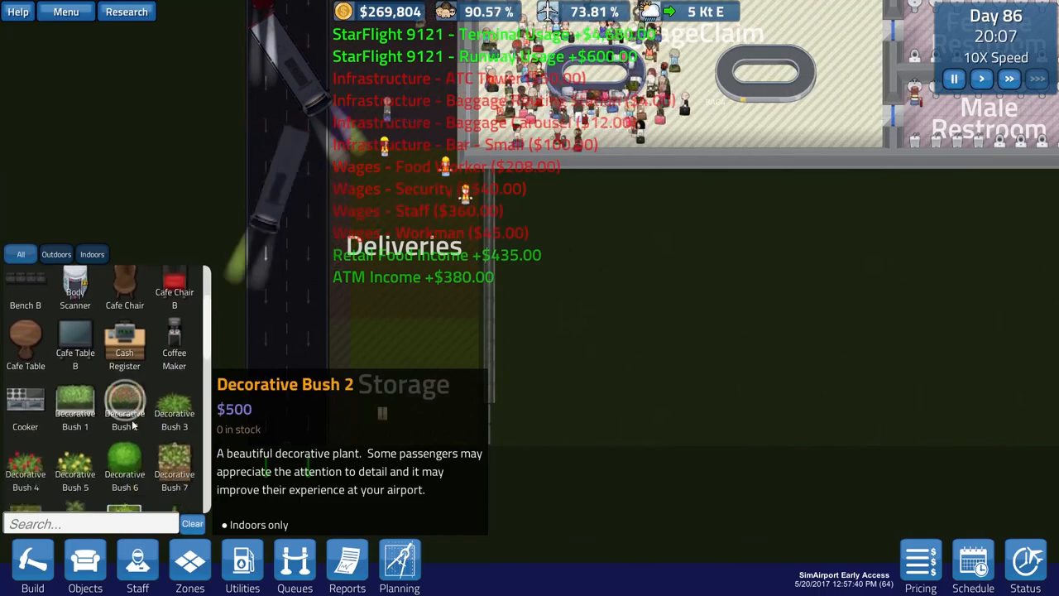
pyautogui.click(124, 410)
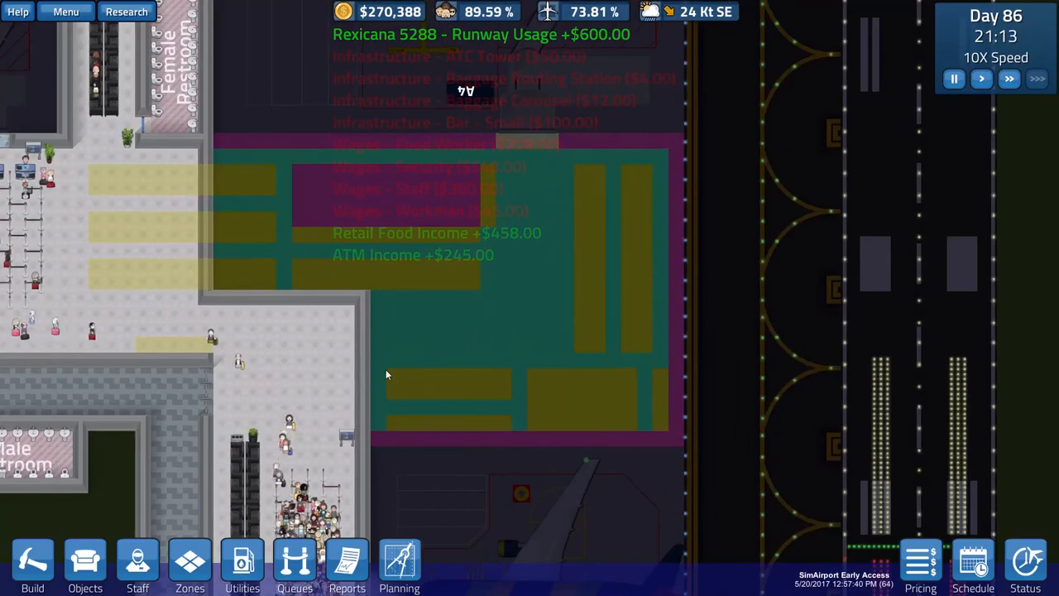
# Lay foundation across the planned large-gate extension area beside gate A4
pyautogui.click(34, 566)
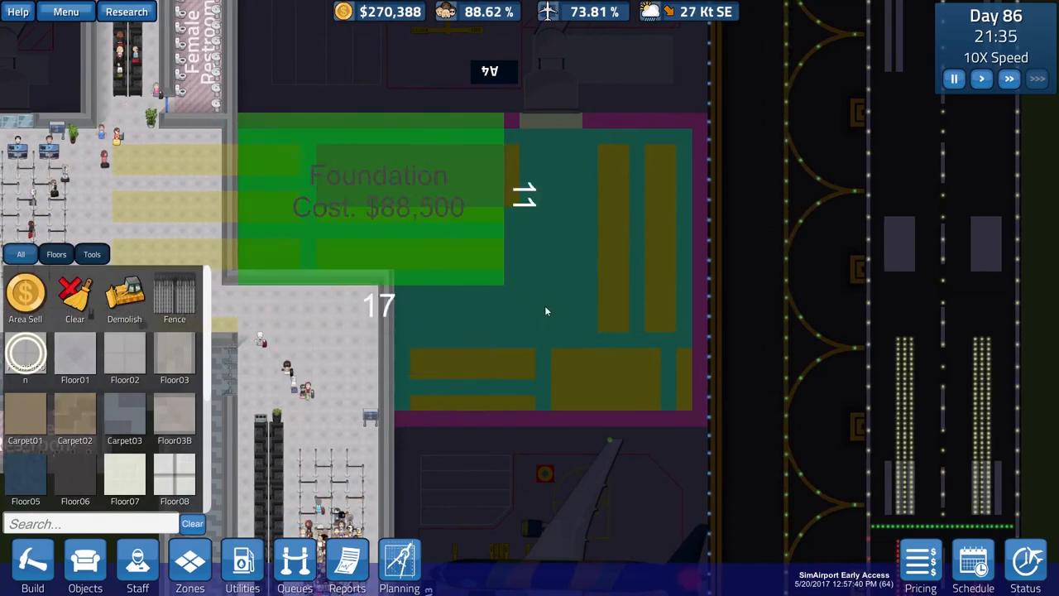
pyautogui.moveTo(546, 311); pyautogui.dragTo(698, 423)
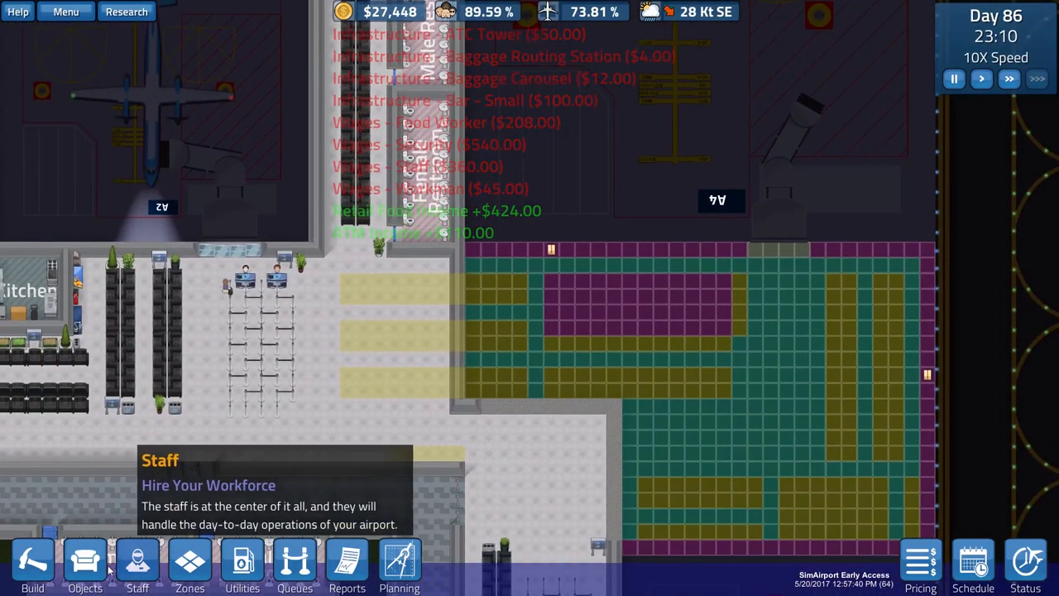
# Browse the Indoors furnishings such as doors and bins in the Objects catalogue
pyautogui.click(86, 565)
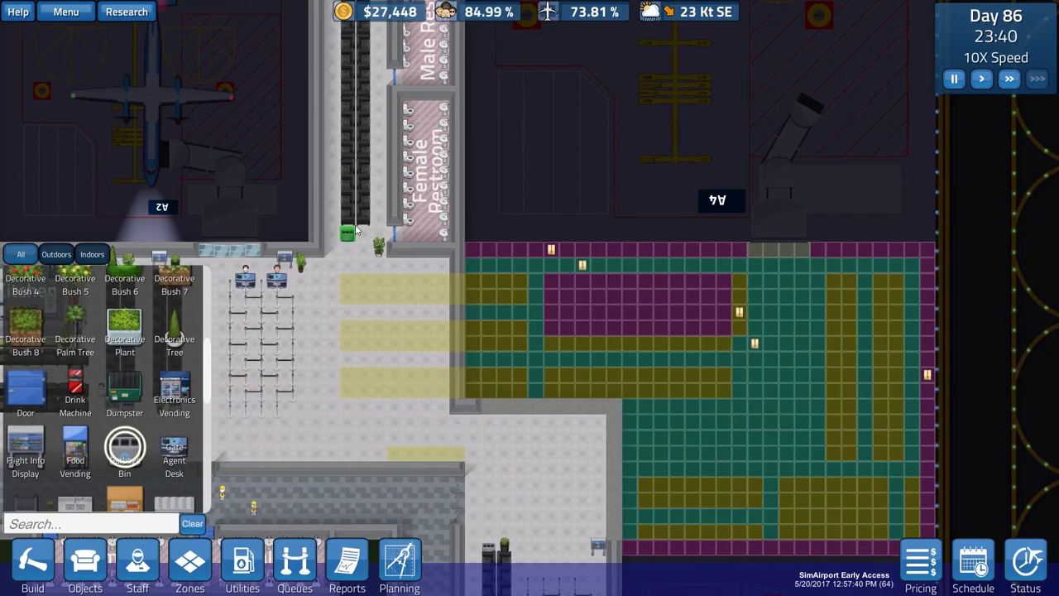
pyautogui.click(411, 405)
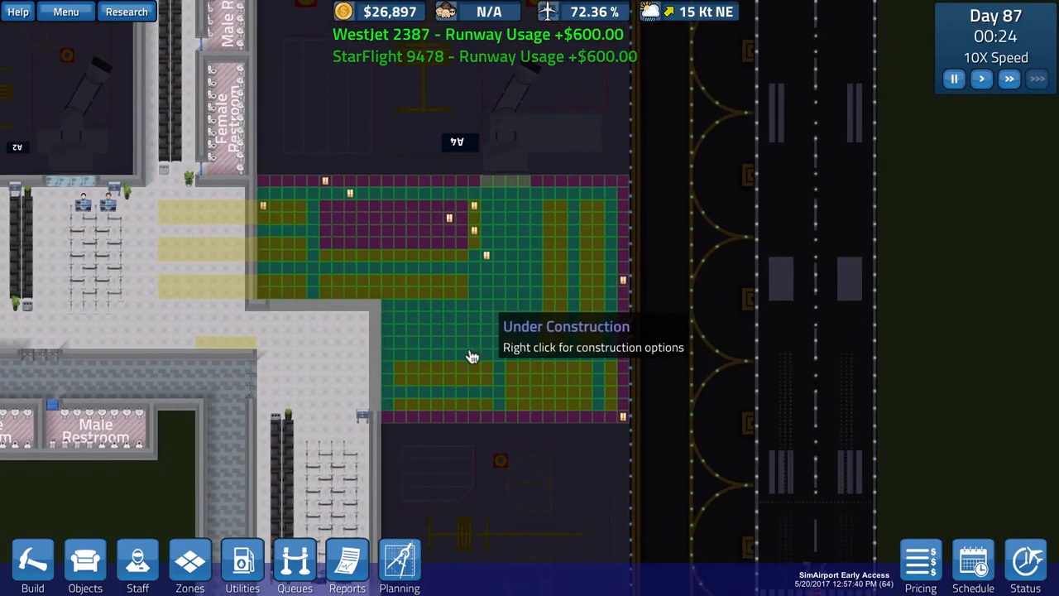
pyautogui.moveTo(422, 412)
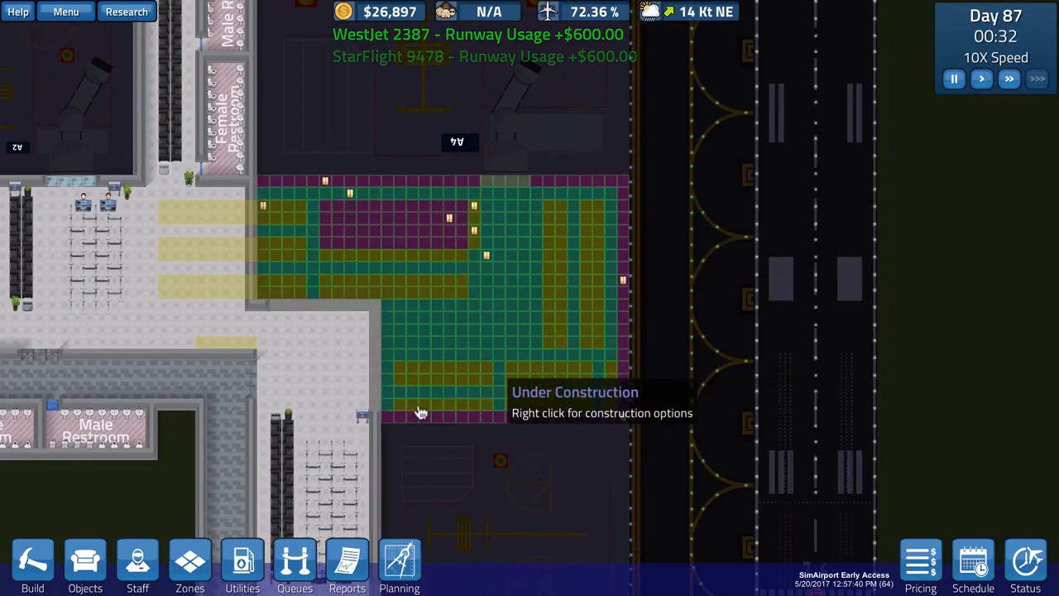
pyautogui.moveTo(529, 223)
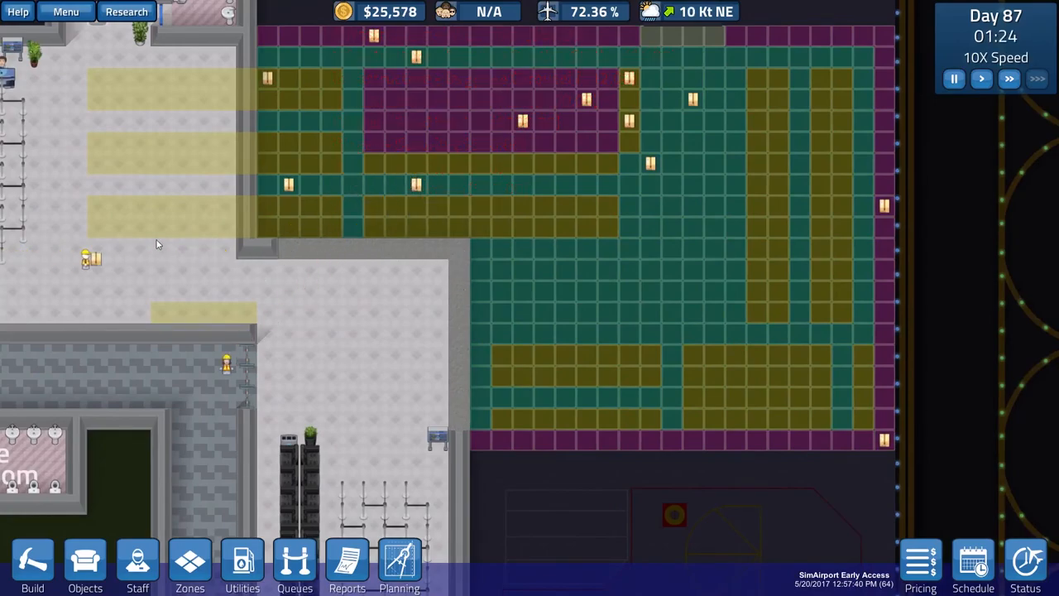
pyautogui.moveTo(455, 393)
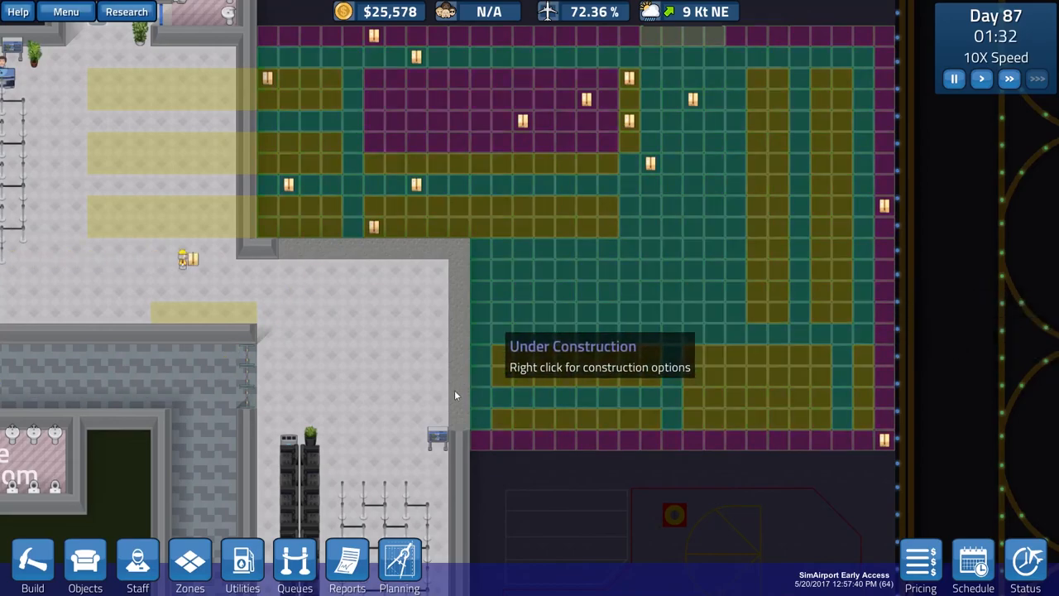
pyautogui.moveTo(462, 413)
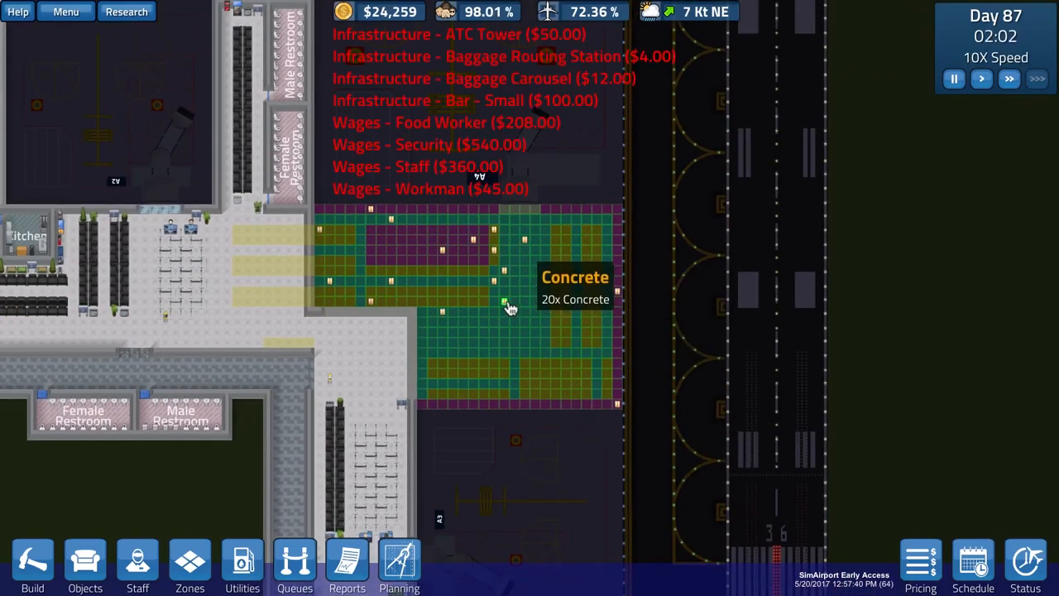
pyautogui.moveTo(406, 296)
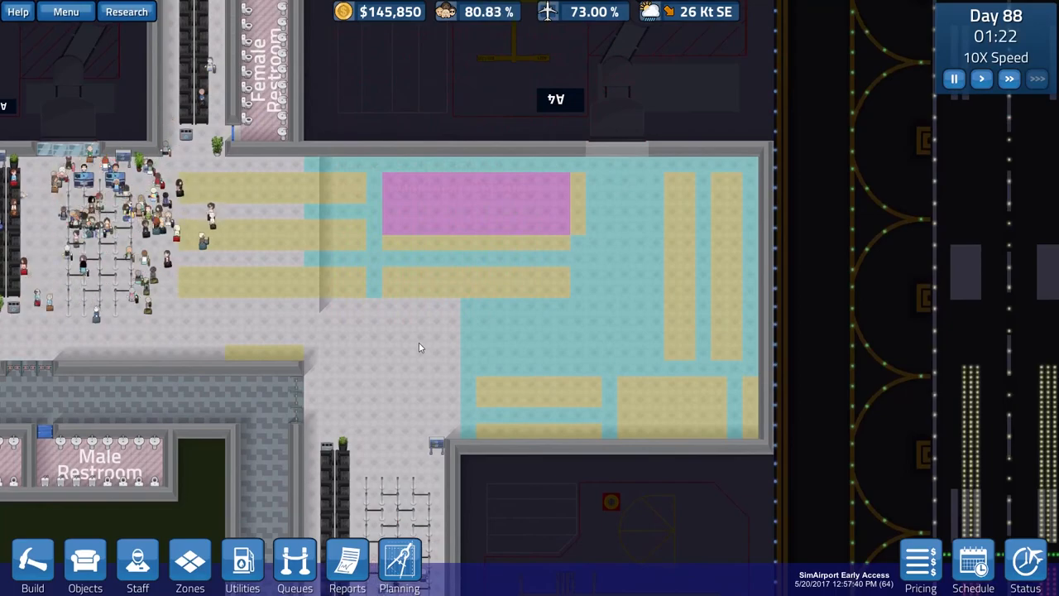
# Fill the new extension's waiting area with rows of Bench B seating
pyautogui.click(186, 211)
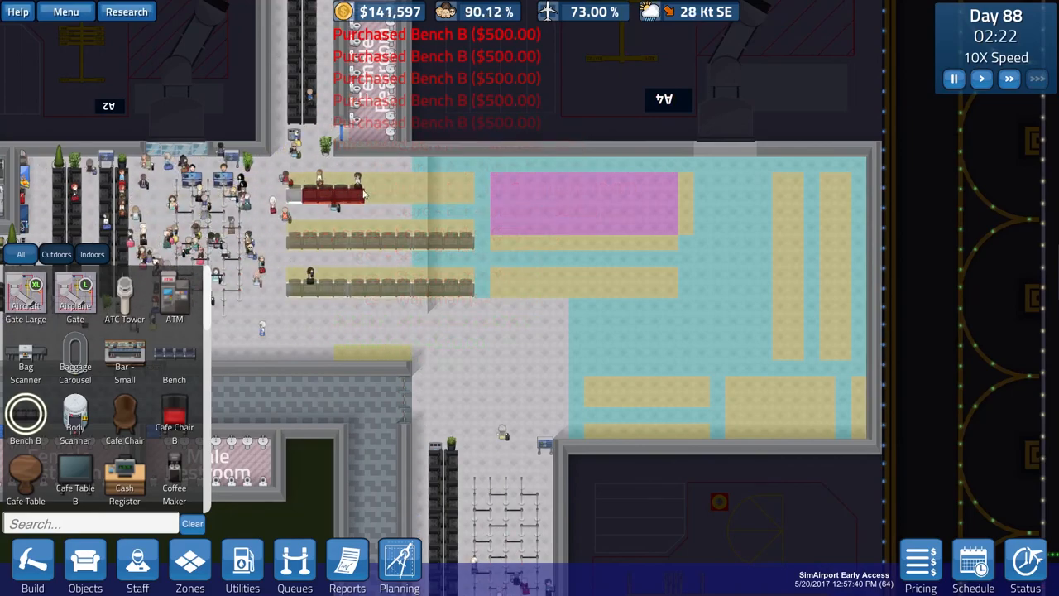
pyautogui.click(532, 287)
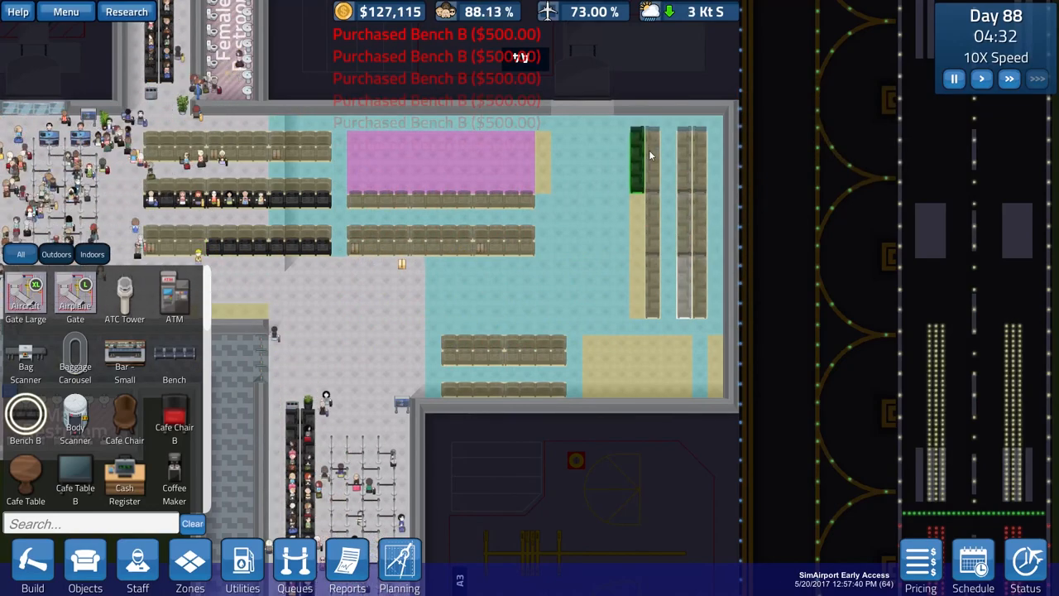
pyautogui.click(645, 284)
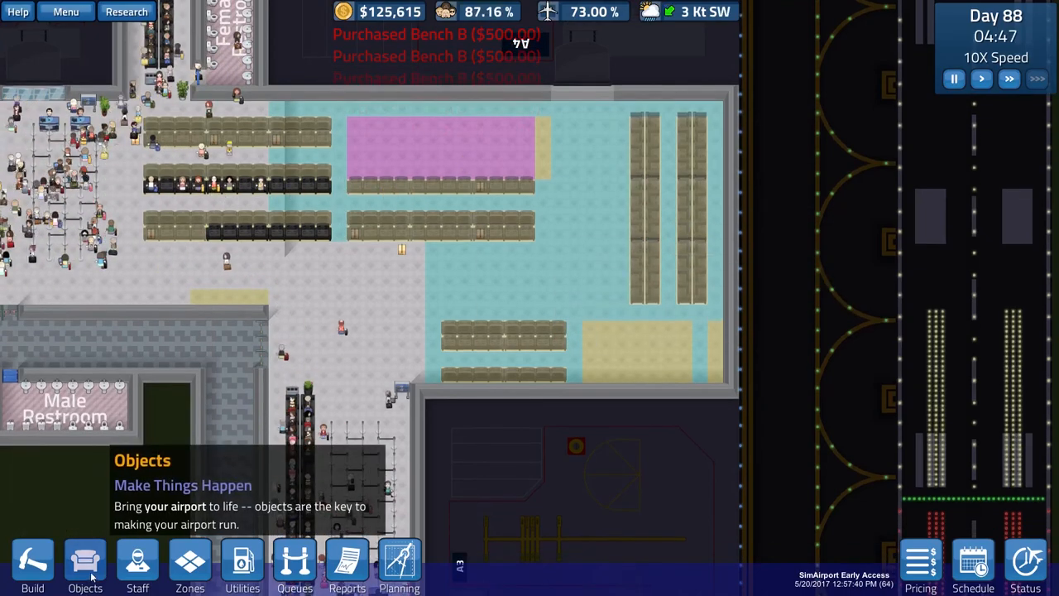
# Place Bar - Small in the lower-right corner and add Cafe Chair B seats beside it
pyautogui.click(84, 566)
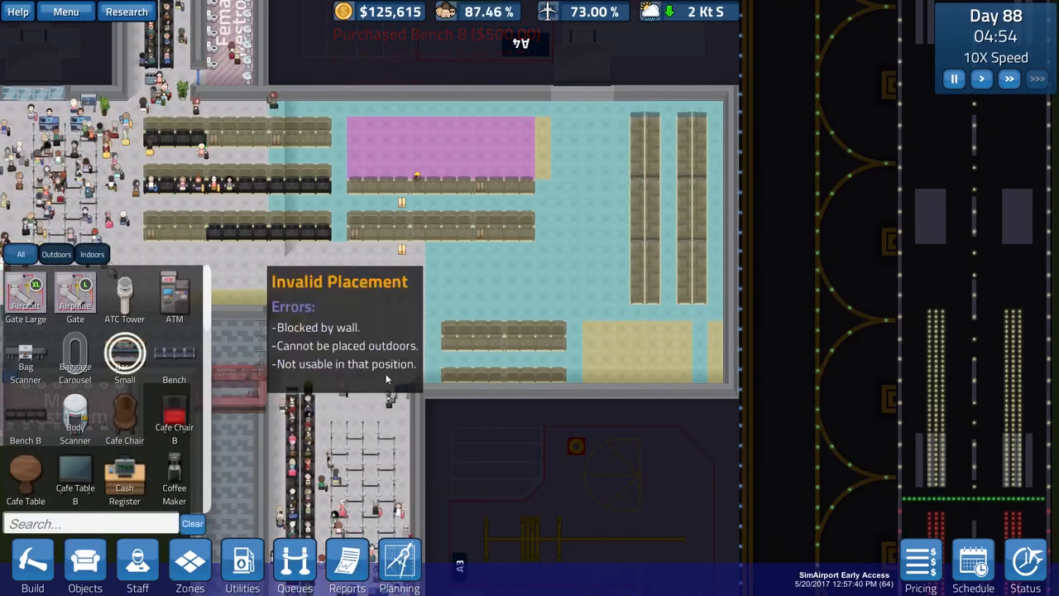
pyautogui.click(637, 358)
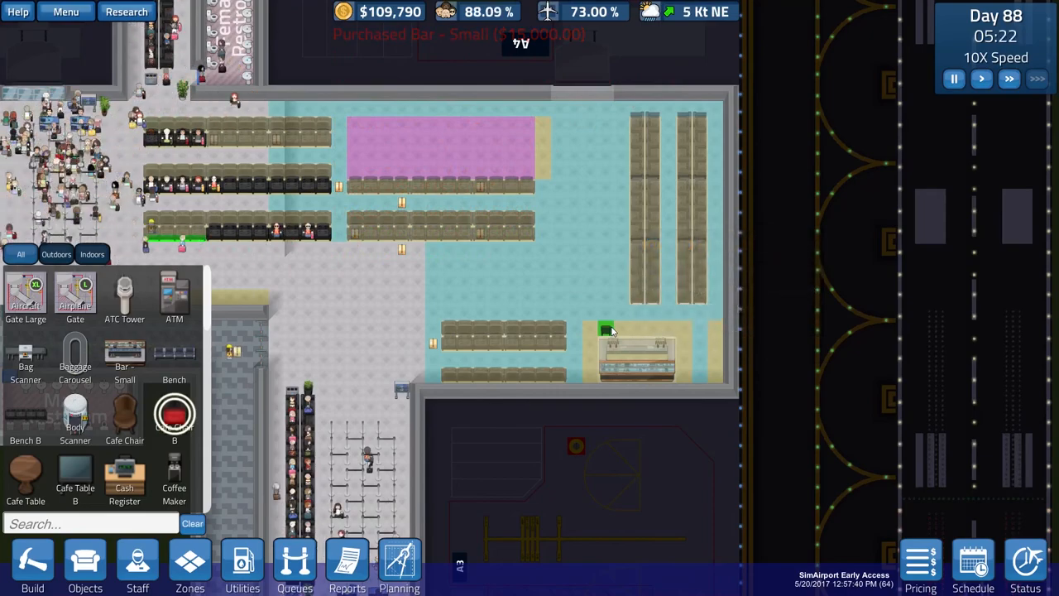
pyautogui.click(613, 331)
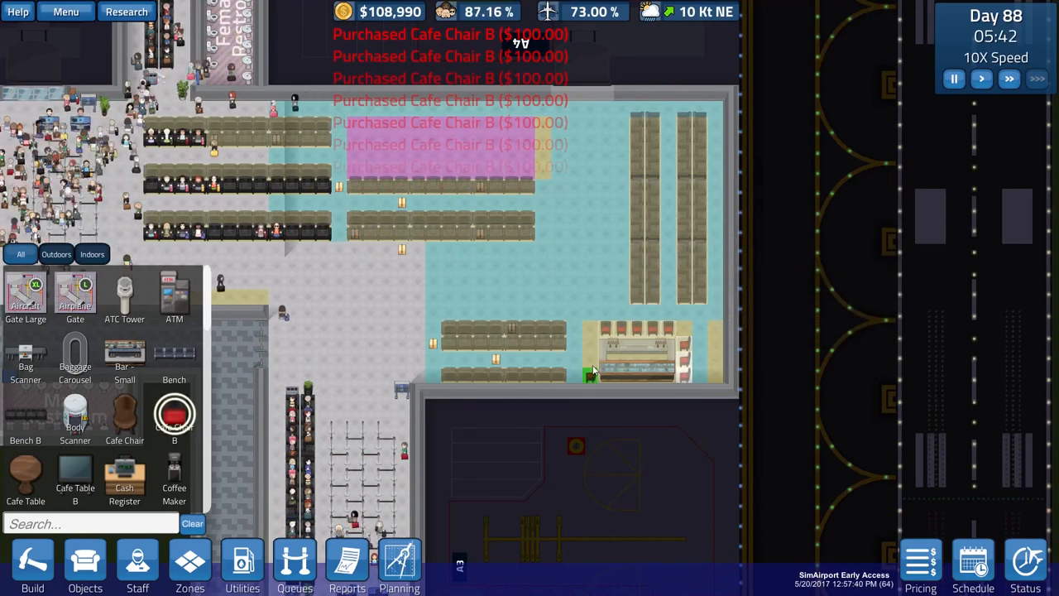
pyautogui.moveTo(596, 381)
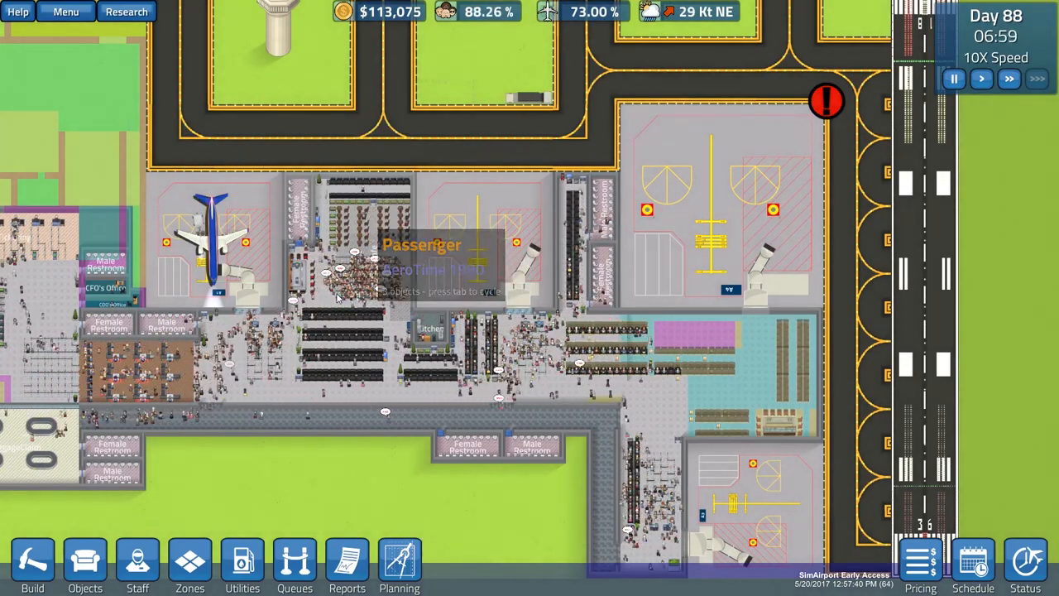
# Dismiss a waiting passenger's Follow/Send Home box and resume the simulation at 10X
pyautogui.click(953, 80)
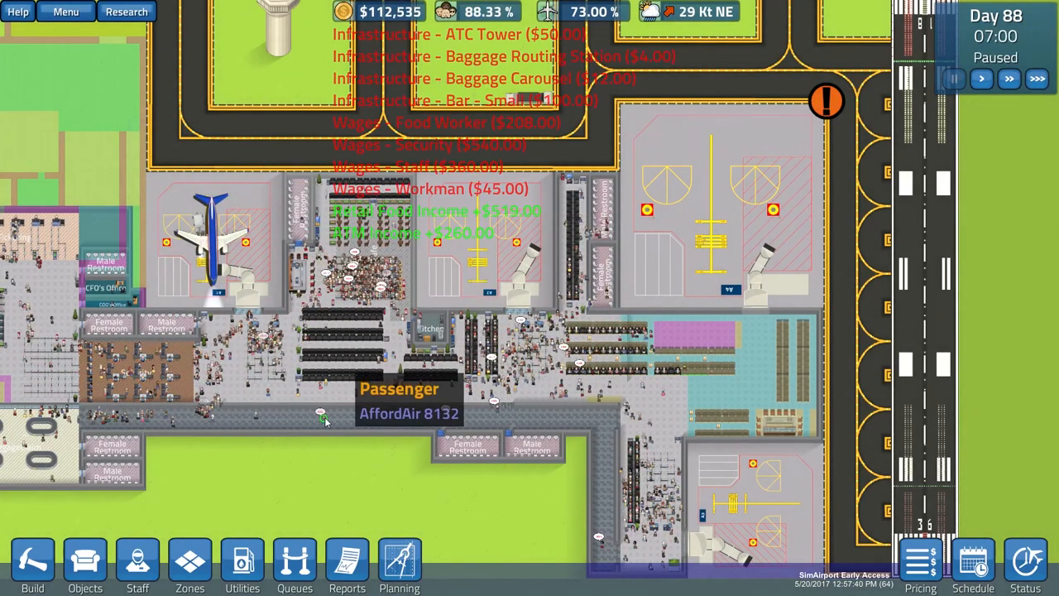
pyautogui.click(323, 417)
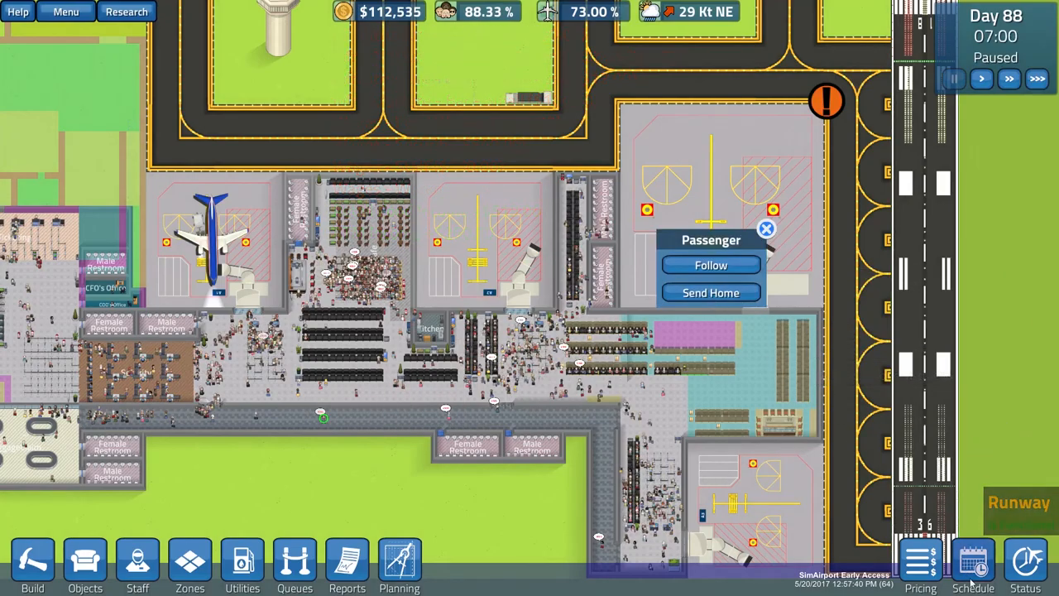
pyautogui.click(973, 562)
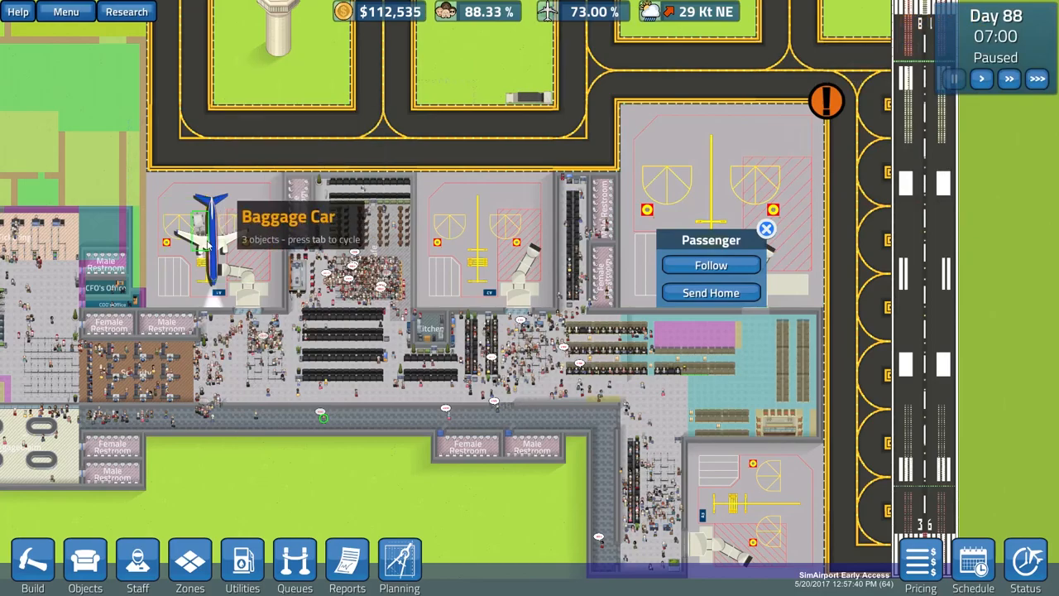
pyautogui.click(765, 228)
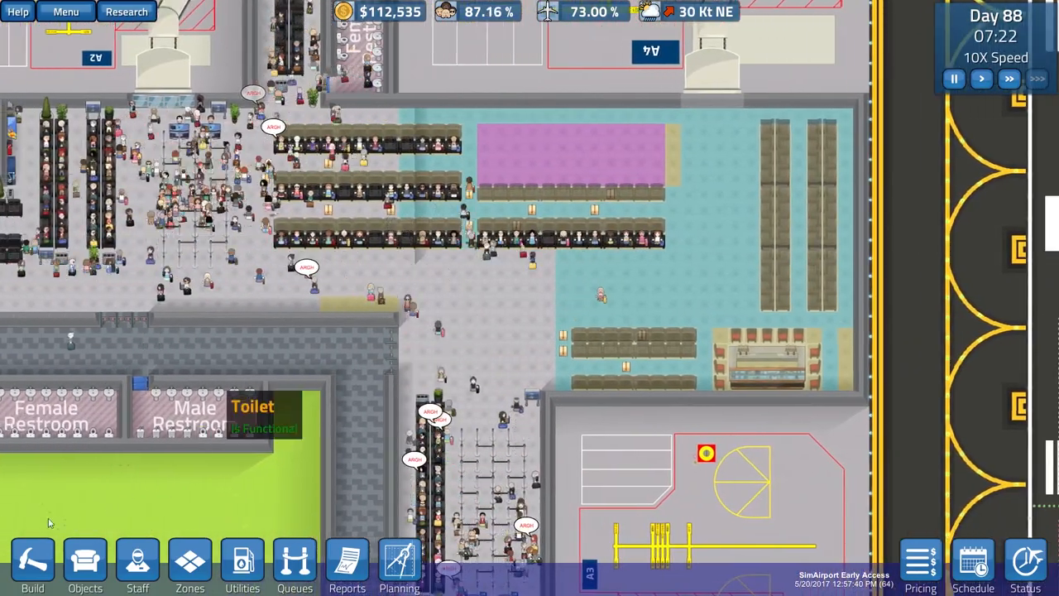
# Buy the $3,500 food vending item and place it in the café beside the new gate seating
pyautogui.click(84, 566)
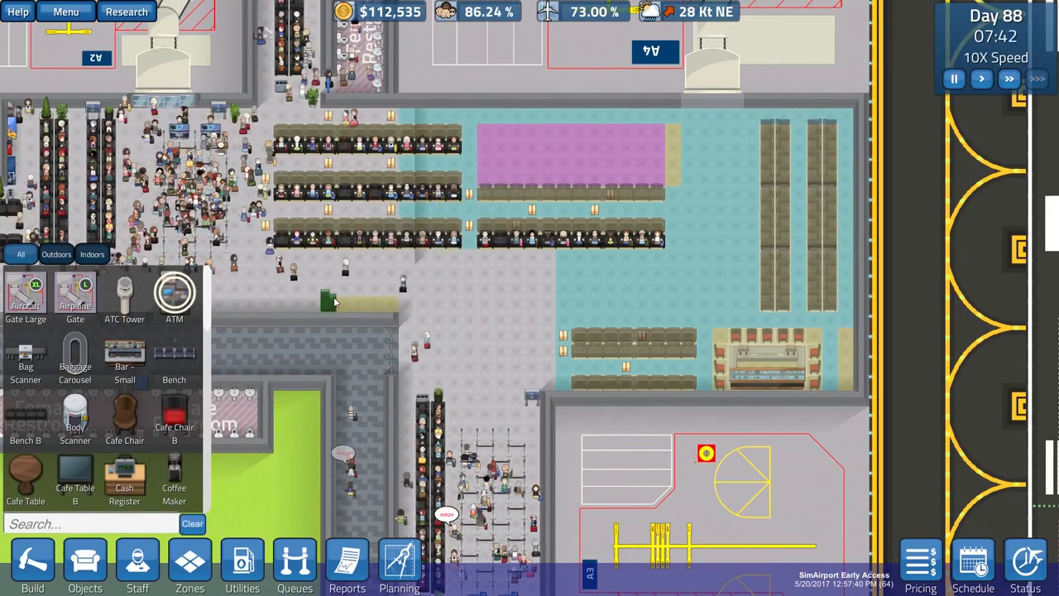
pyautogui.moveTo(124, 417)
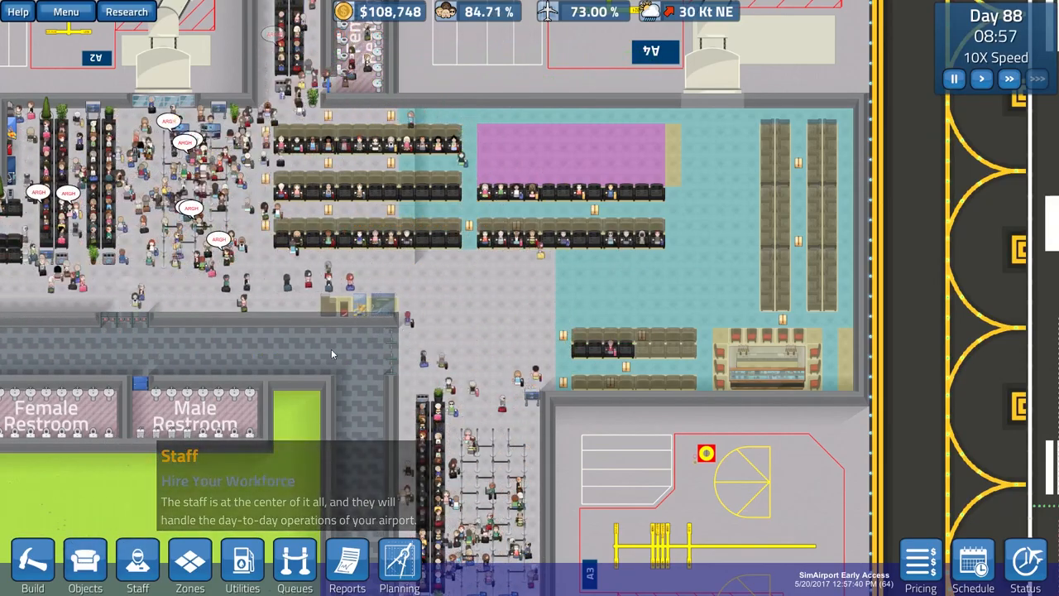
pyautogui.click(84, 566)
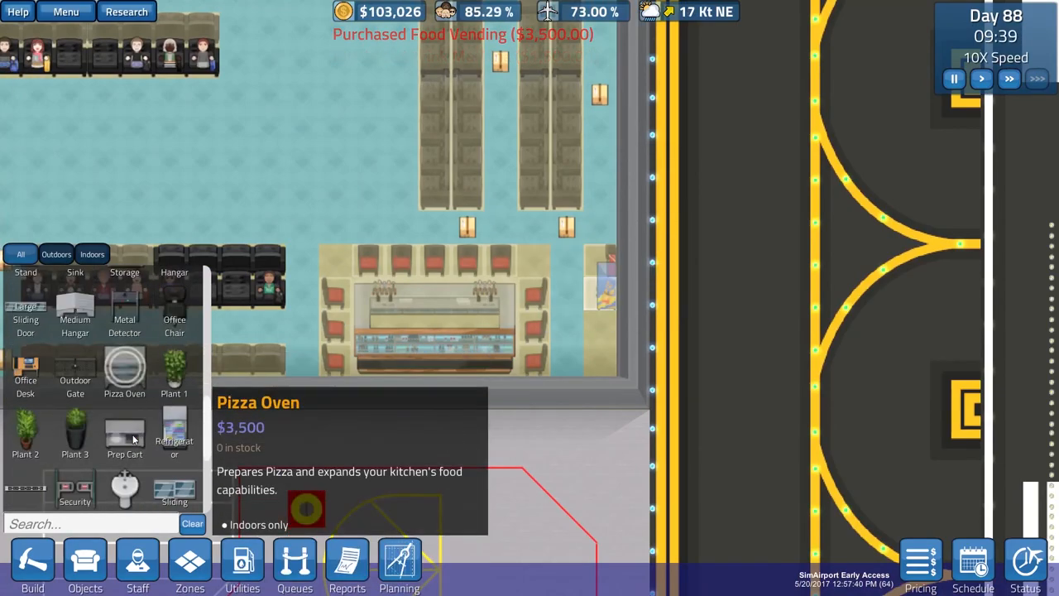
# Place two $500 garbage bins in the seating area, then pause the simulation
pyautogui.scroll(-3)
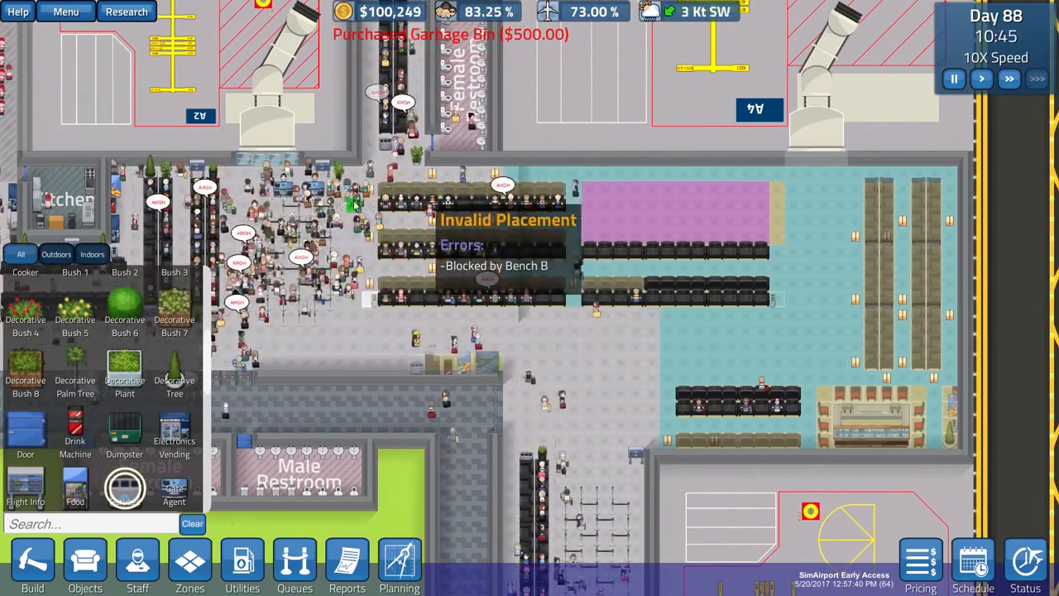
pyautogui.click(460, 378)
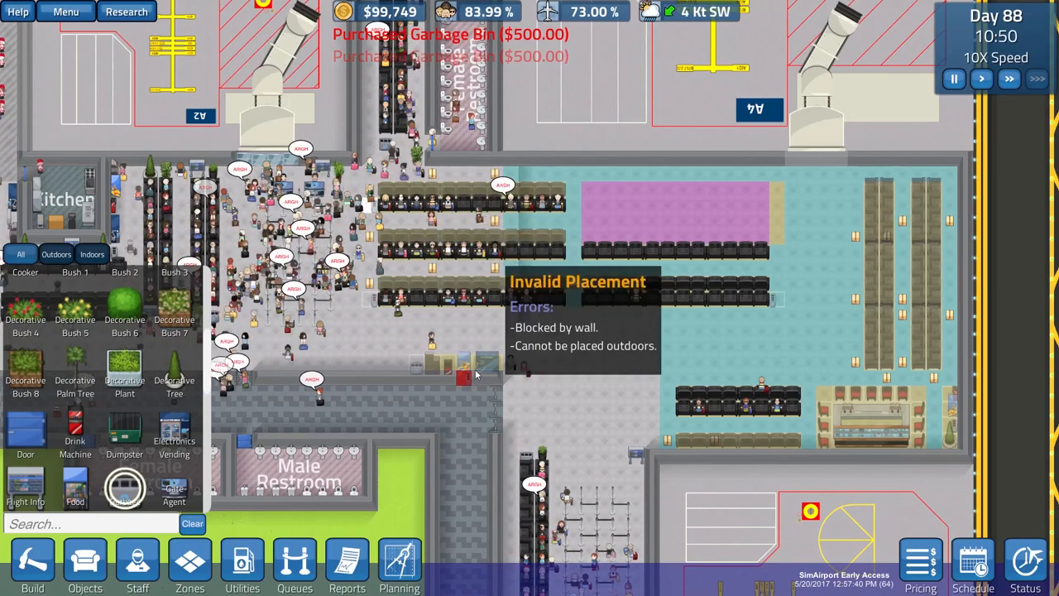
pyautogui.click(953, 80)
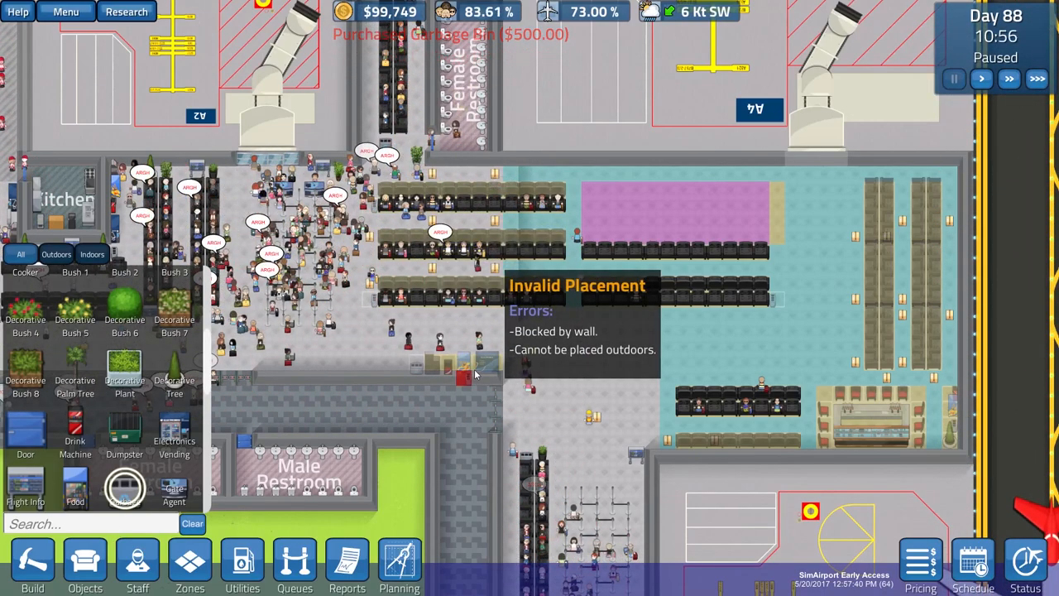
pyautogui.click(446, 248)
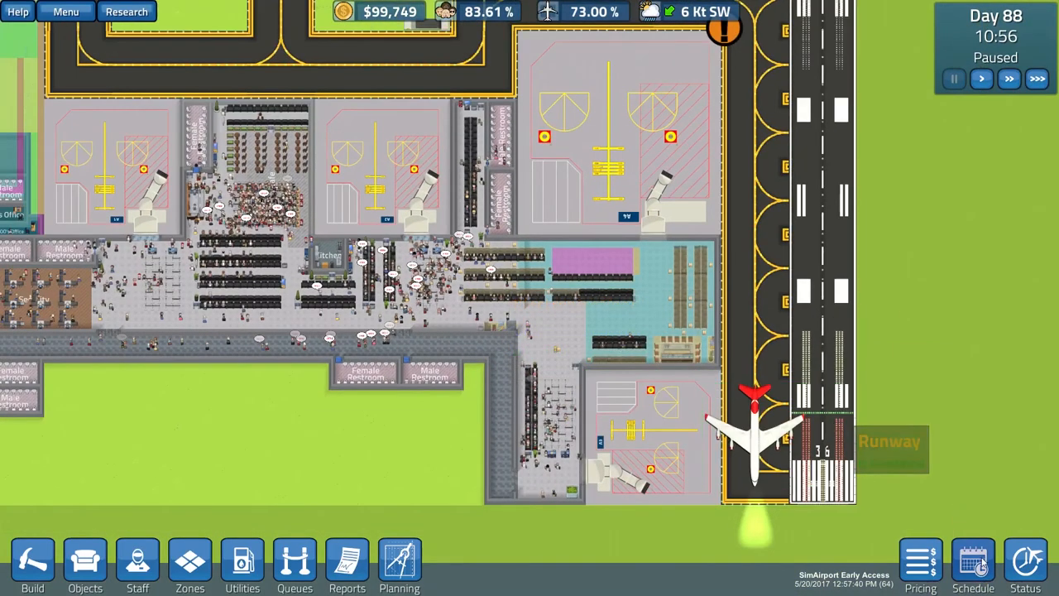
# Review the Master Flight Schedule and the Realtime Flight Status list, noting cancelled flights, then close both
pyautogui.click(973, 566)
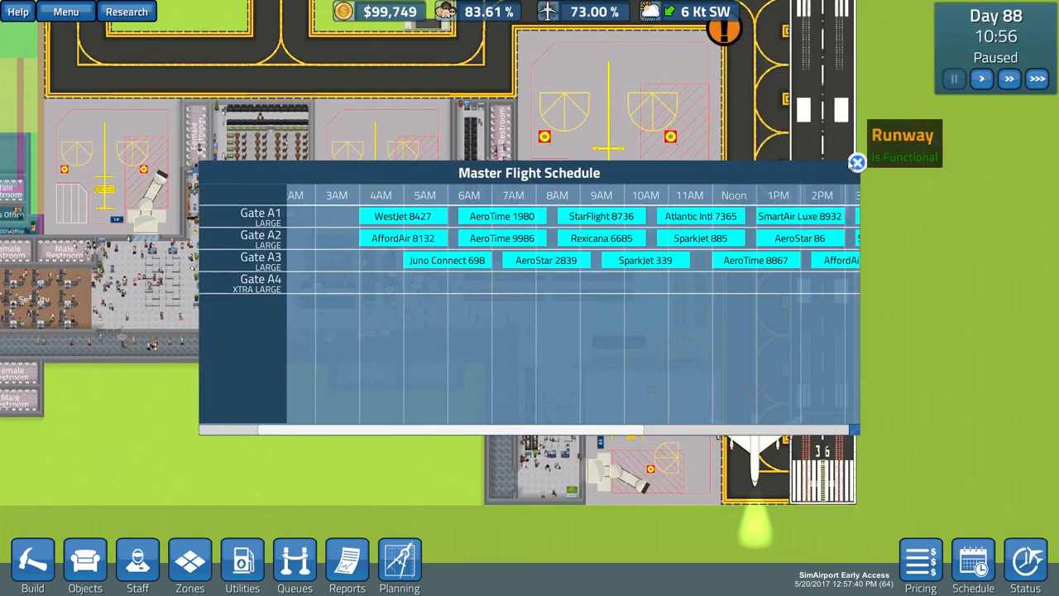
pyautogui.click(857, 162)
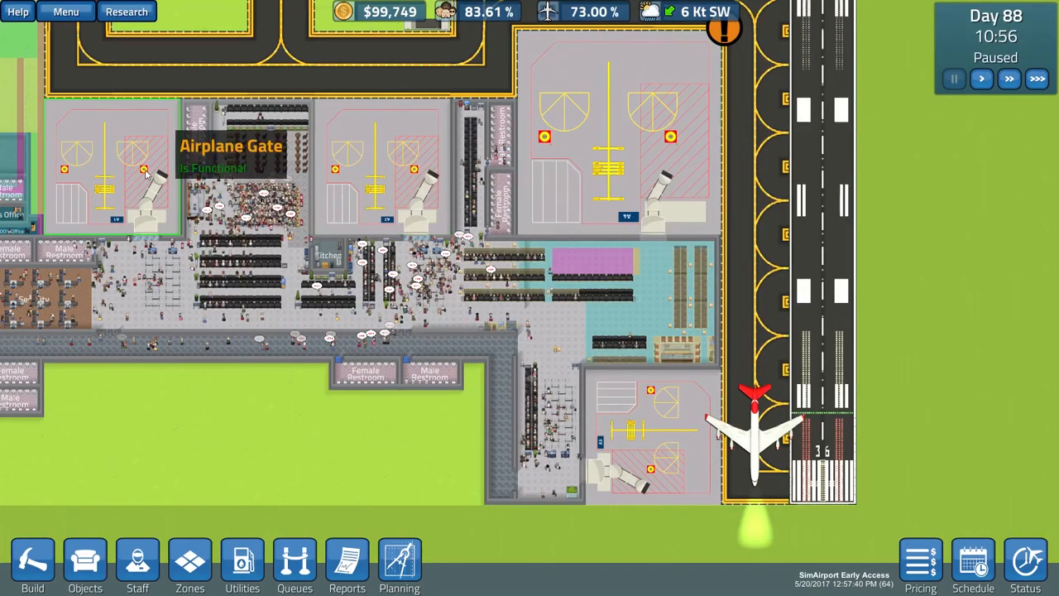
pyautogui.click(1026, 566)
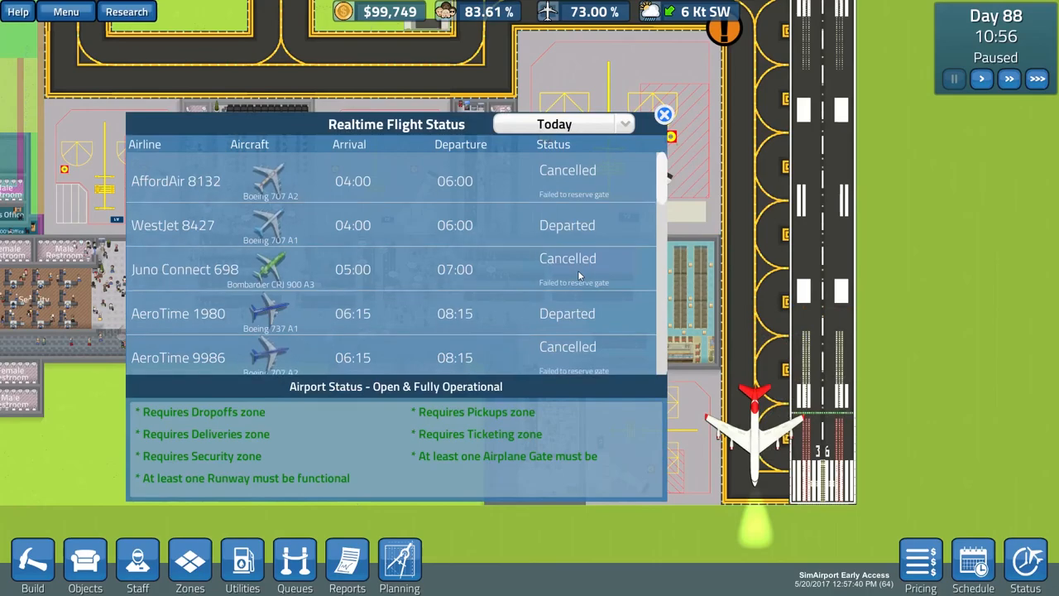
pyautogui.scroll(-3)
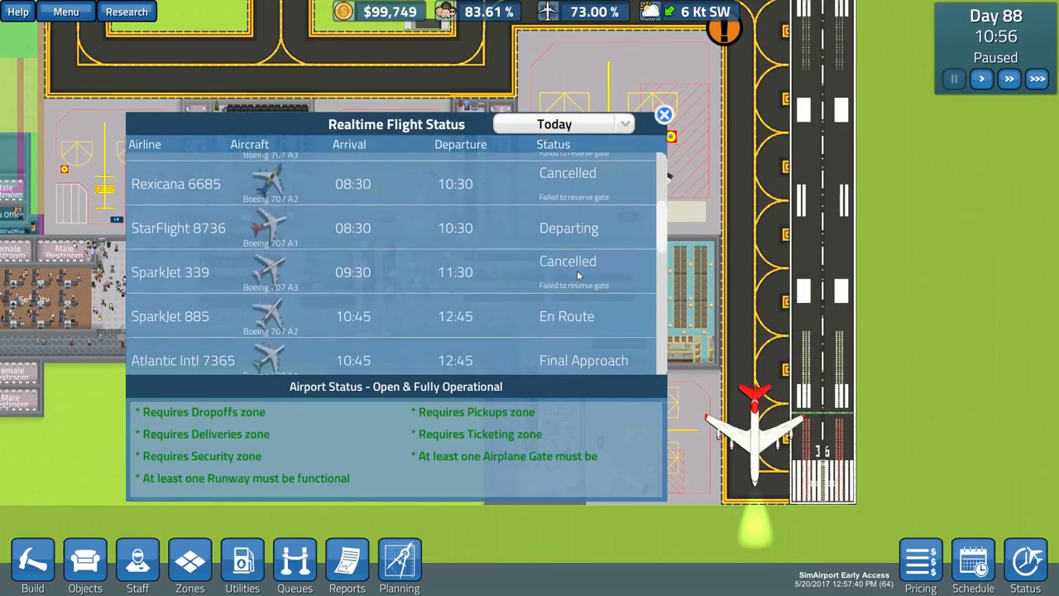
pyautogui.scroll(-3)
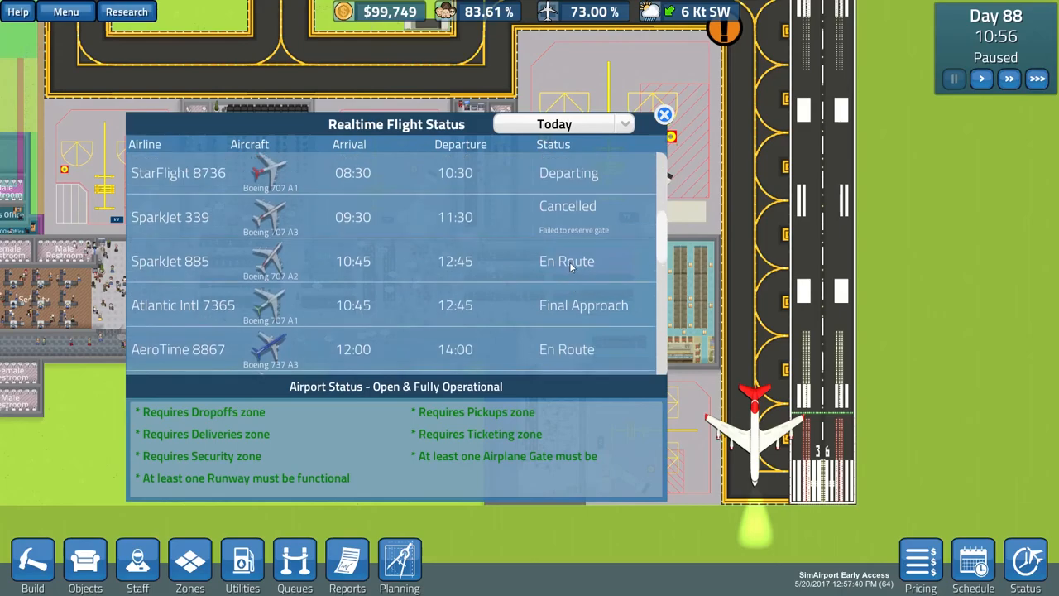
pyautogui.scroll(3)
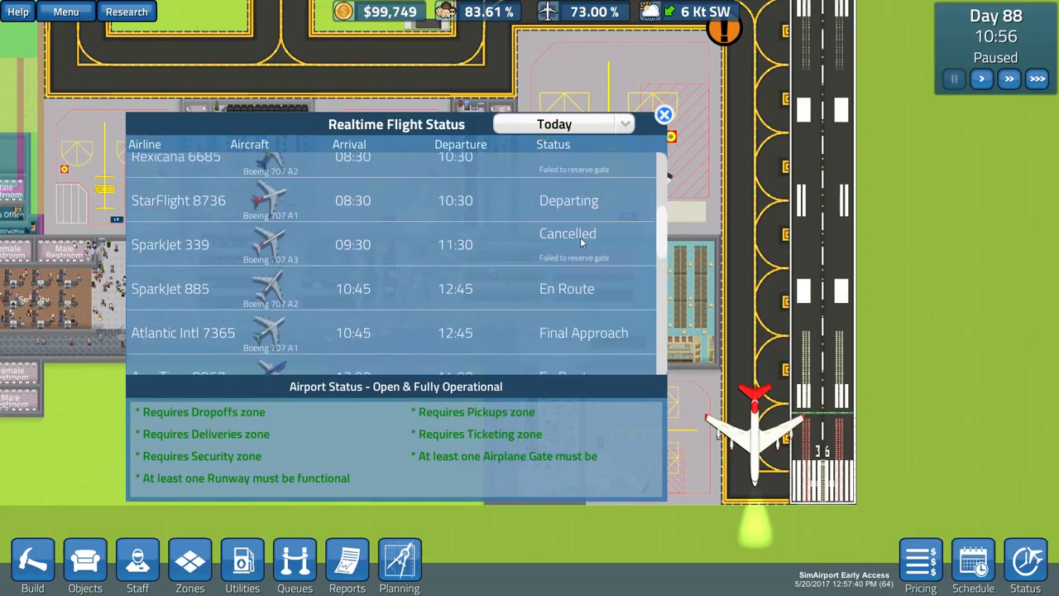
pyautogui.moveTo(665, 114)
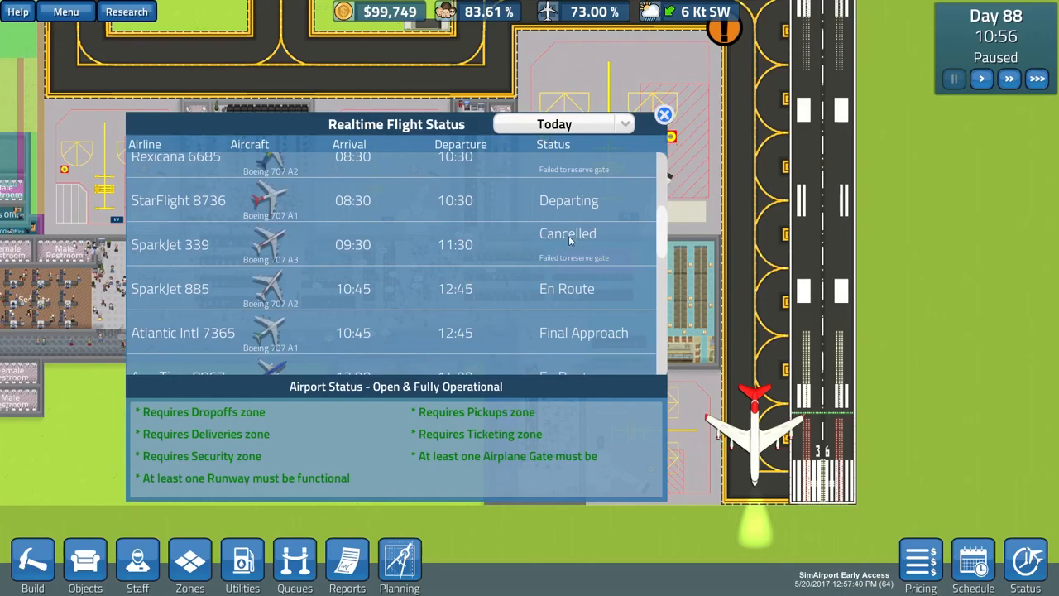
pyautogui.moveTo(313, 266)
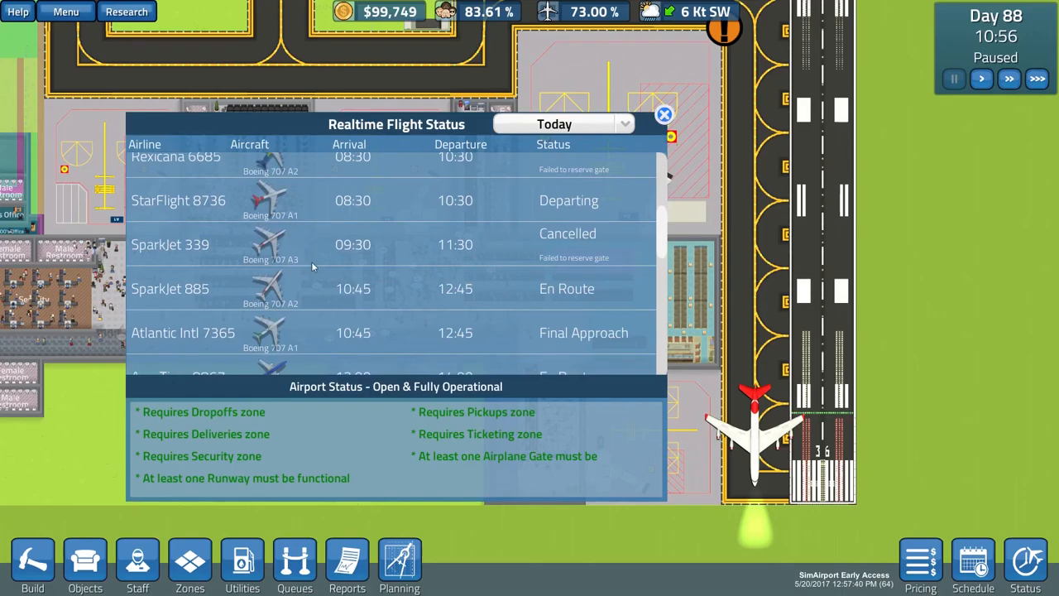
pyautogui.moveTo(416, 248)
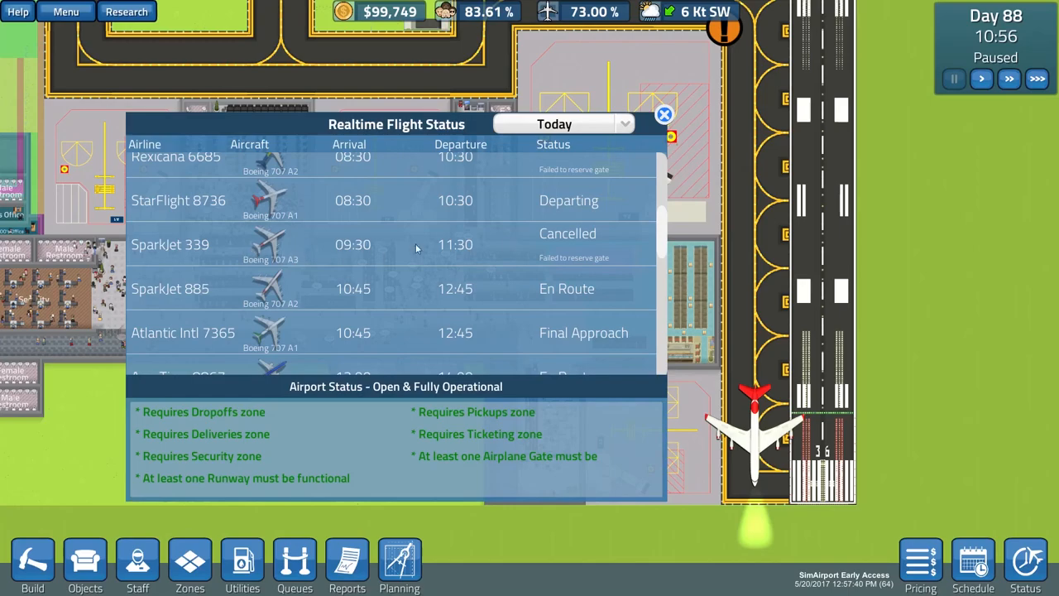
pyautogui.scroll(3)
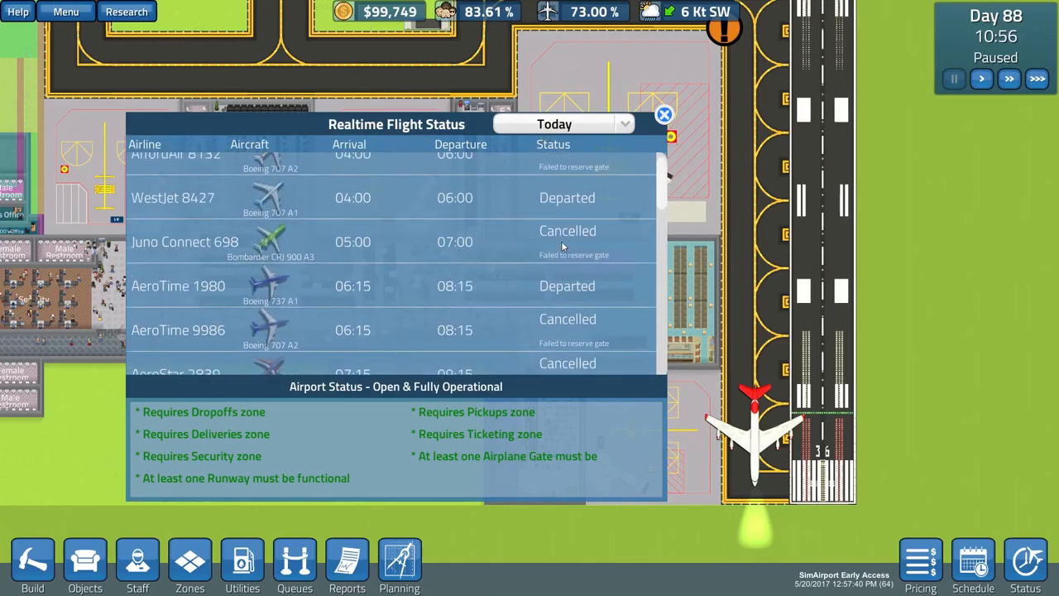
pyautogui.click(665, 114)
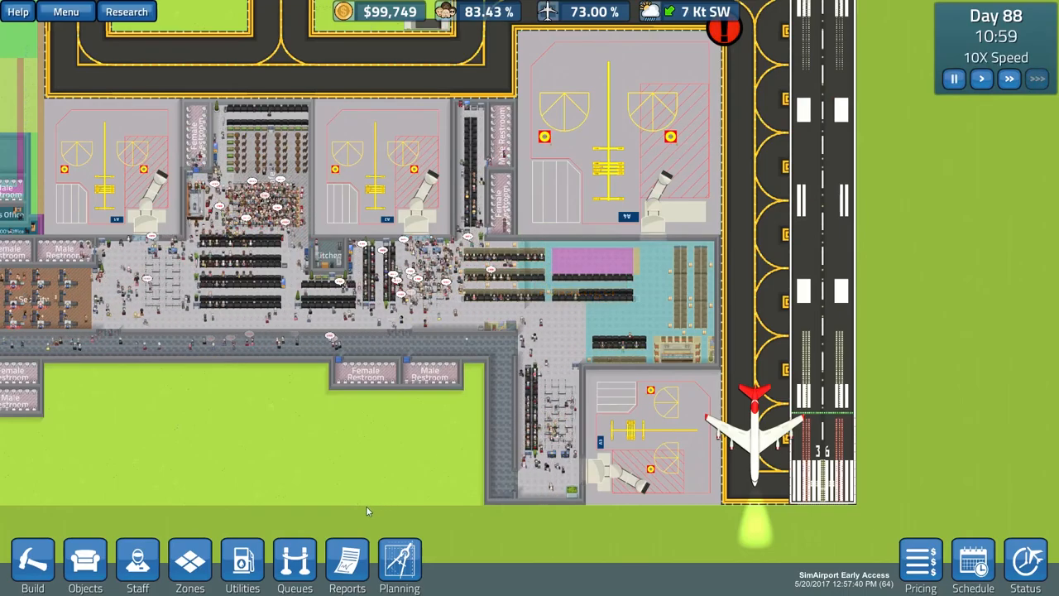
# Check a passenger, scan the Realtime Flight Status and Master Schedule, then close them ready to assign a gate
pyautogui.click(753, 431)
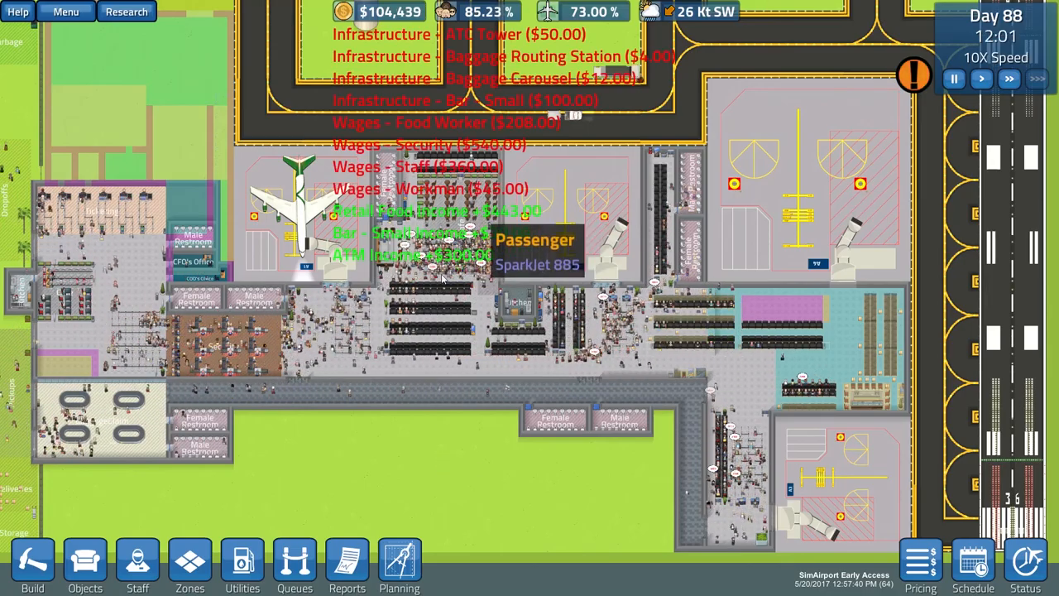
pyautogui.click(953, 79)
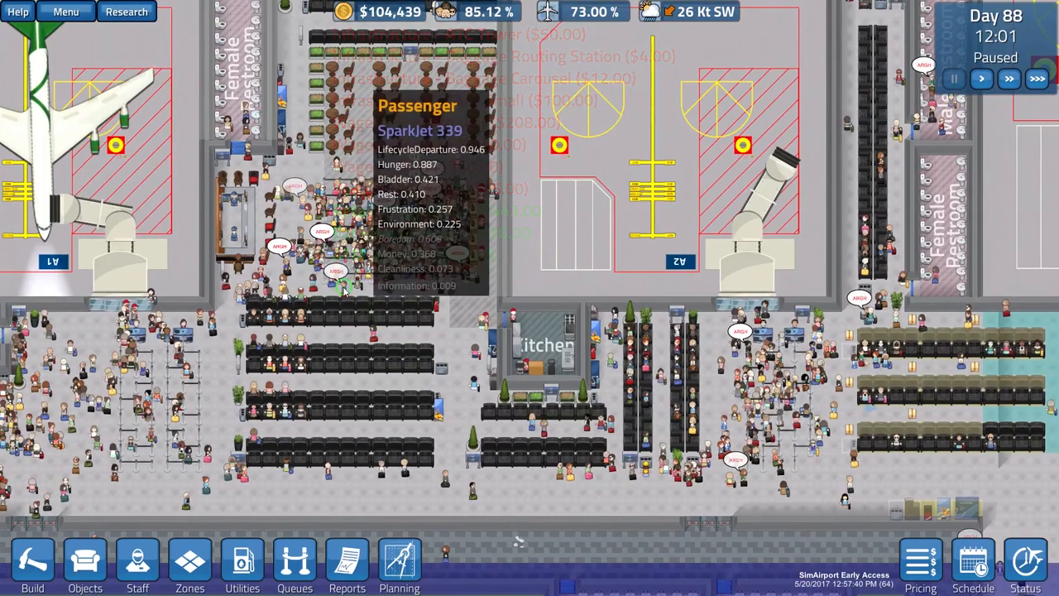
pyautogui.click(1024, 566)
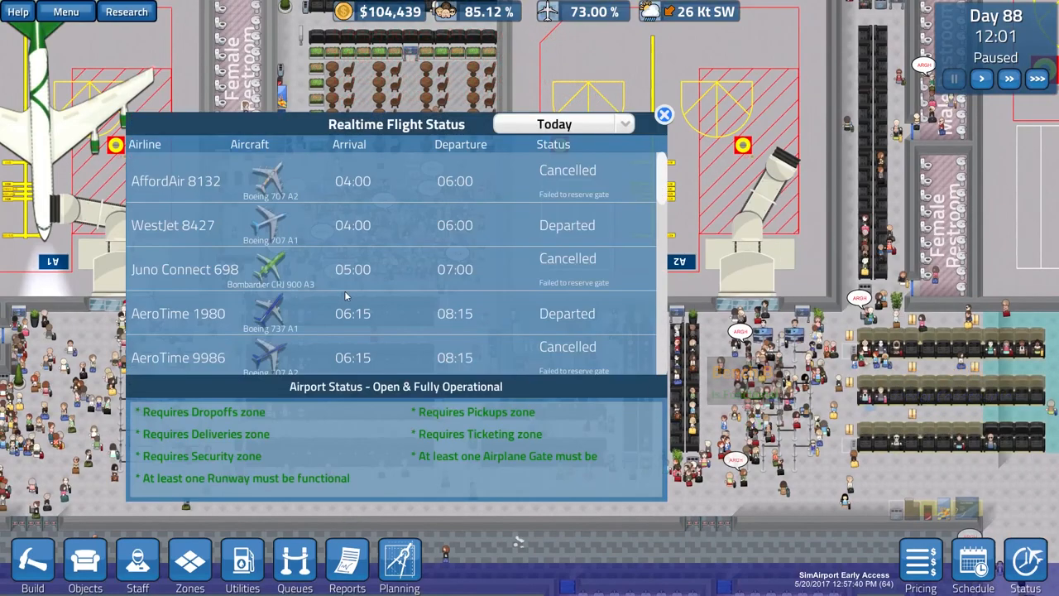
pyautogui.scroll(-3)
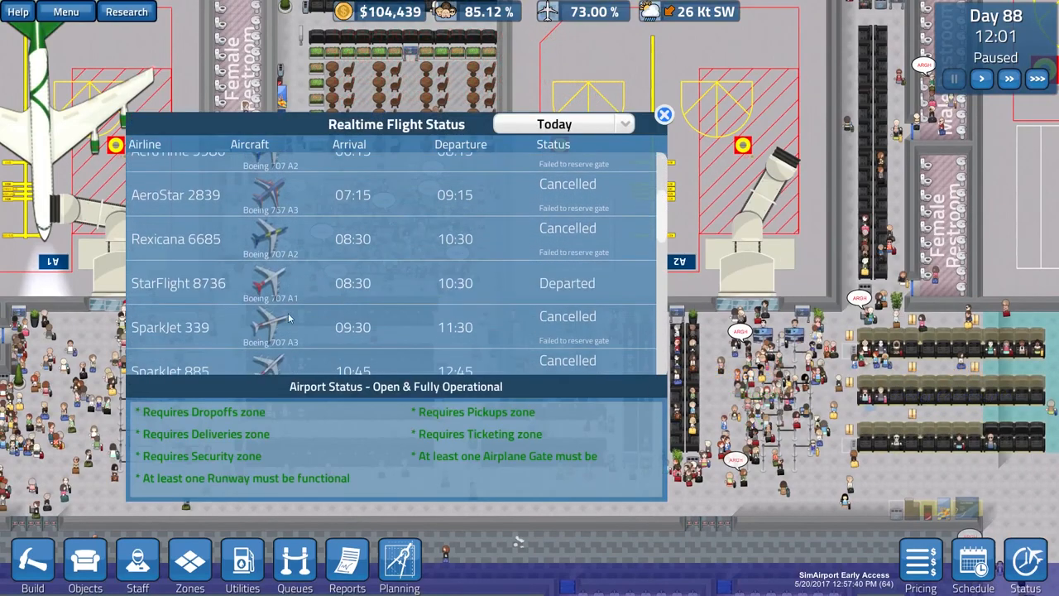
pyautogui.moveTo(349, 334)
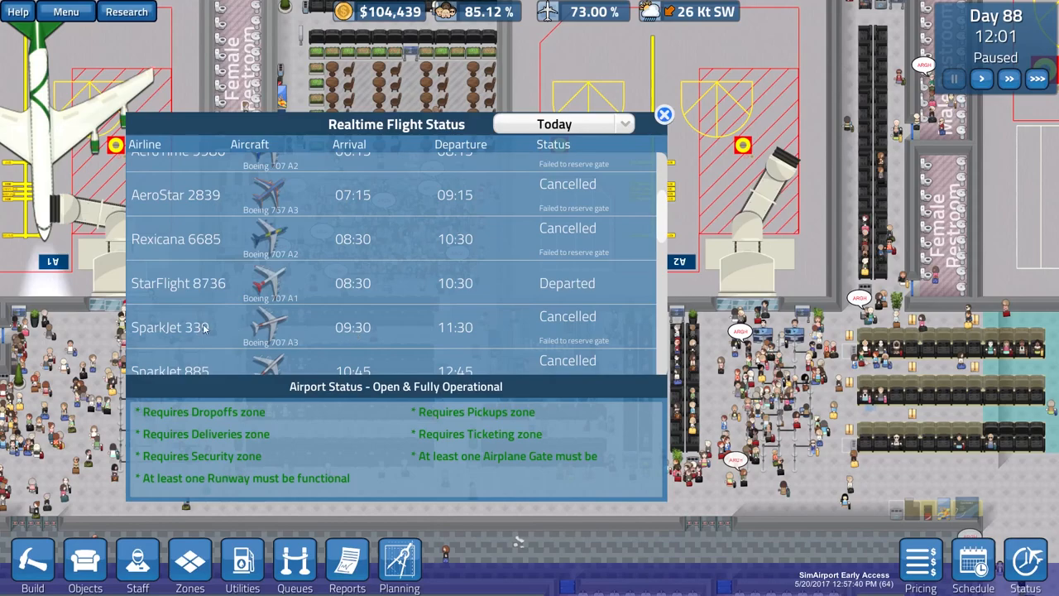
pyautogui.click(664, 114)
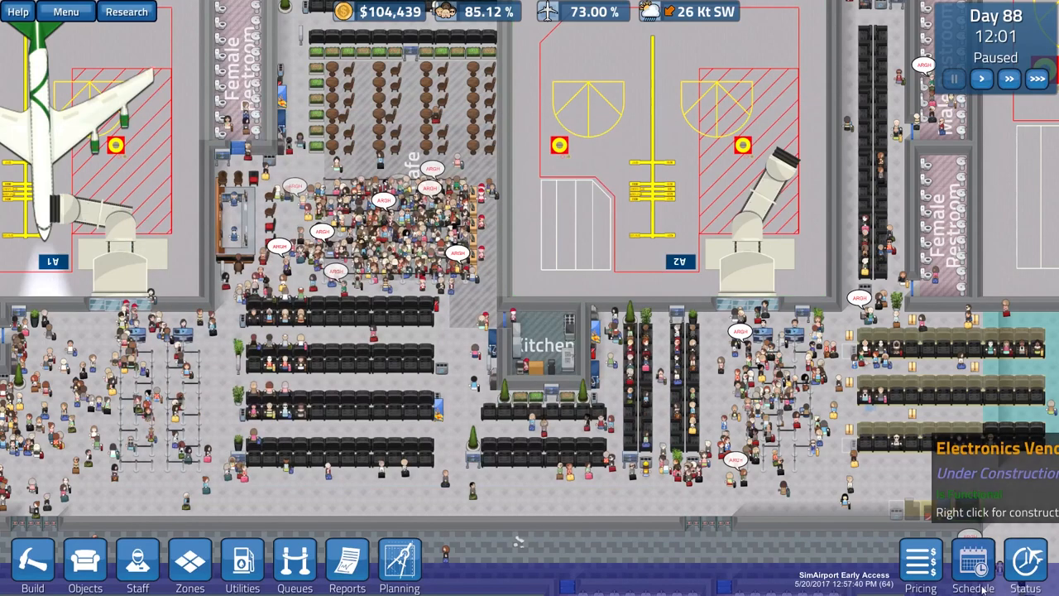
pyautogui.click(972, 562)
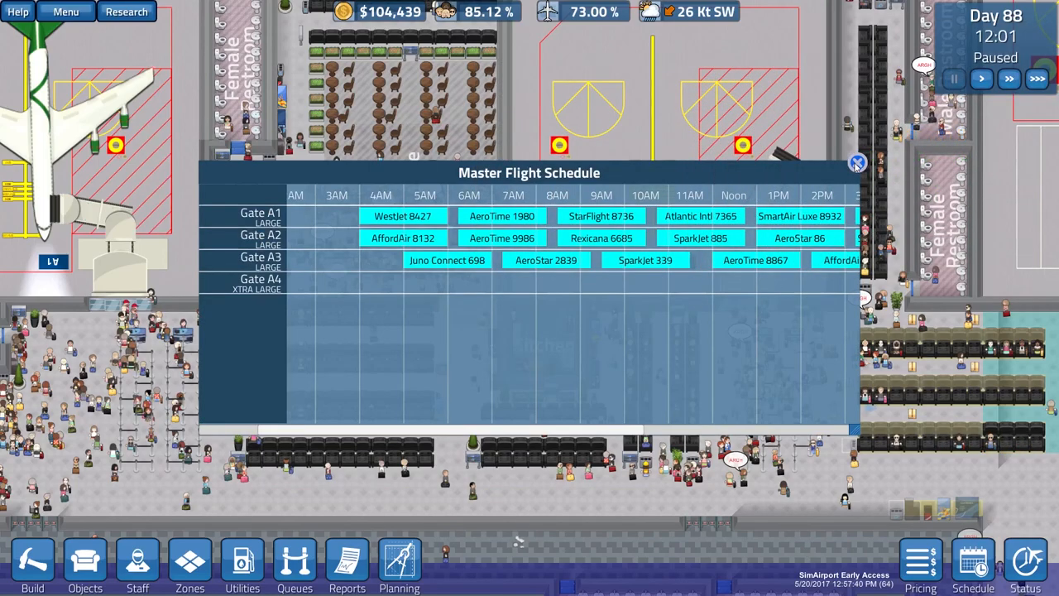
pyautogui.click(857, 162)
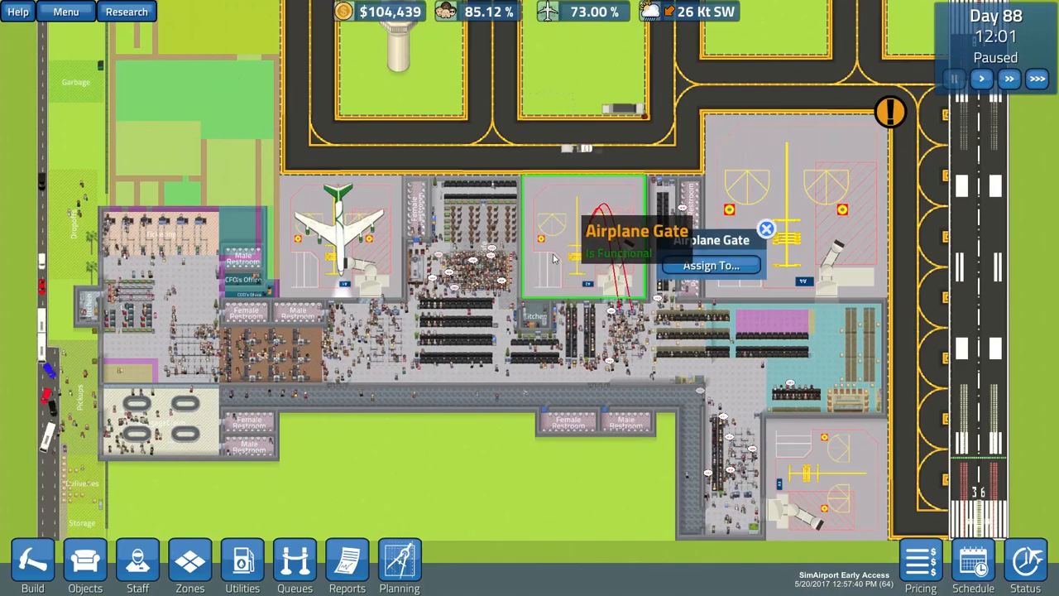
# Assign the new gate's flights, then dismiss the landing Boeing 707's info popup
pyautogui.click(339, 239)
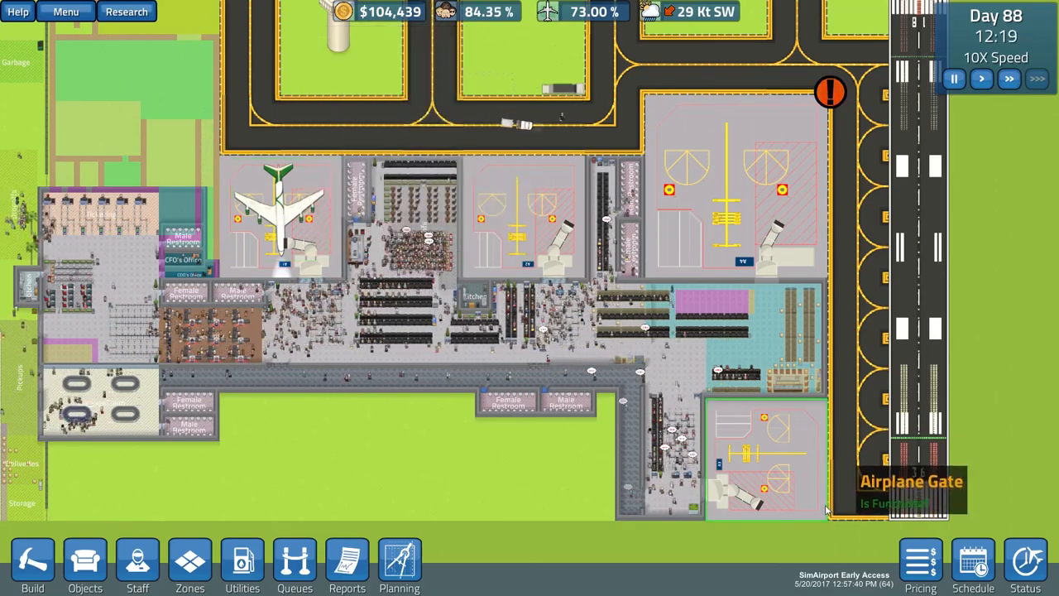
pyautogui.moveTo(521, 215)
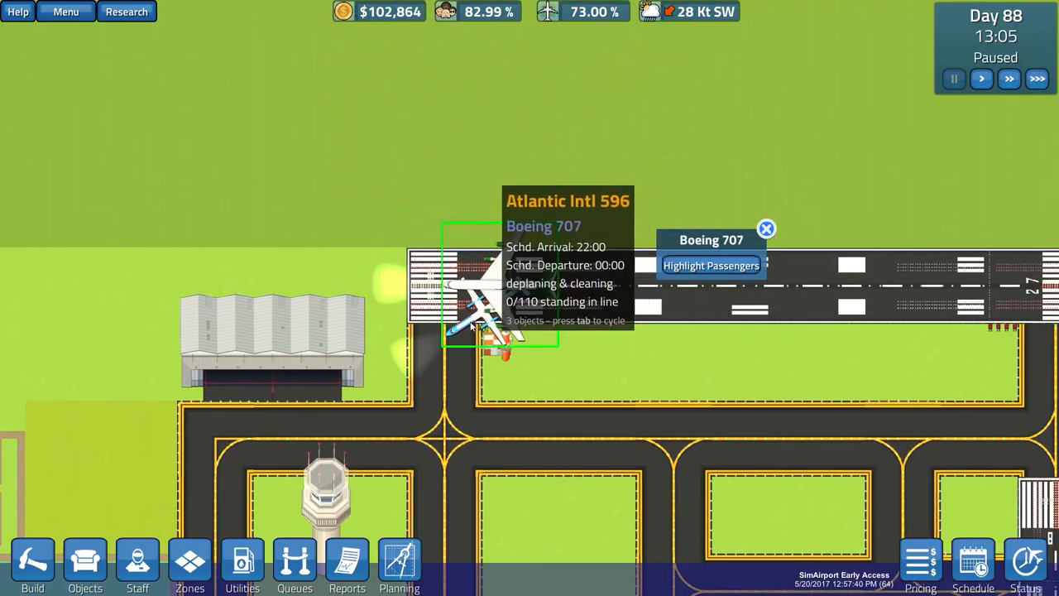
pyautogui.moveTo(715, 305)
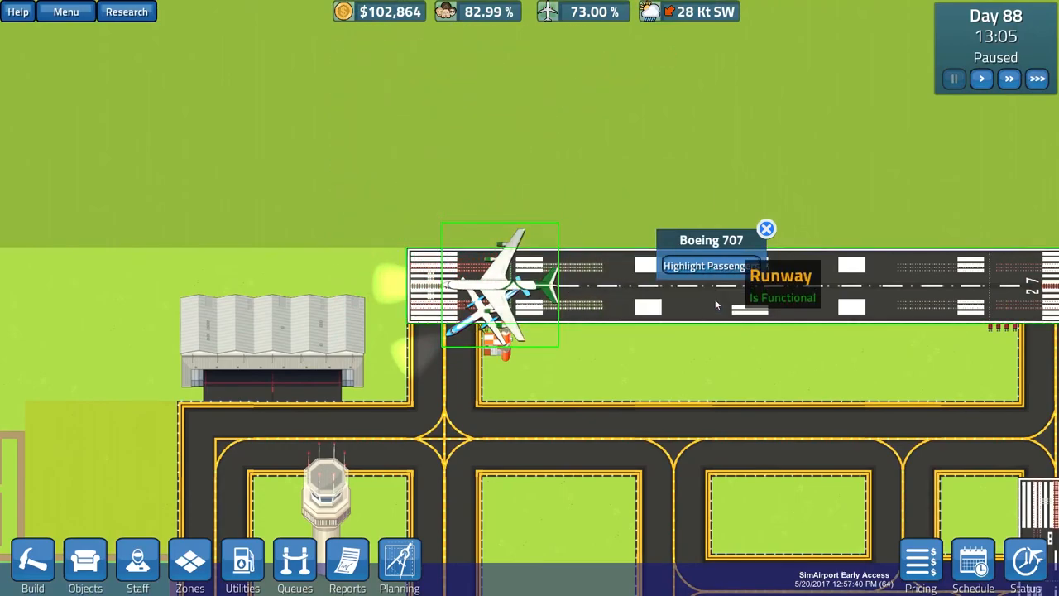
pyautogui.click(1008, 80)
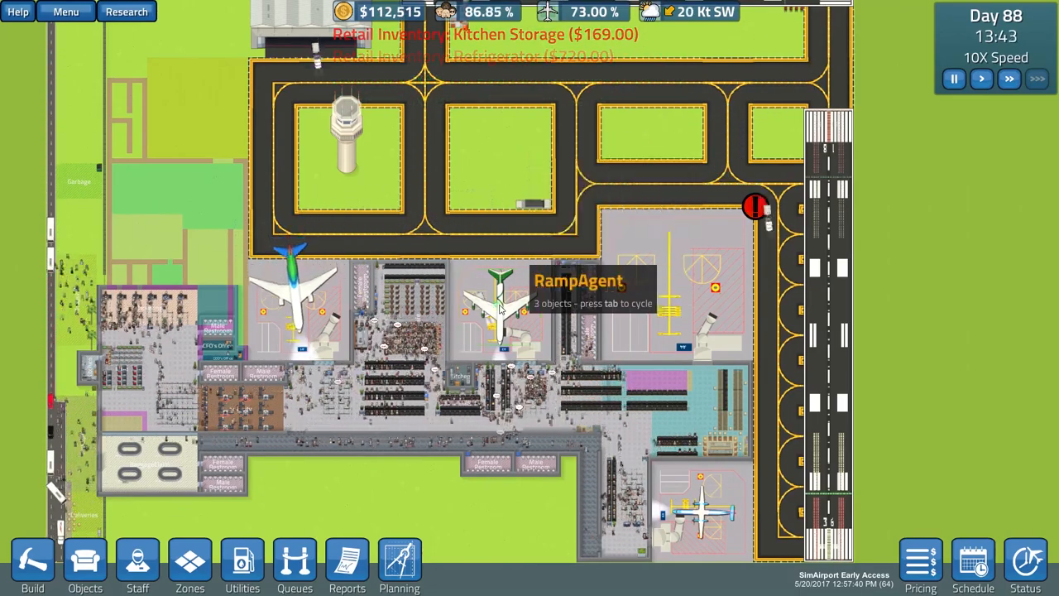
pyautogui.click(496, 301)
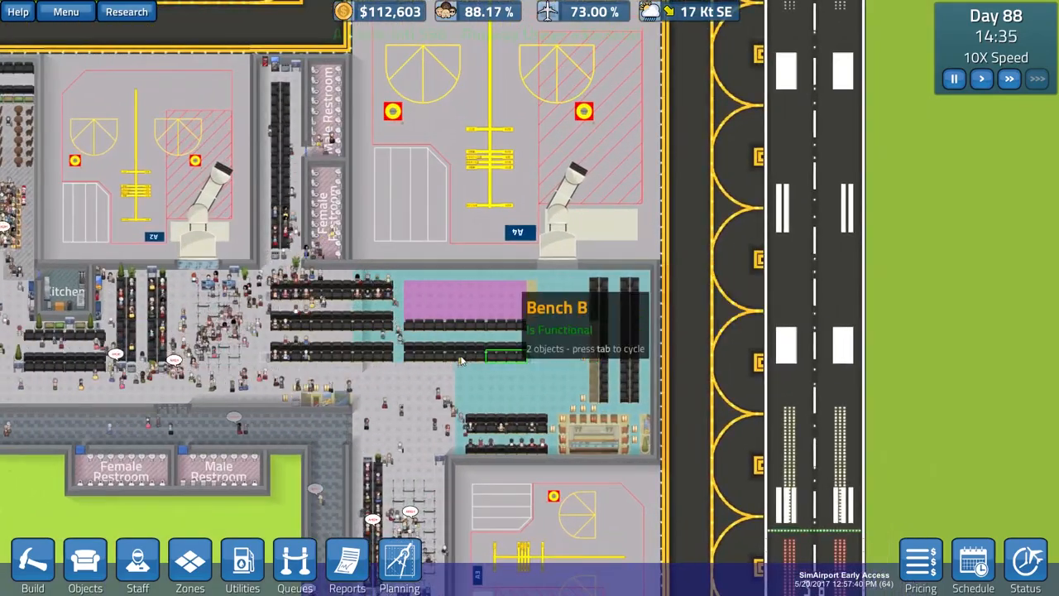
# Place a $1,500 gate agent desk in the A4 waiting area
pyautogui.click(84, 566)
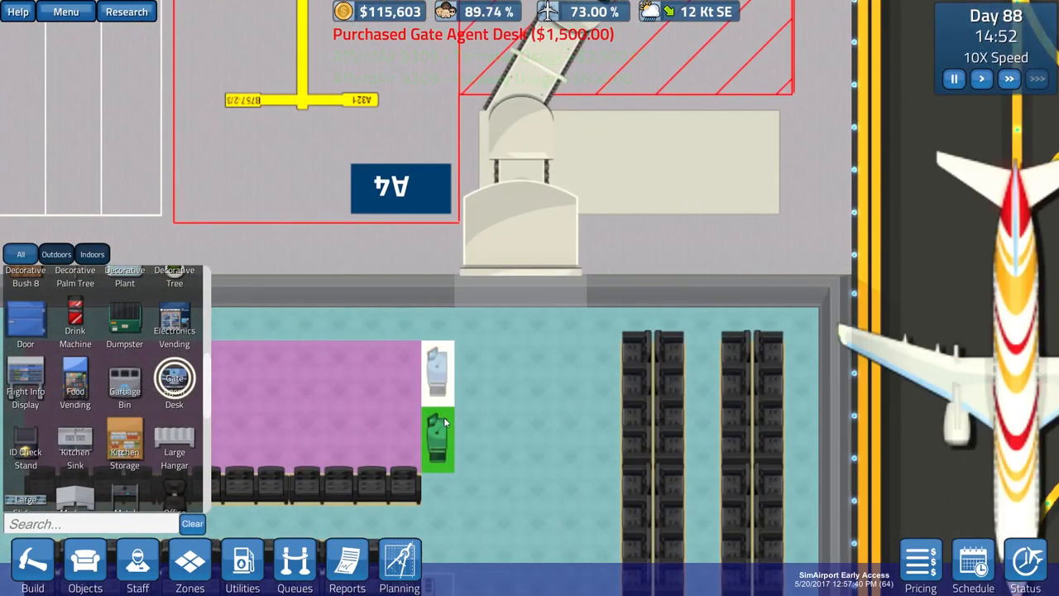
pyautogui.click(439, 439)
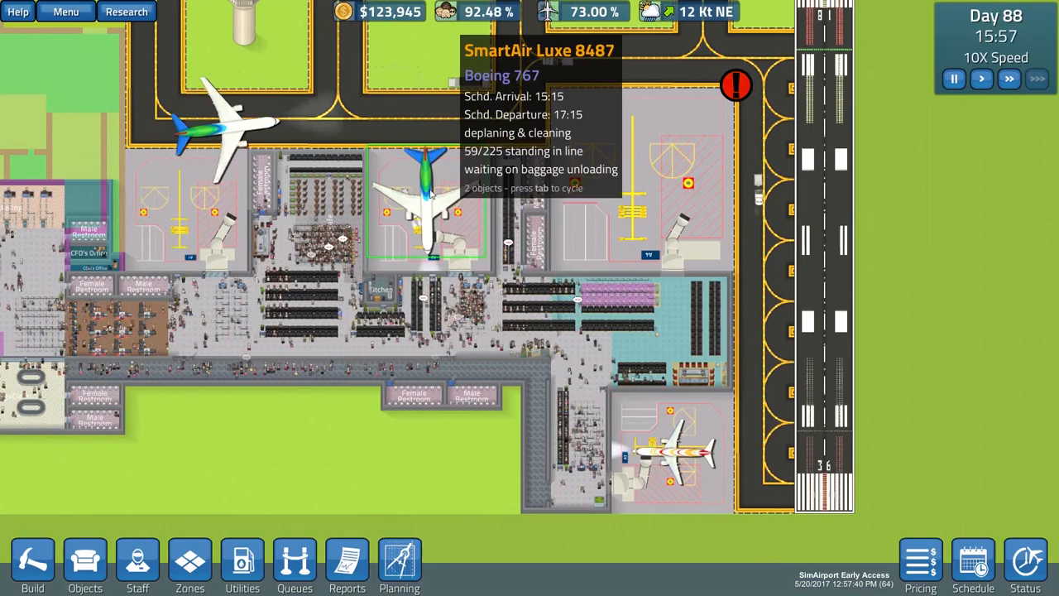
# Glance at the Realtime Flight Status list and close it before browsing planning colours
pyautogui.click(675, 455)
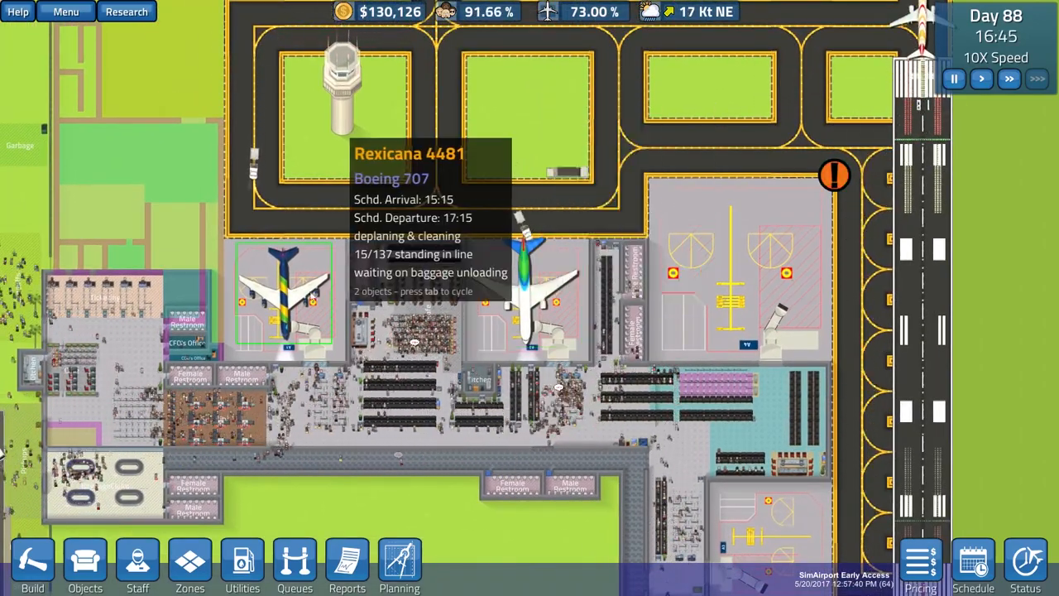
pyautogui.click(529, 298)
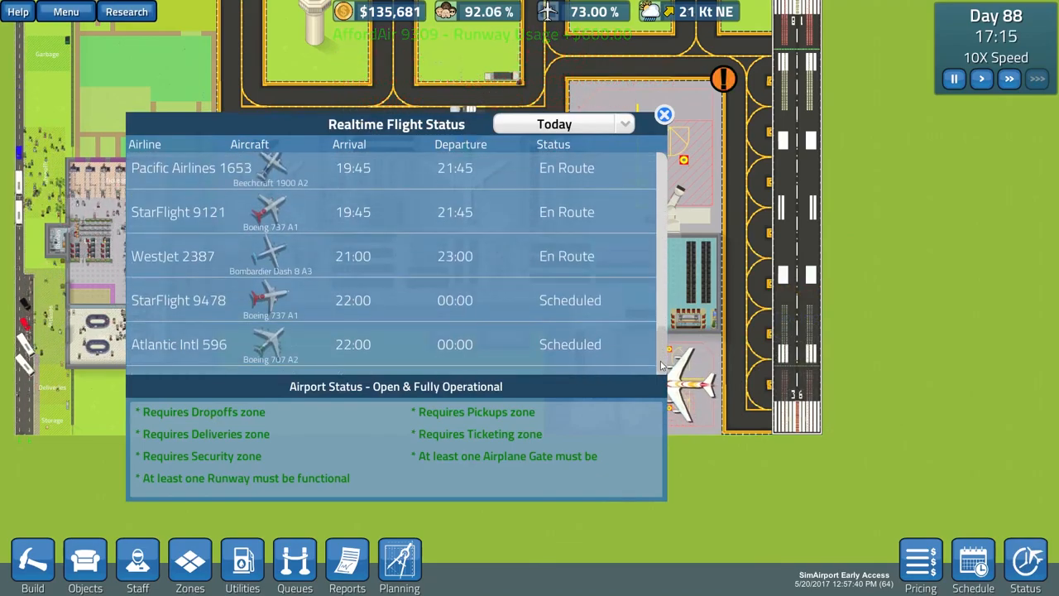
pyautogui.click(663, 115)
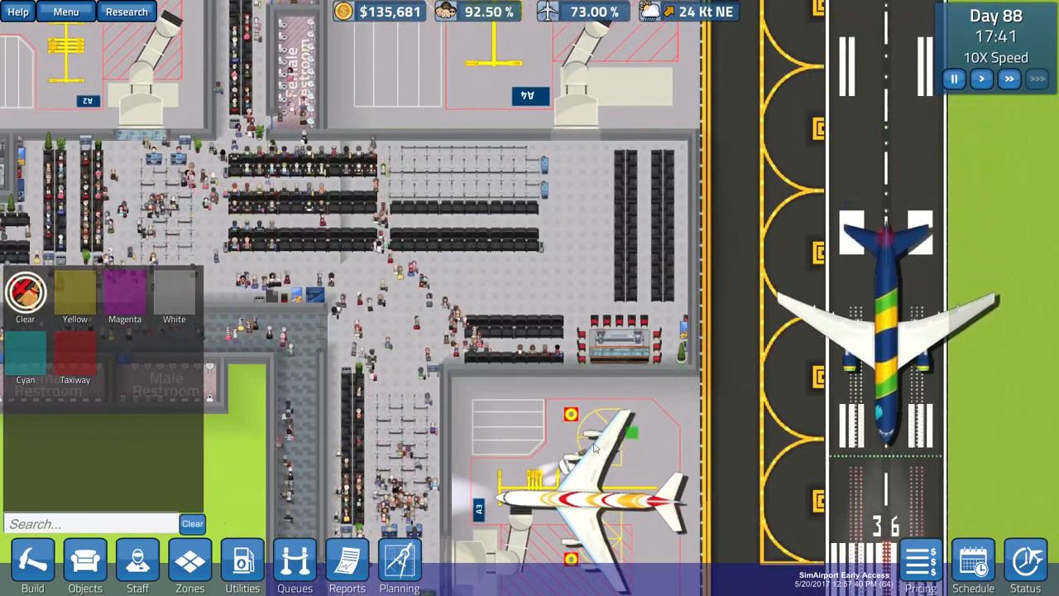
pyautogui.moveTo(86, 563)
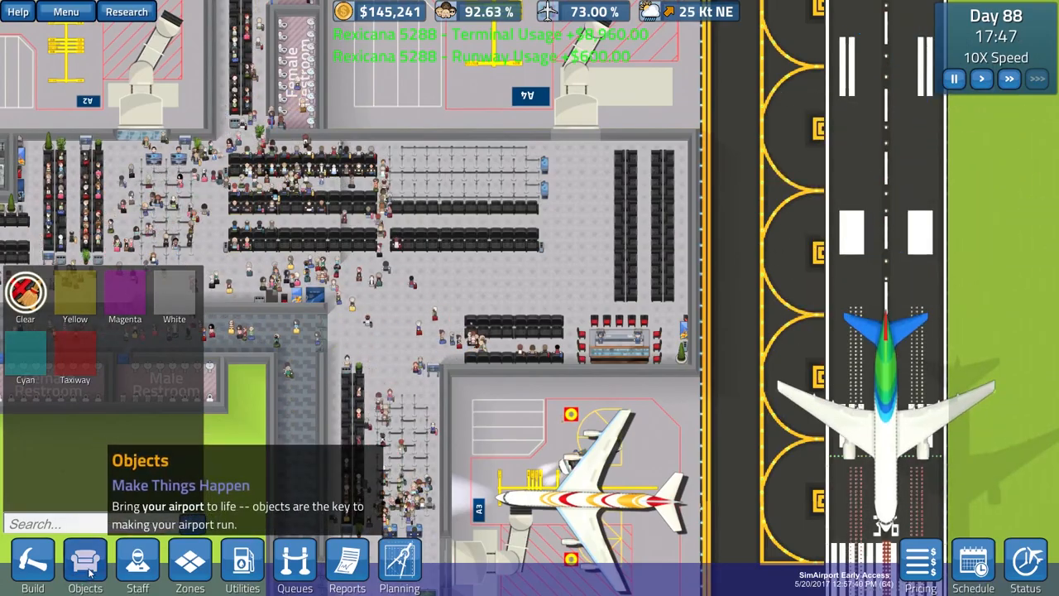
# Pick Plant 2 from the objects catalogue to position it near the gate seating
pyautogui.click(86, 565)
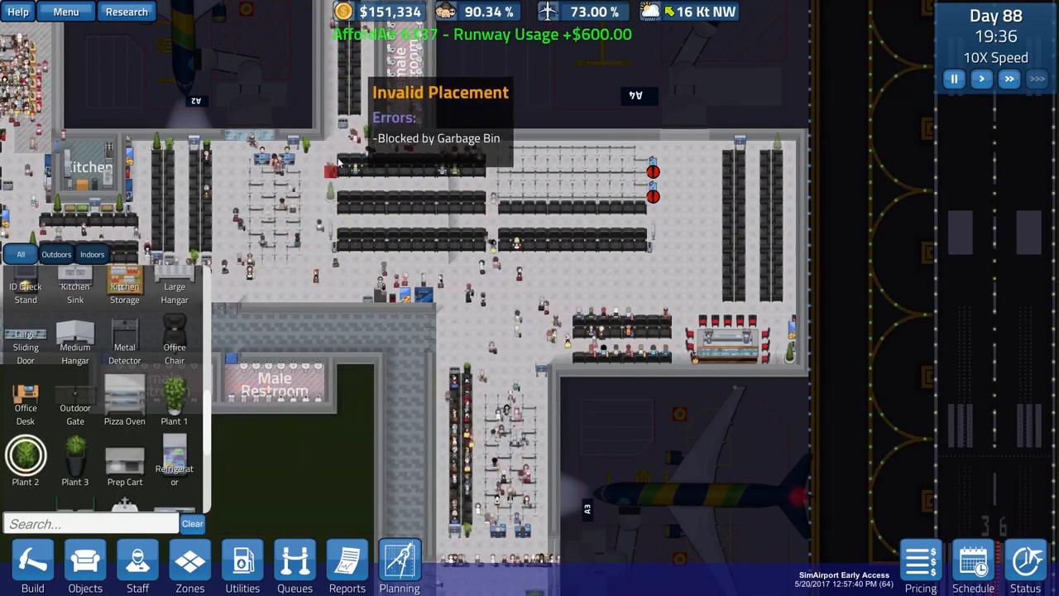
# Place two potted plants along the waiting-area walls beside the seating rows
pyautogui.click(653, 207)
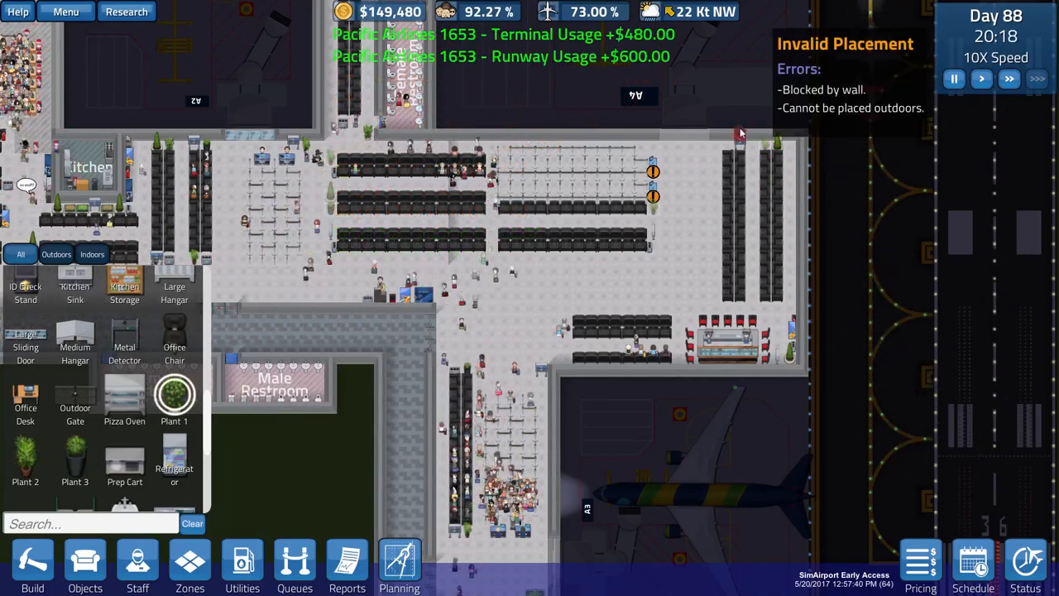
pyautogui.click(662, 455)
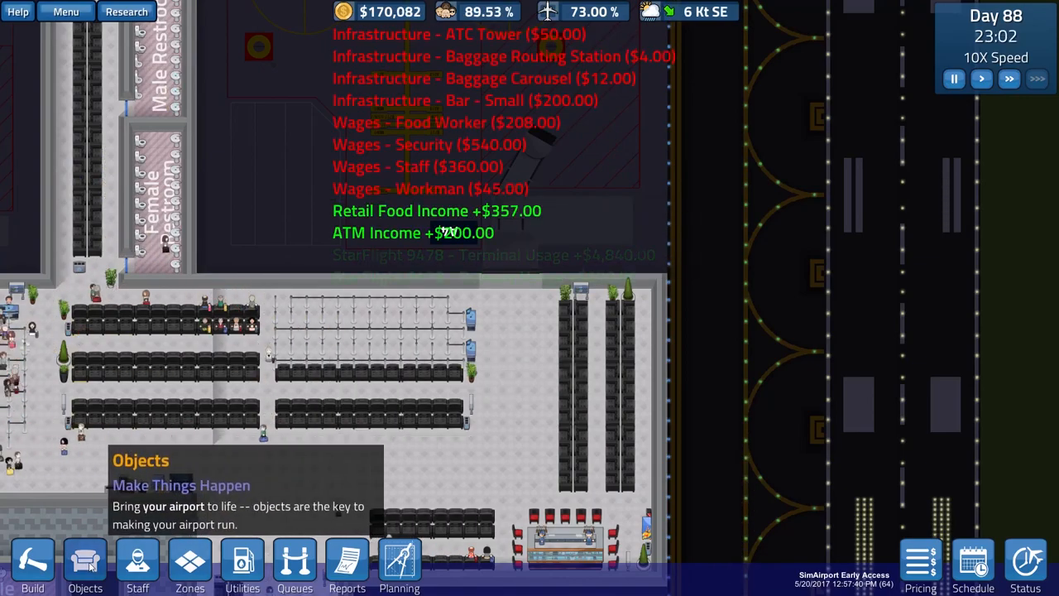
# Place a $2,500 large sliding door in the waiting-area wall and hire a workman
pyautogui.click(84, 565)
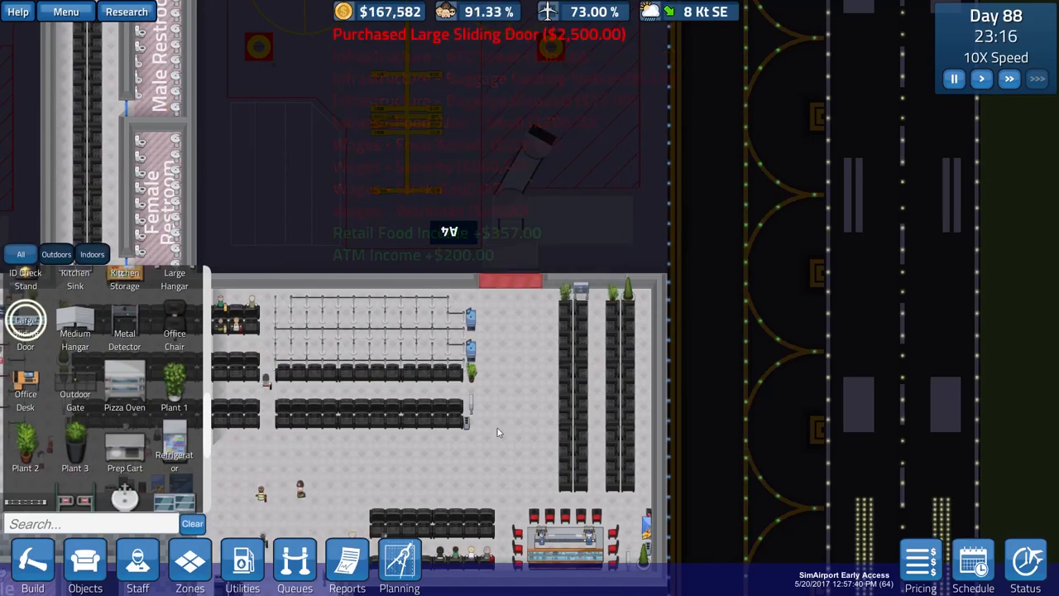
pyautogui.click(138, 566)
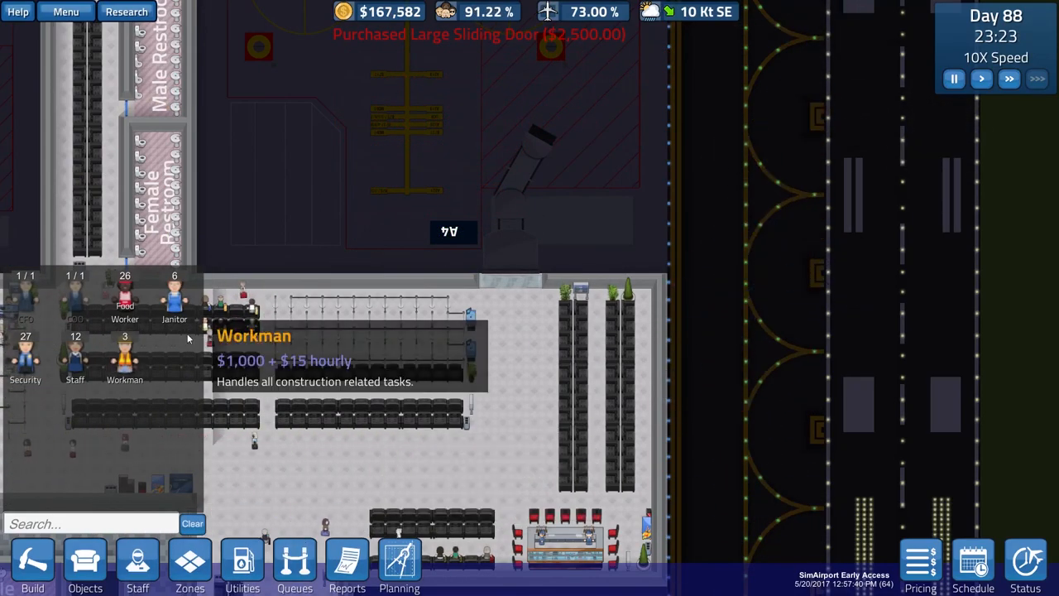
pyautogui.click(77, 356)
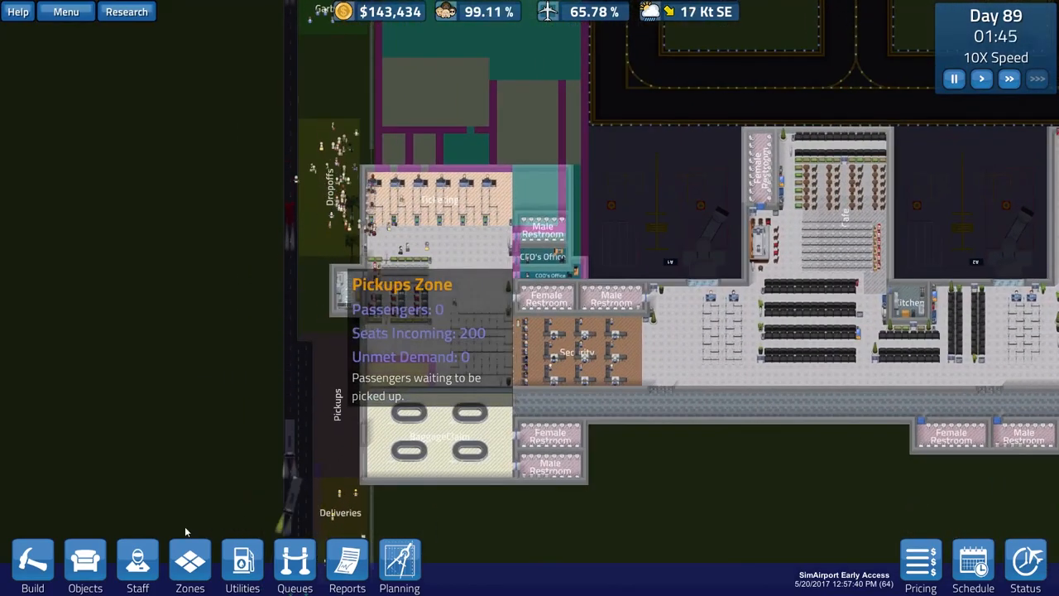
# Bring up the Floors catalogue to draw road northward past Dropoffs
pyautogui.click(34, 563)
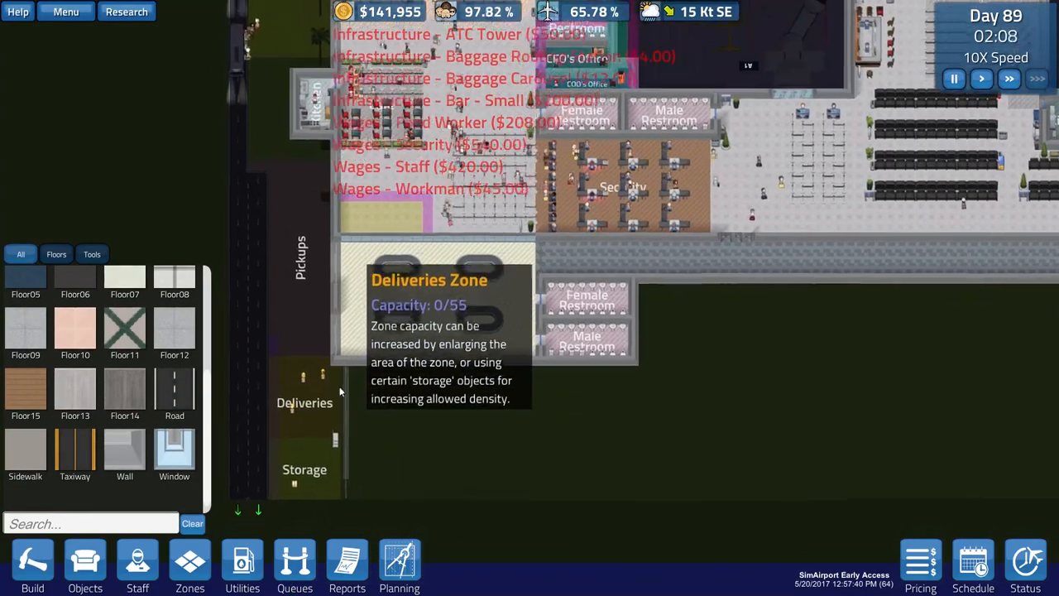
pyautogui.moveTo(24, 450)
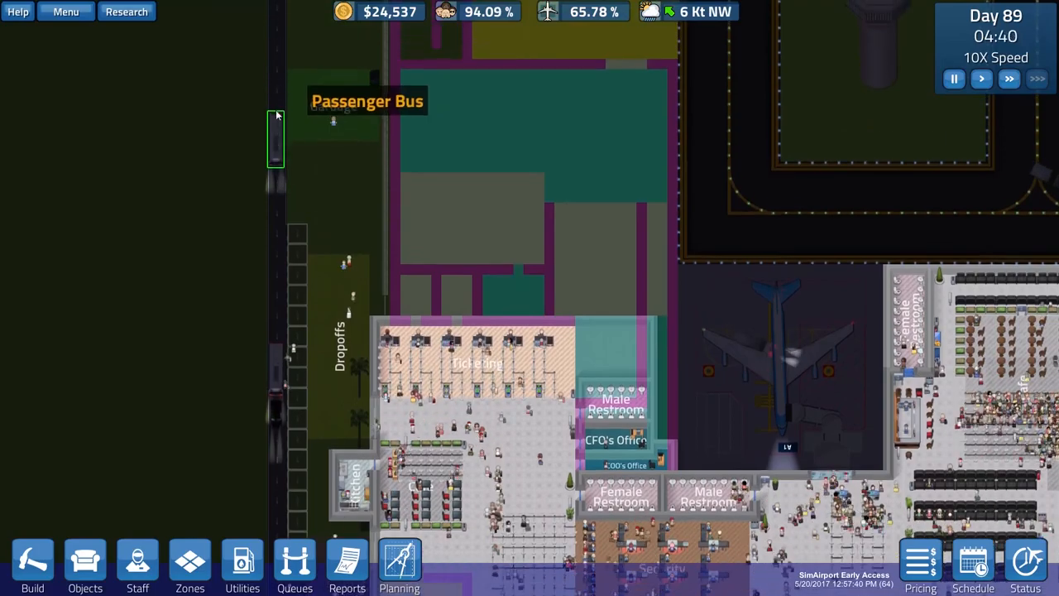
pyautogui.moveTo(304, 278)
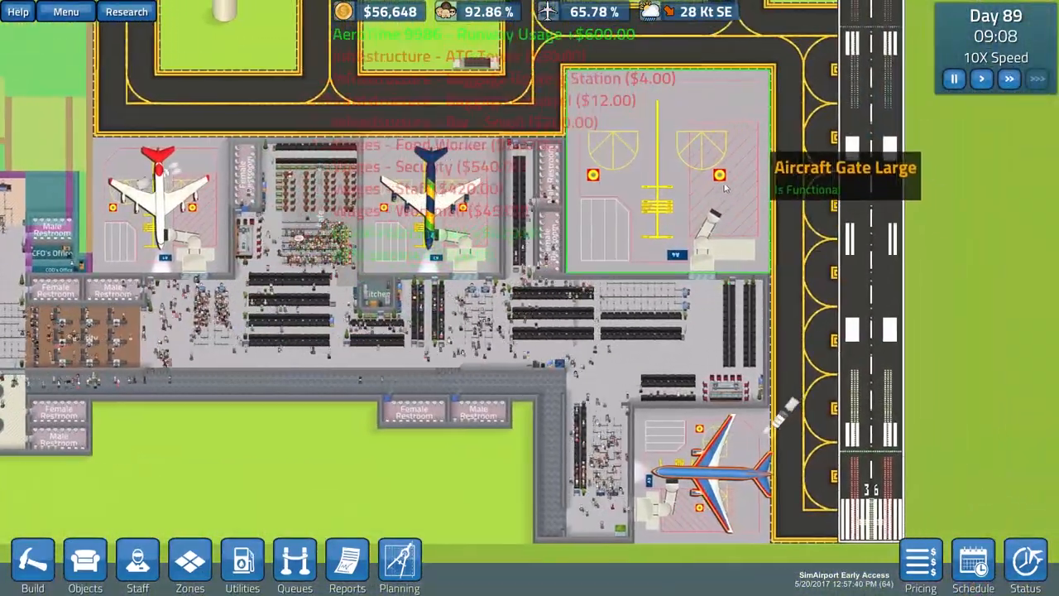
pyautogui.moveTo(629, 235)
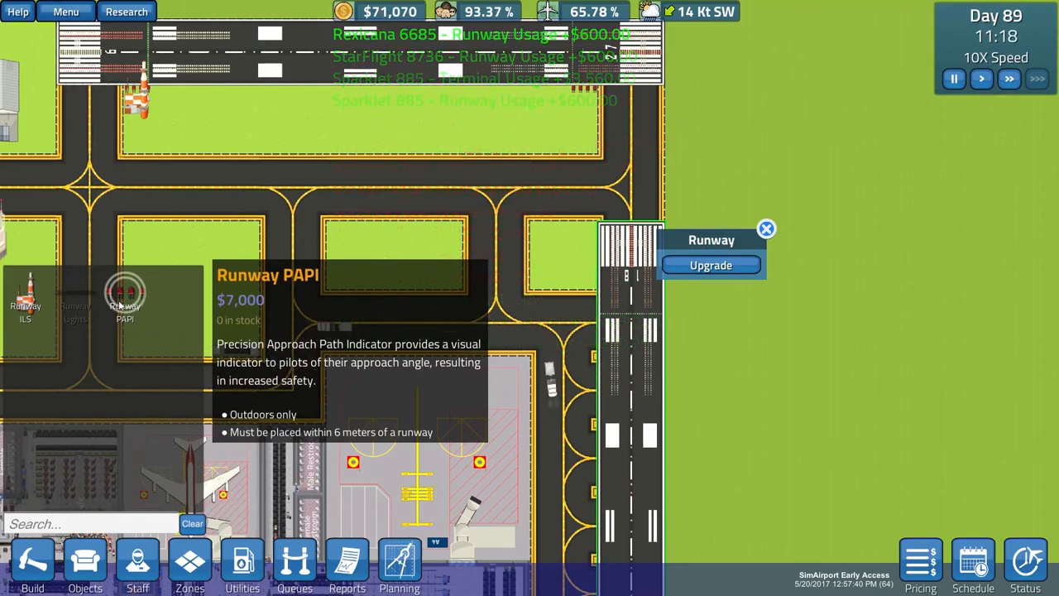
# Select the $7,000 Runway PAPI and start placing it beside the runway
pyautogui.click(562, 271)
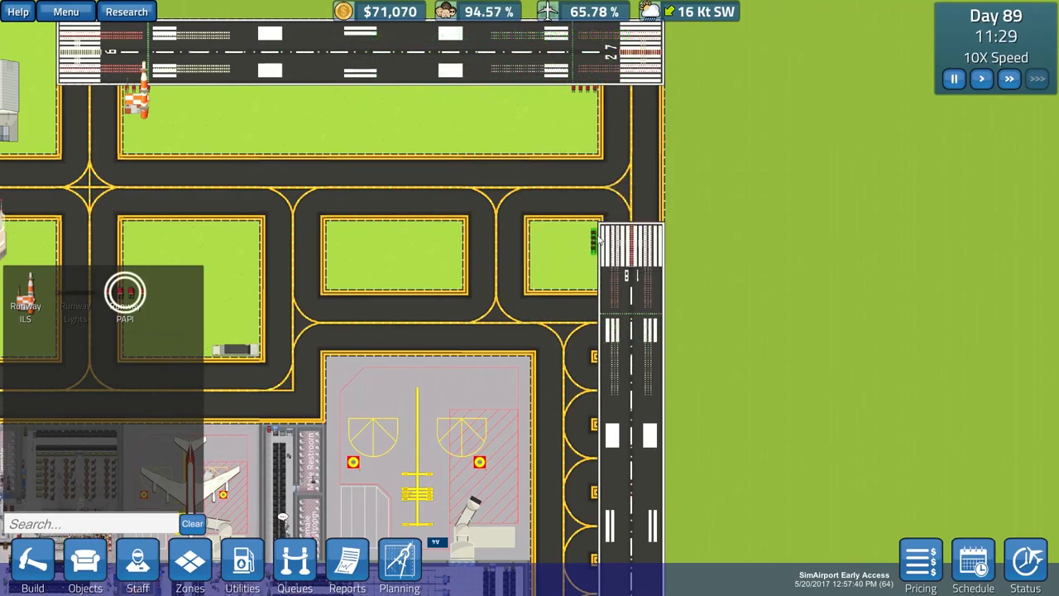
pyautogui.click(648, 414)
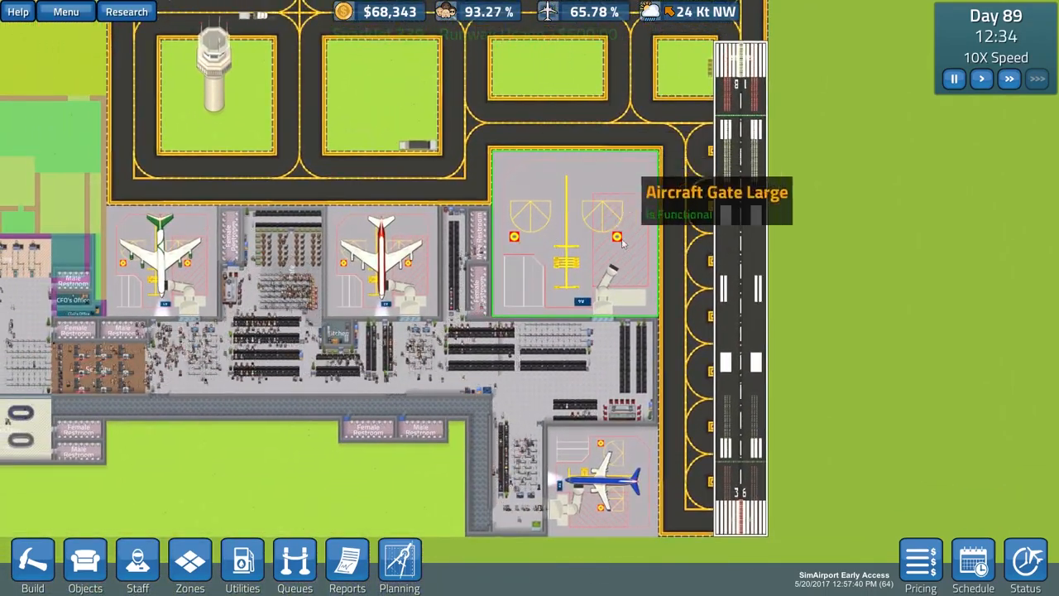
pyautogui.moveTo(562, 328)
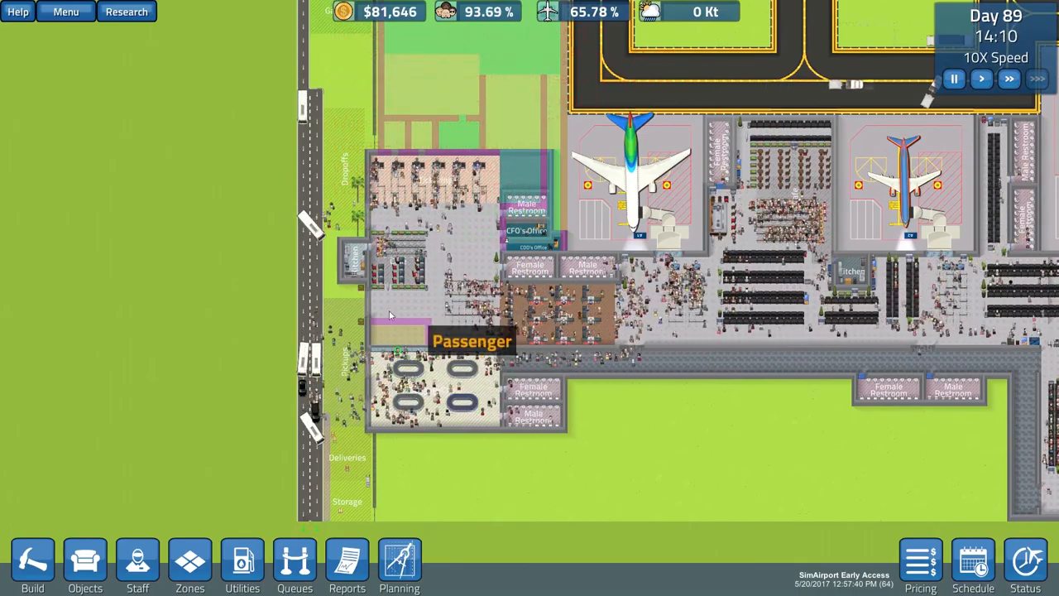
pyautogui.moveTo(473, 437)
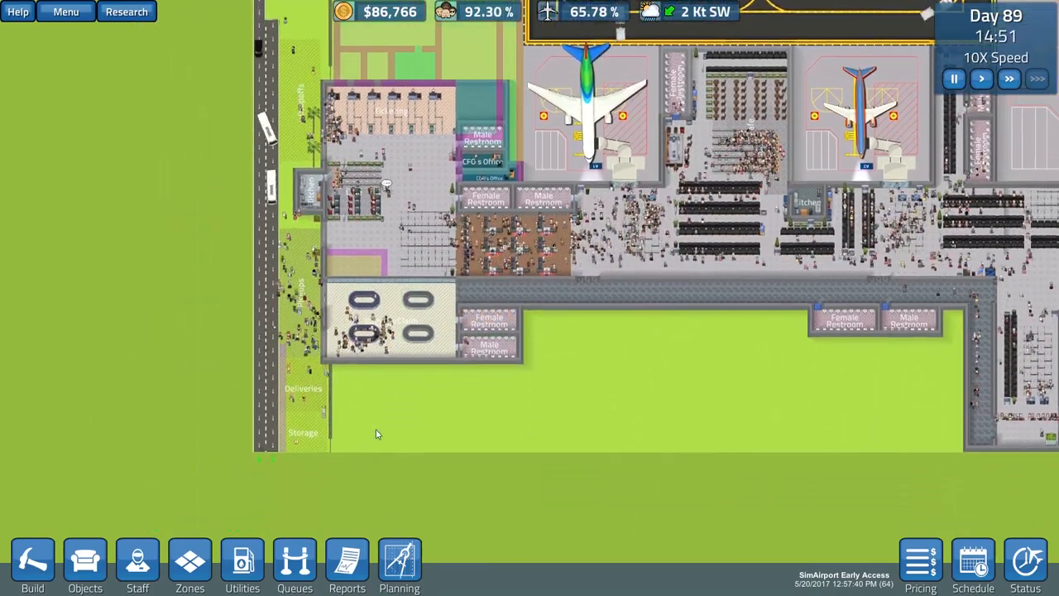
pyautogui.scroll(-3)
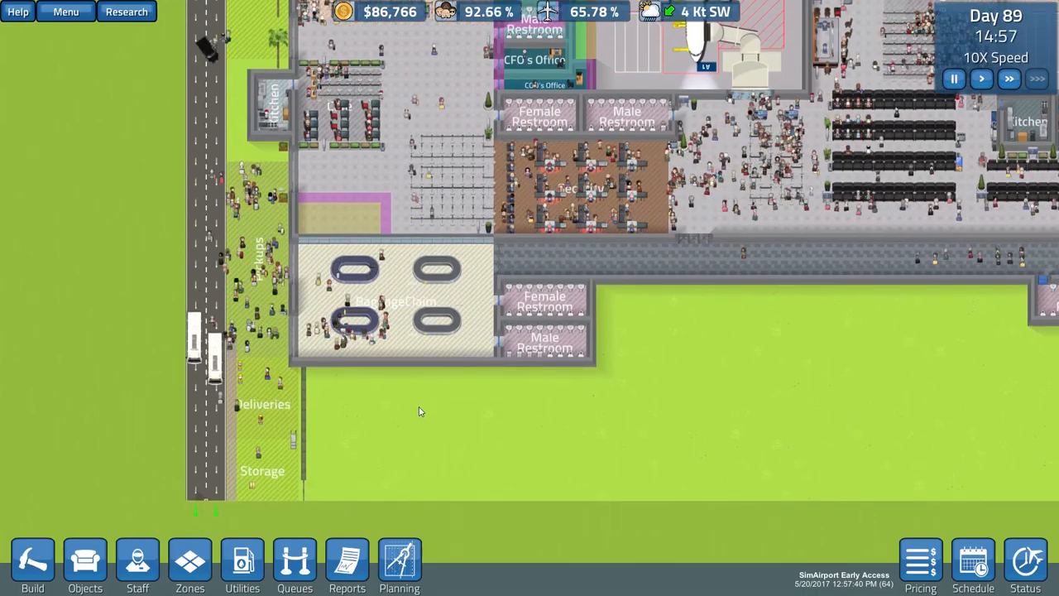